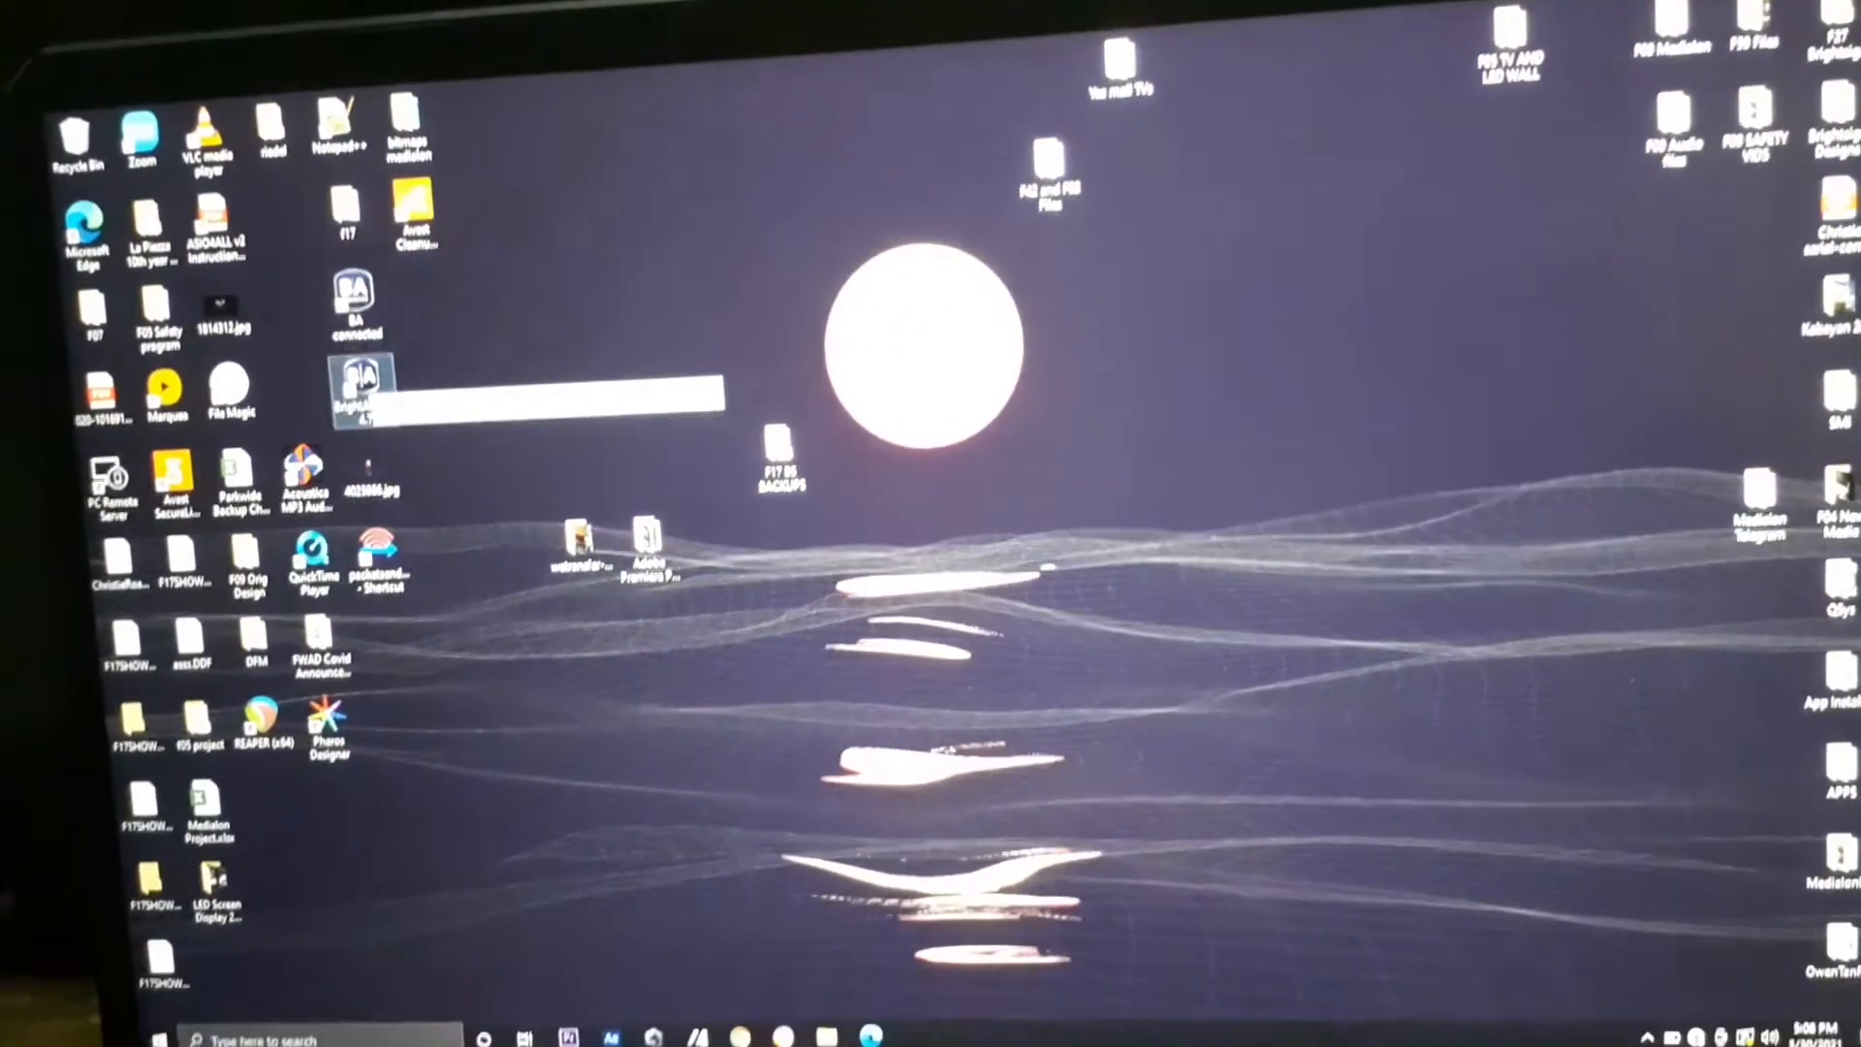
Launch BrightAuthor from its desktop shortcut.
double_click(362, 392)
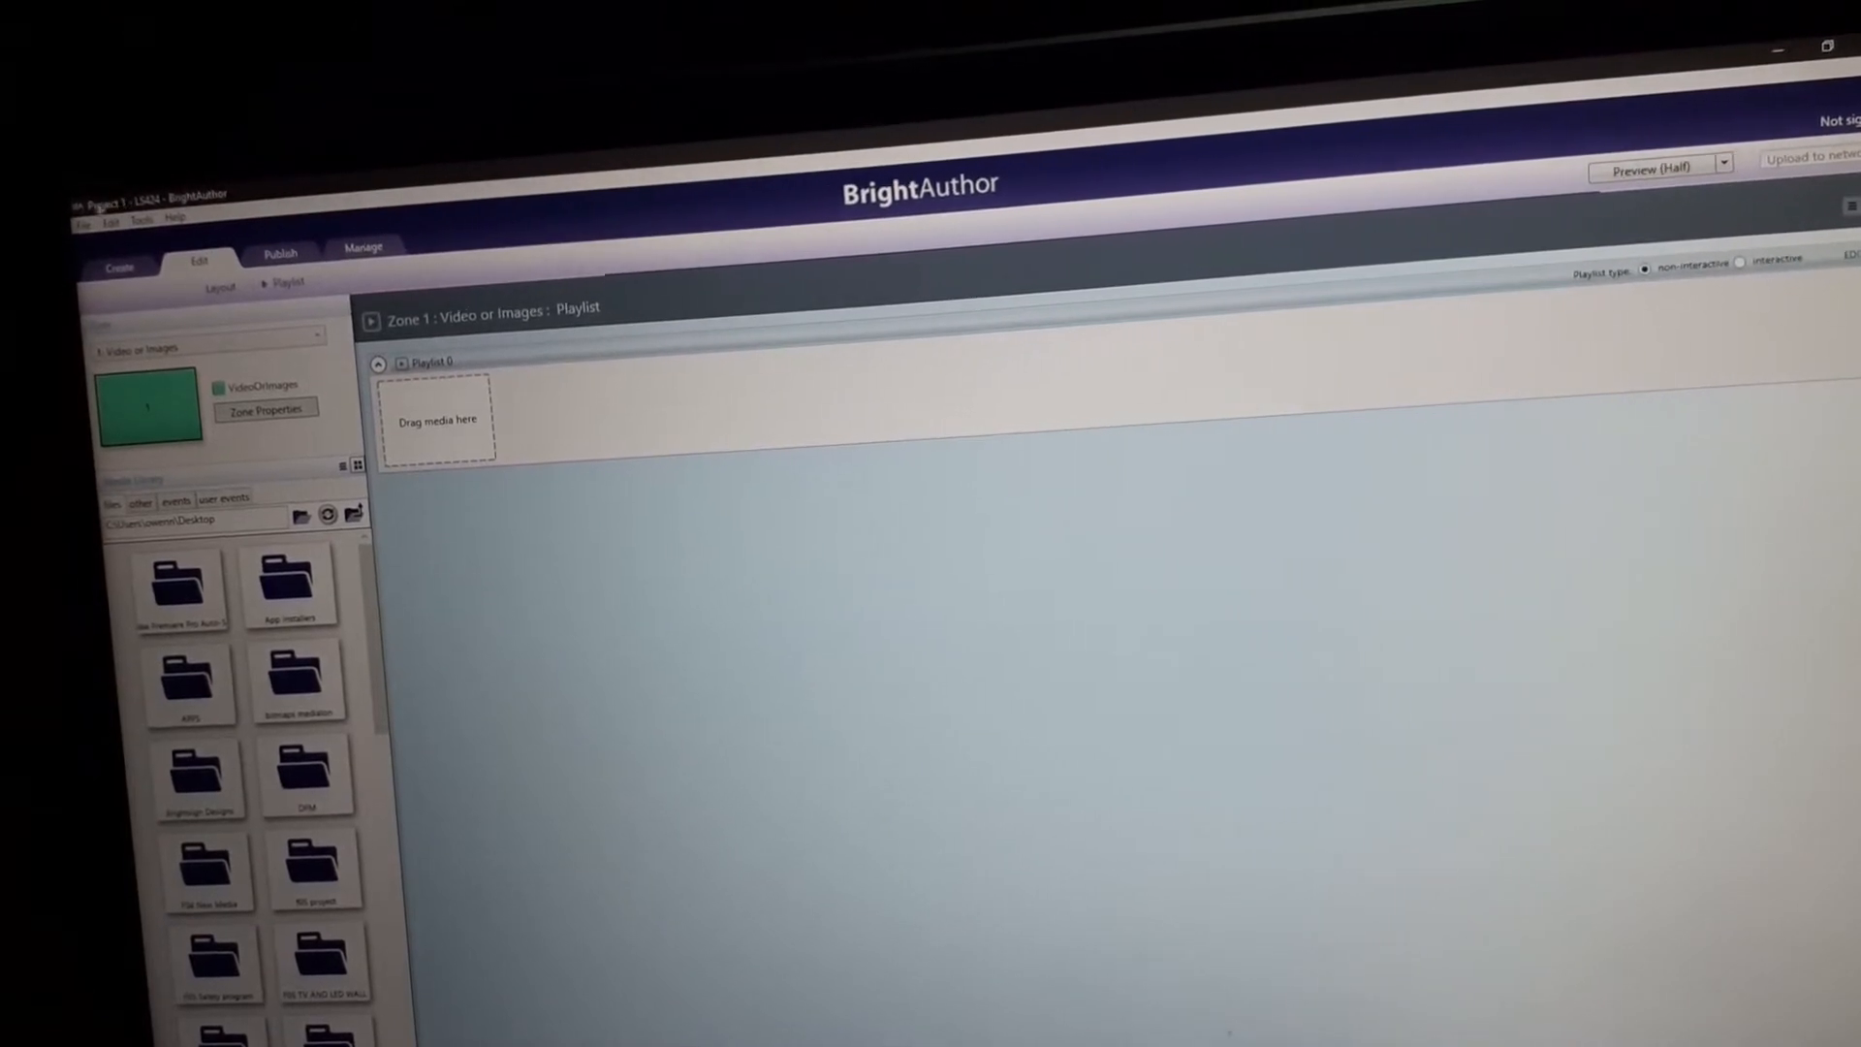
Start a new presentation named 'Example Presentation'.
left_click(85, 223)
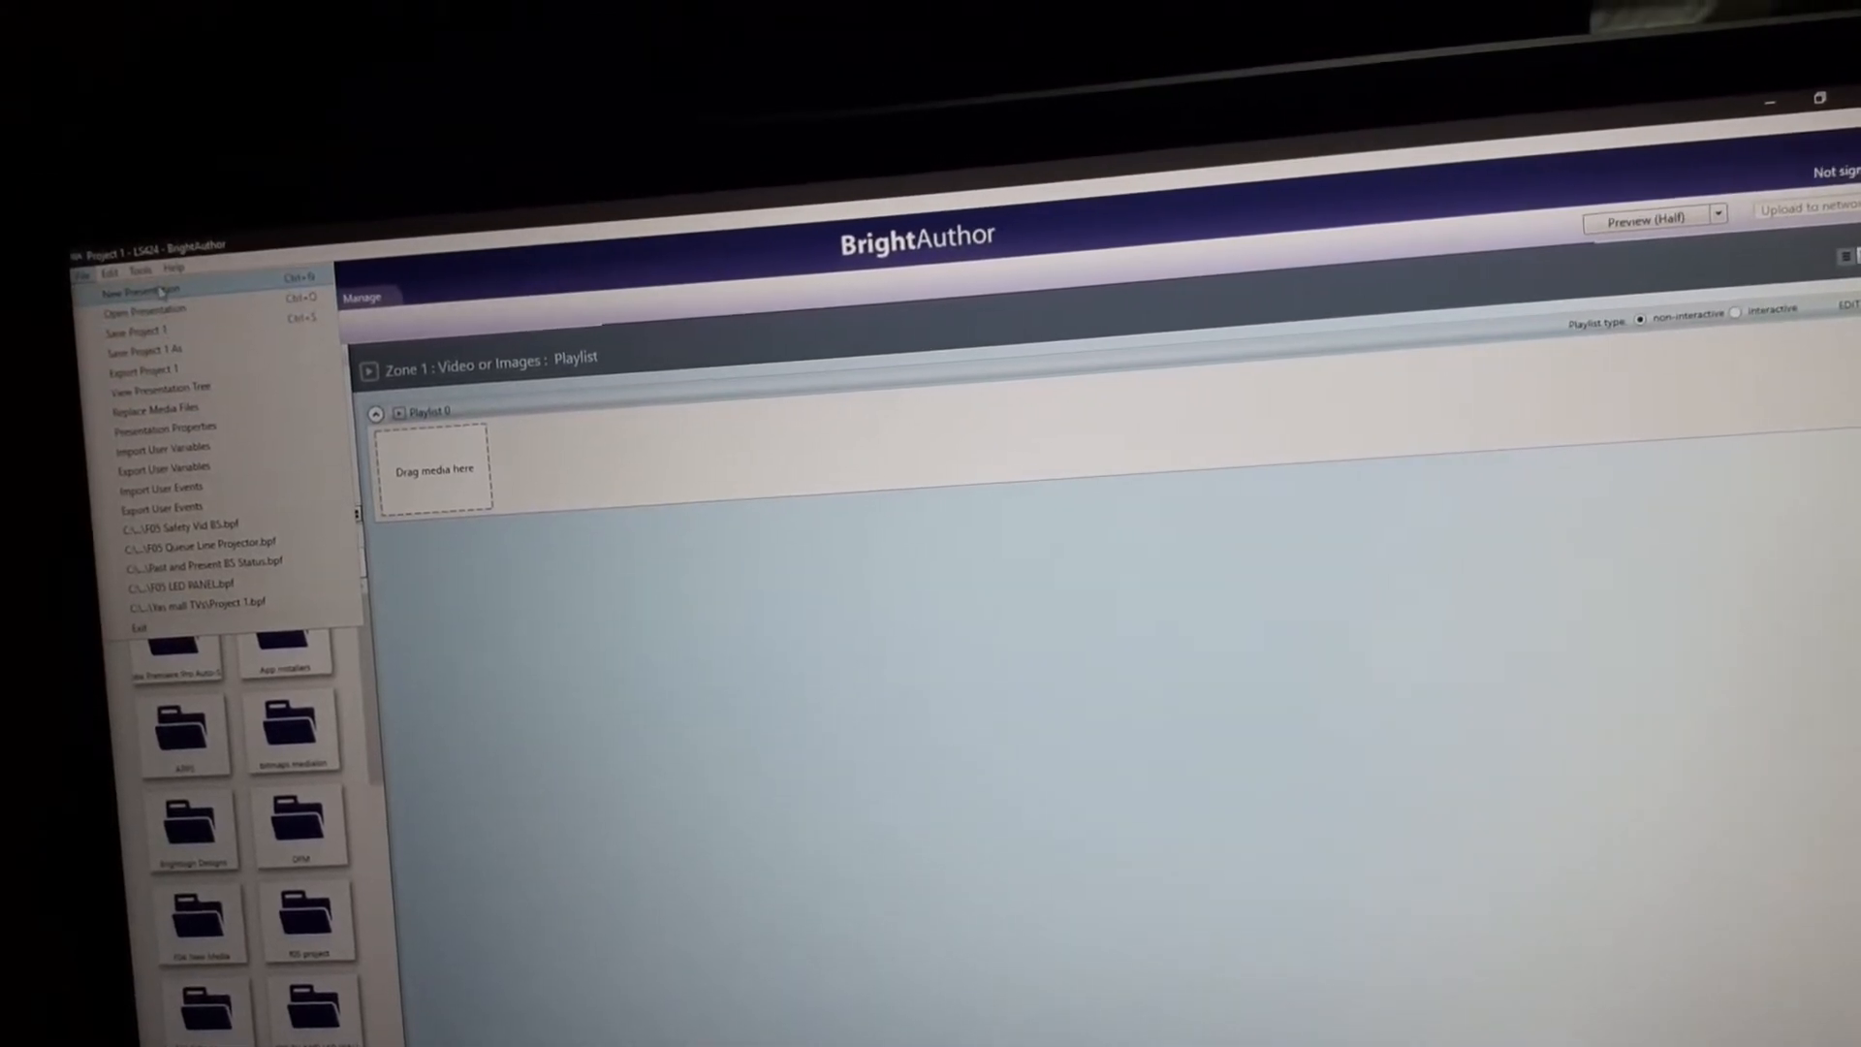
left_click(134, 289)
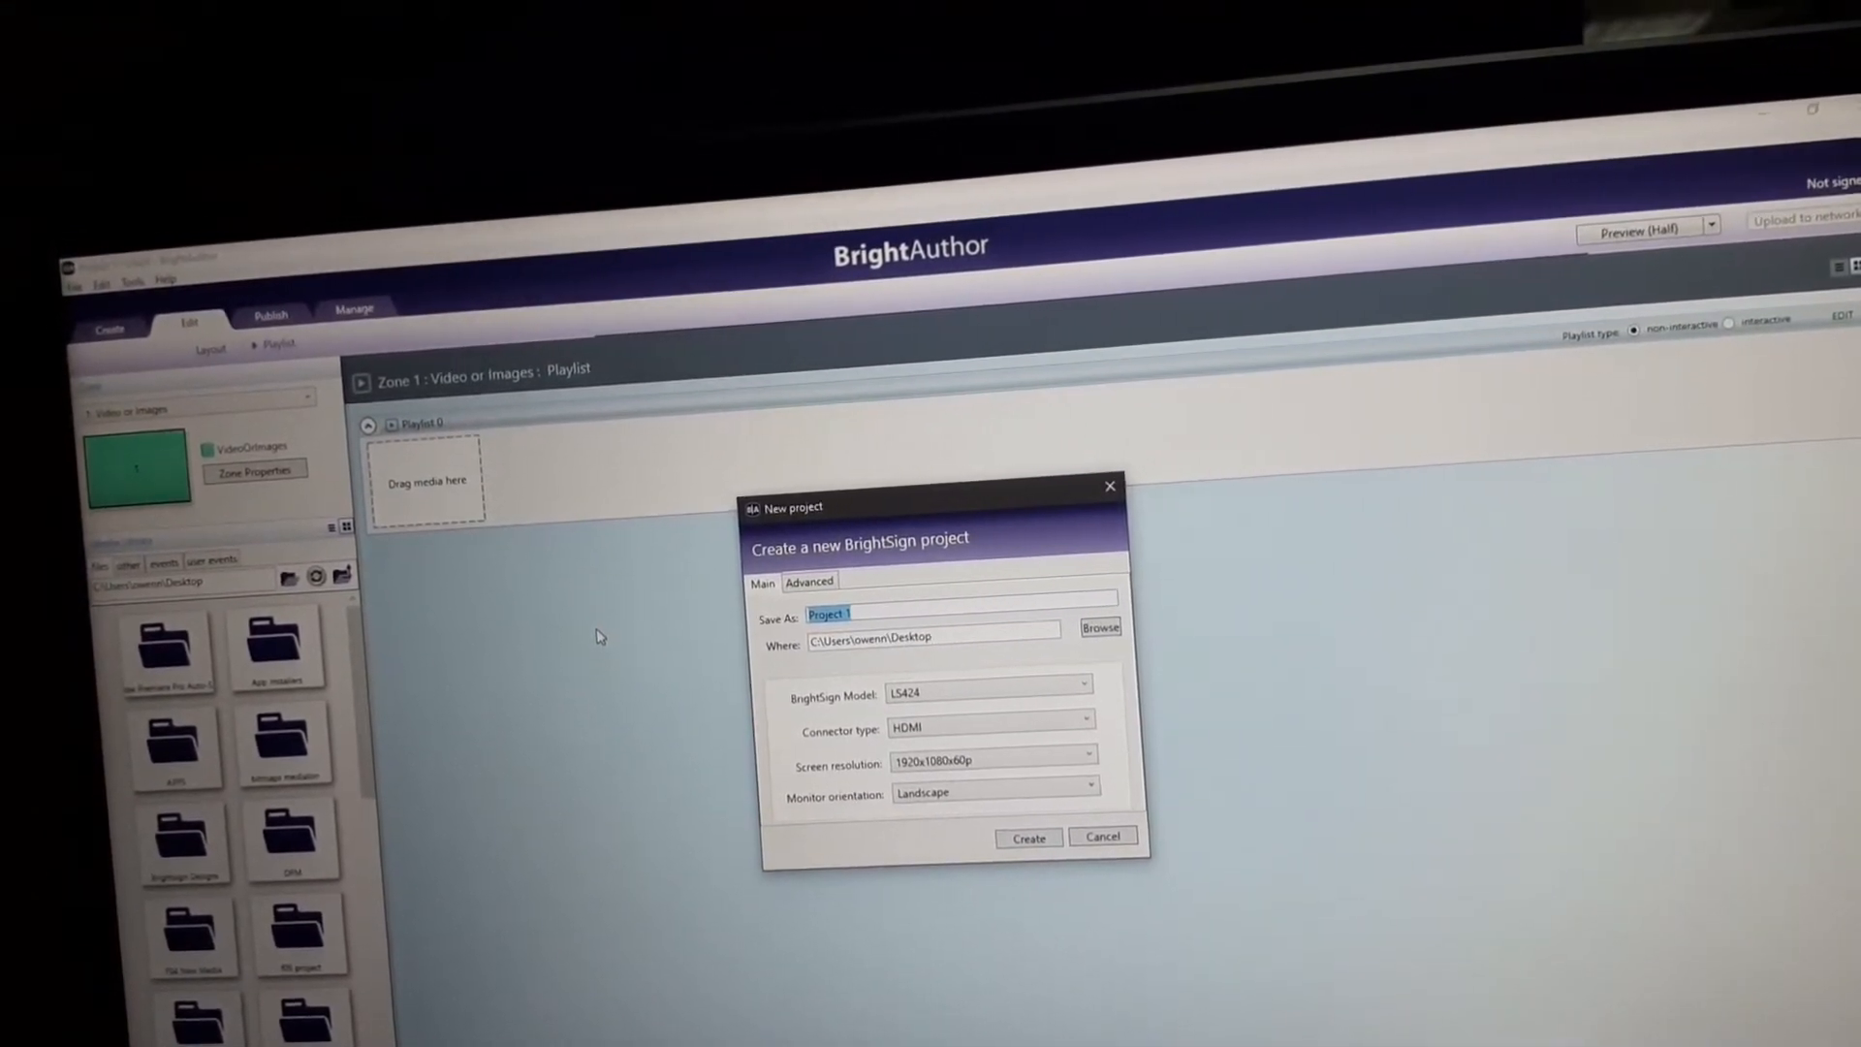
type("E")
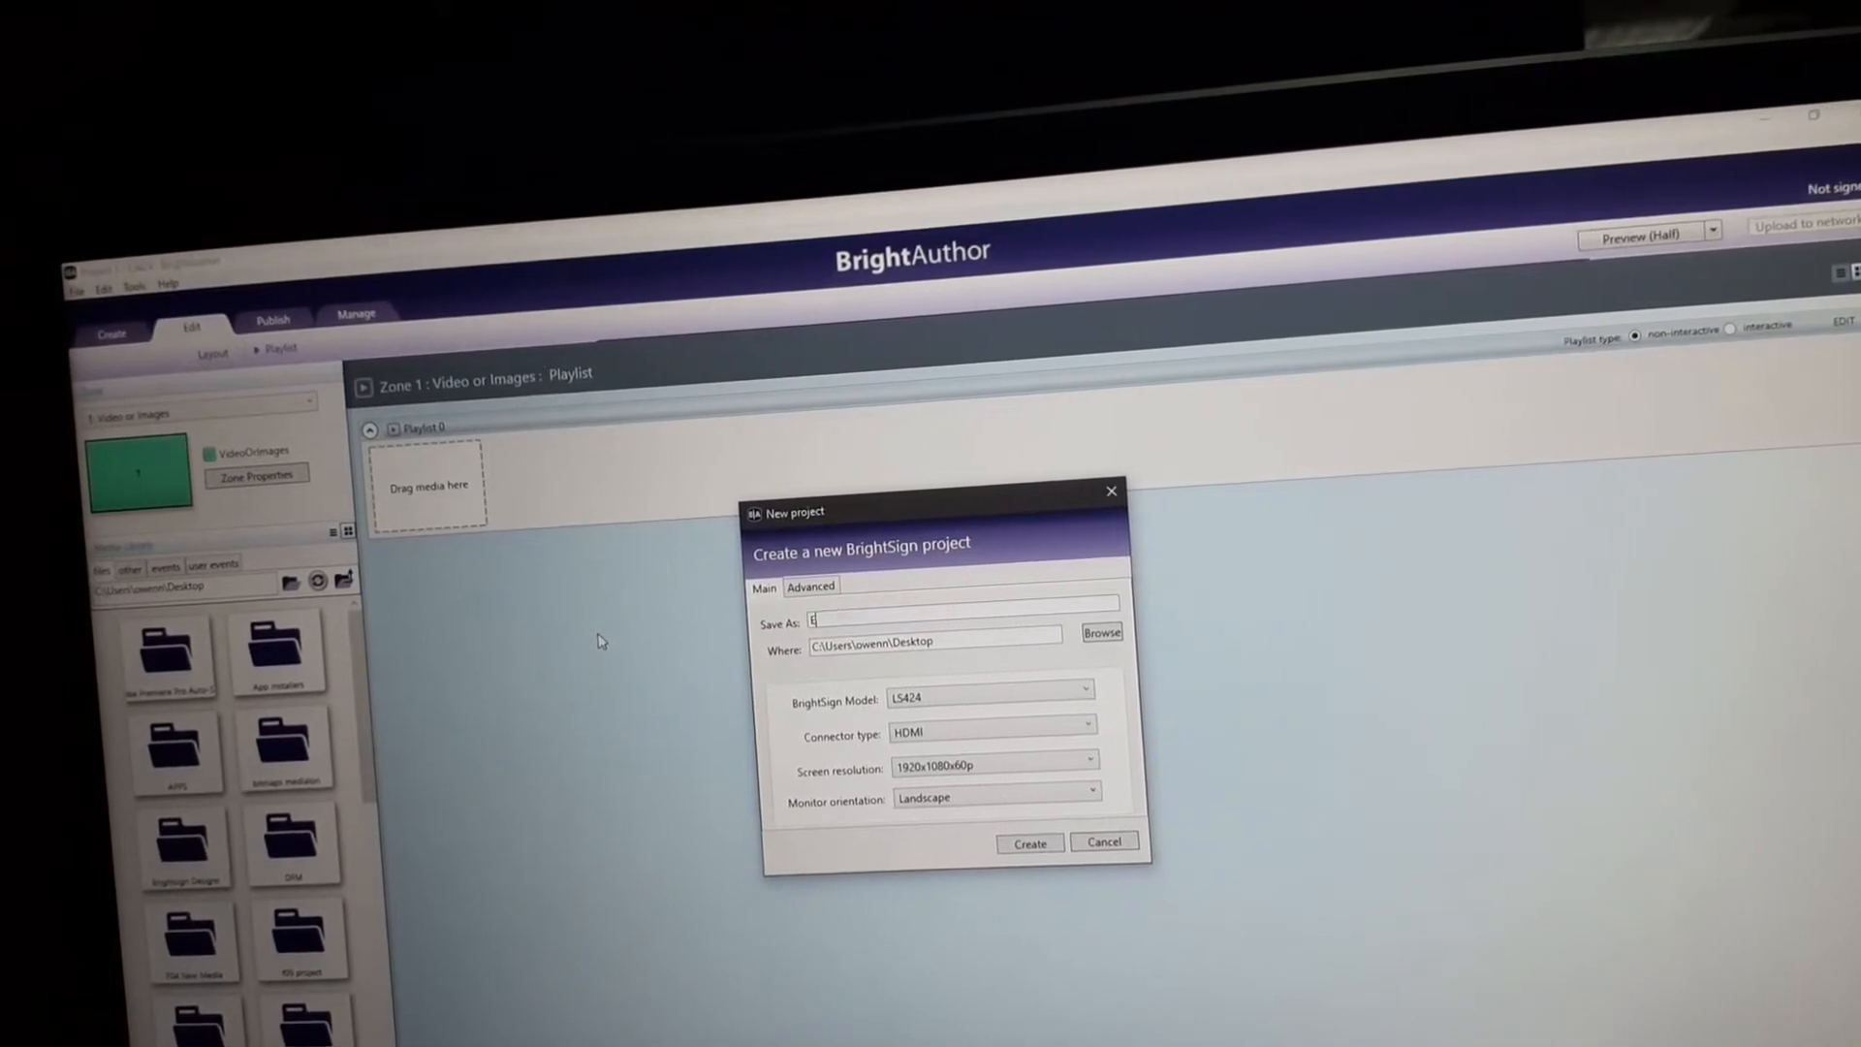
type("xample Presentation")
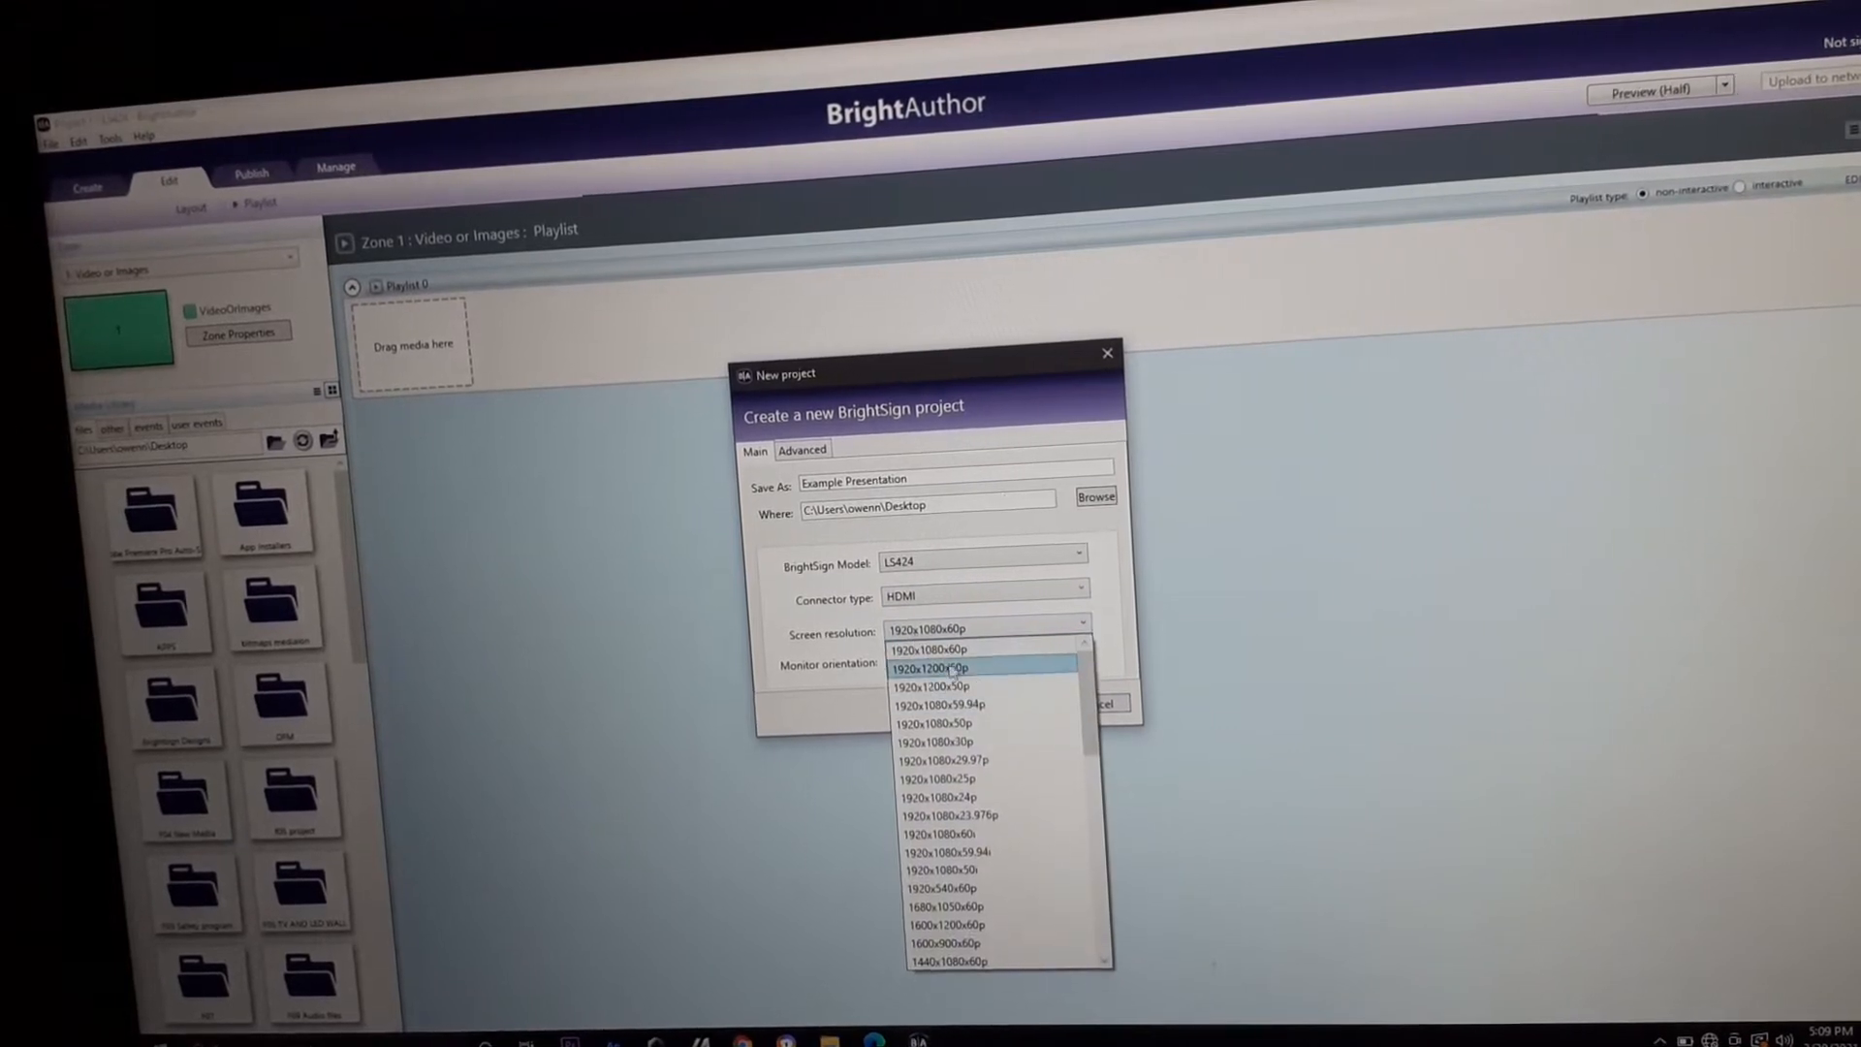
Keep 1920x1080x60p landscape display settings, check Advanced, and create the project.
left_click(931, 650)
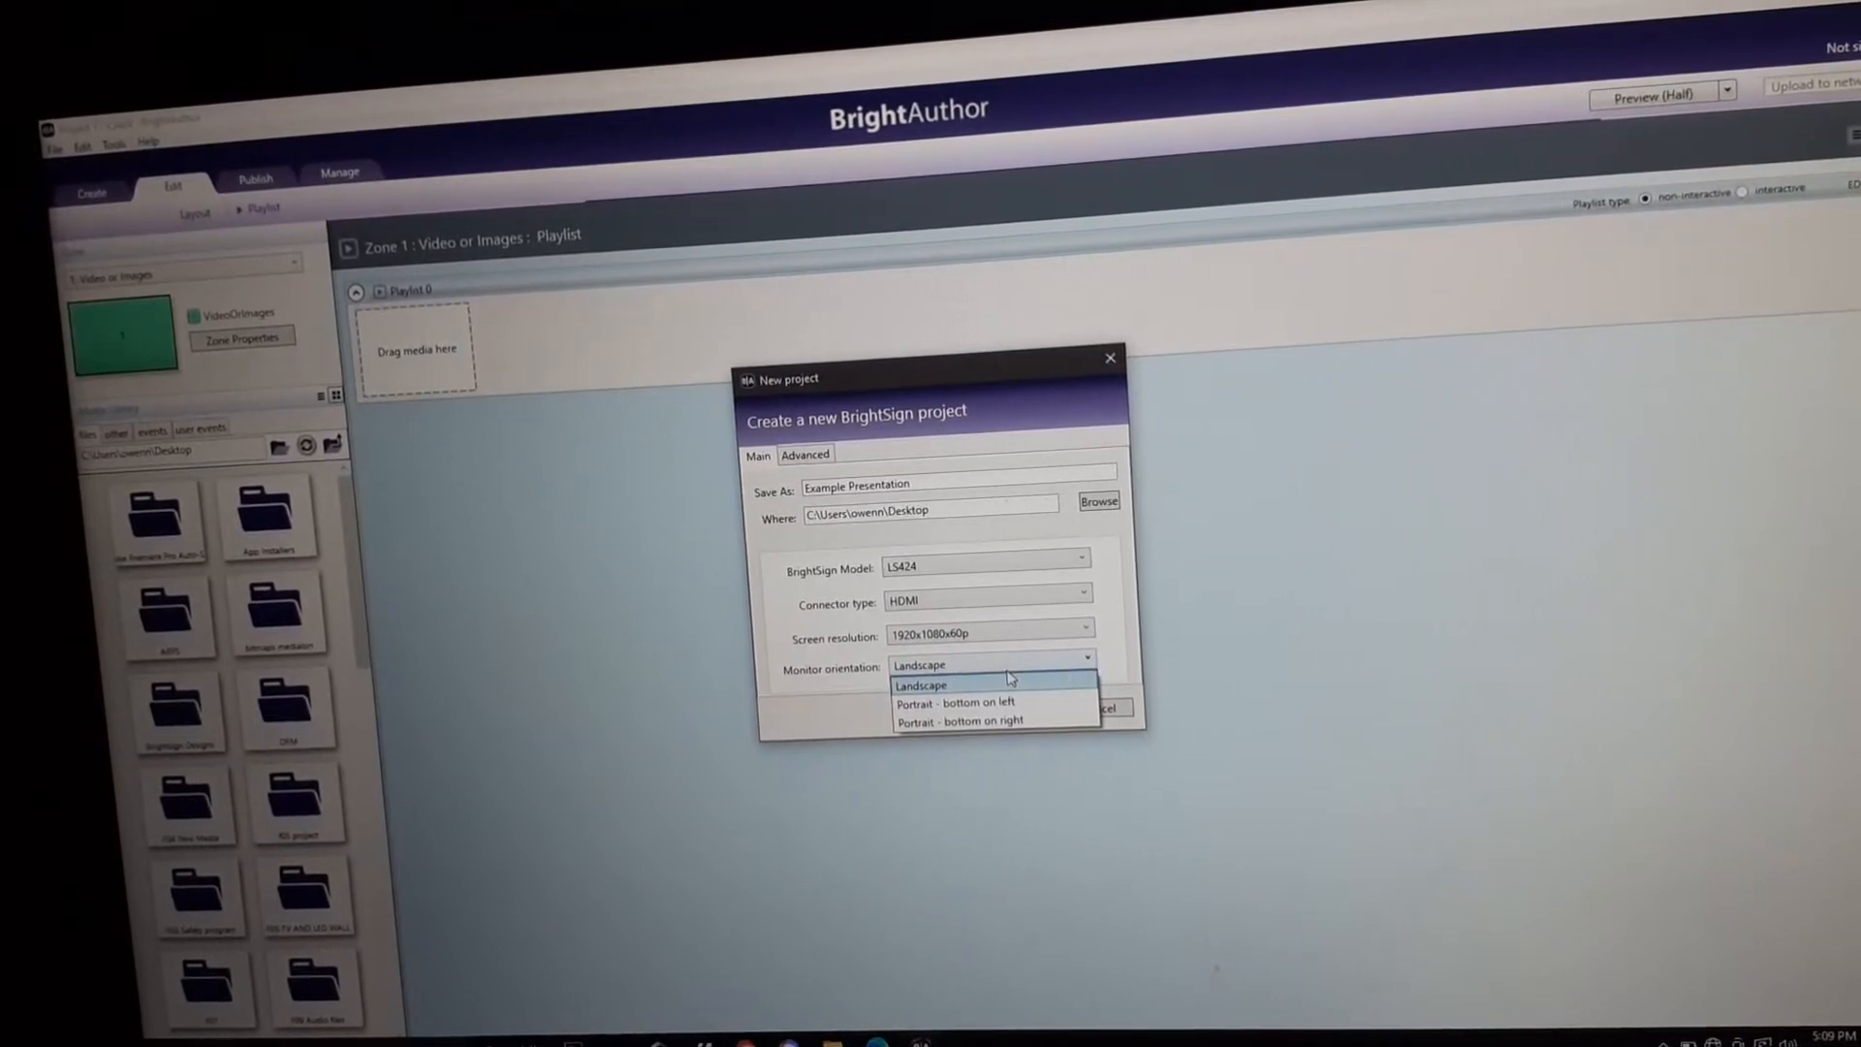
left_click(920, 686)
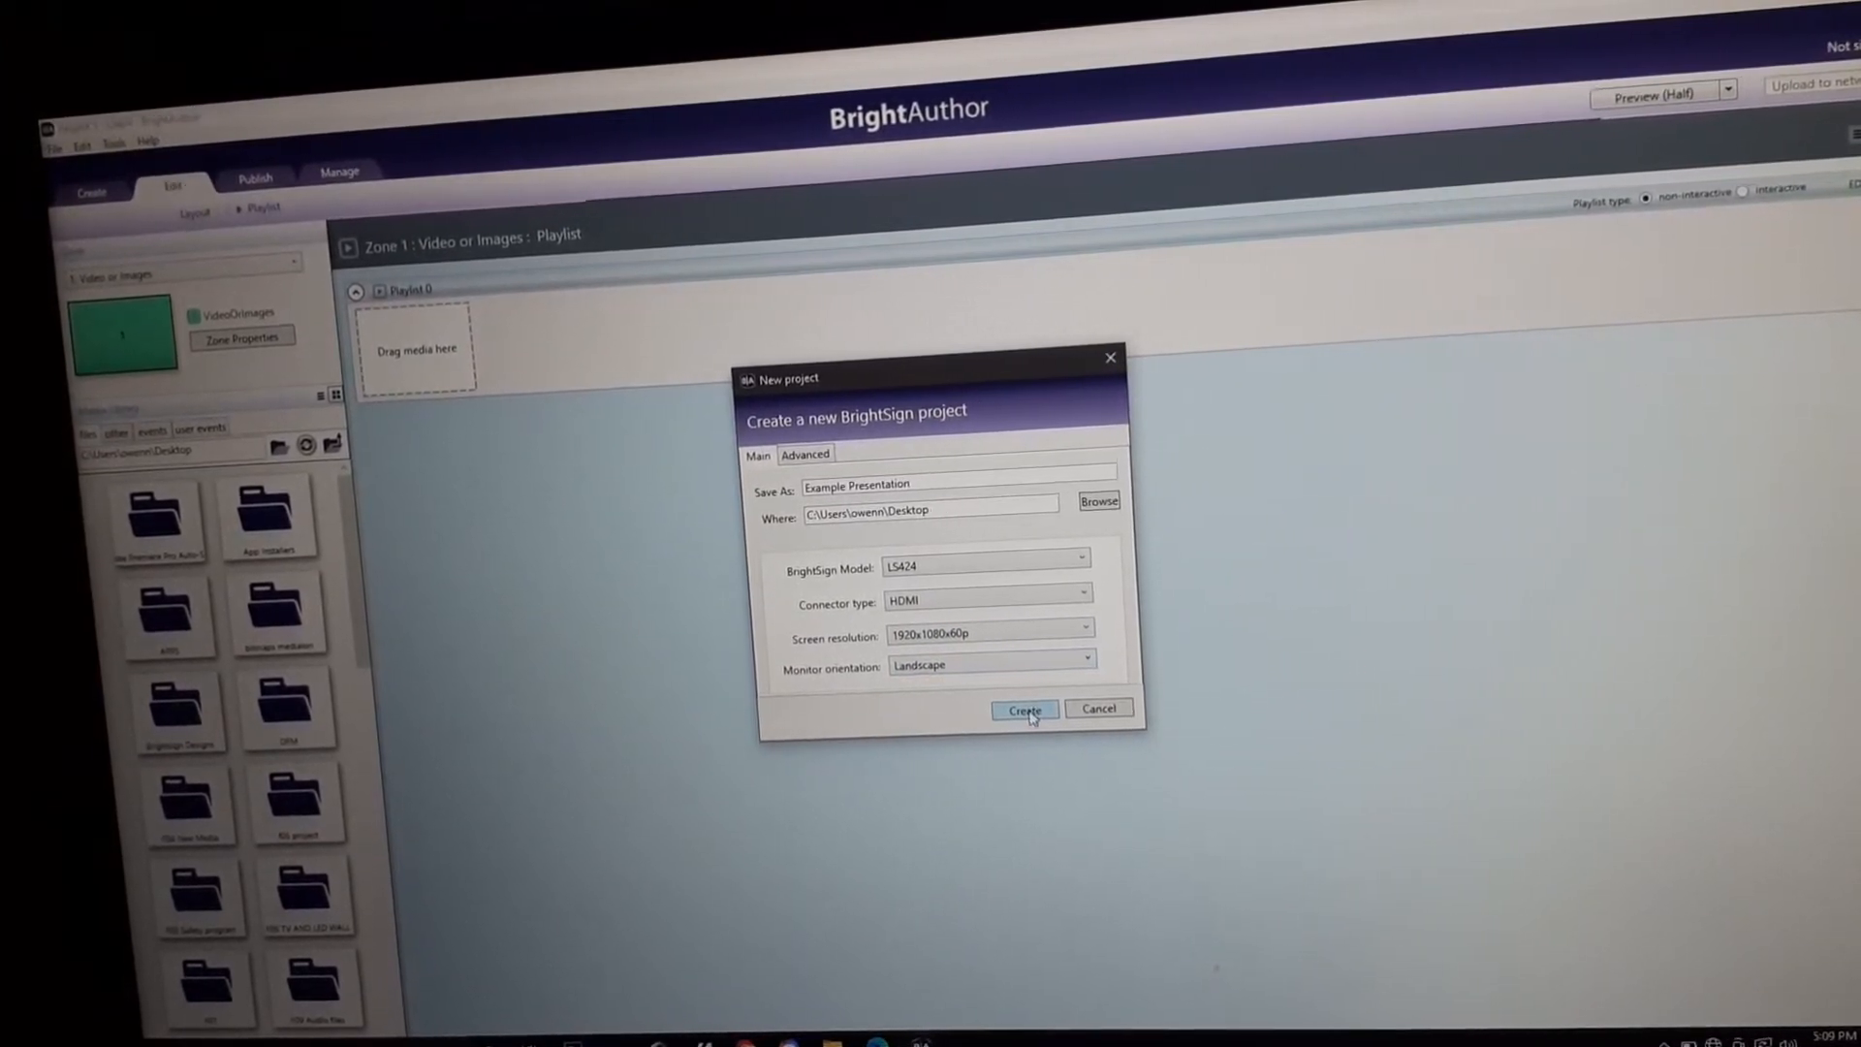
left_click(805, 454)
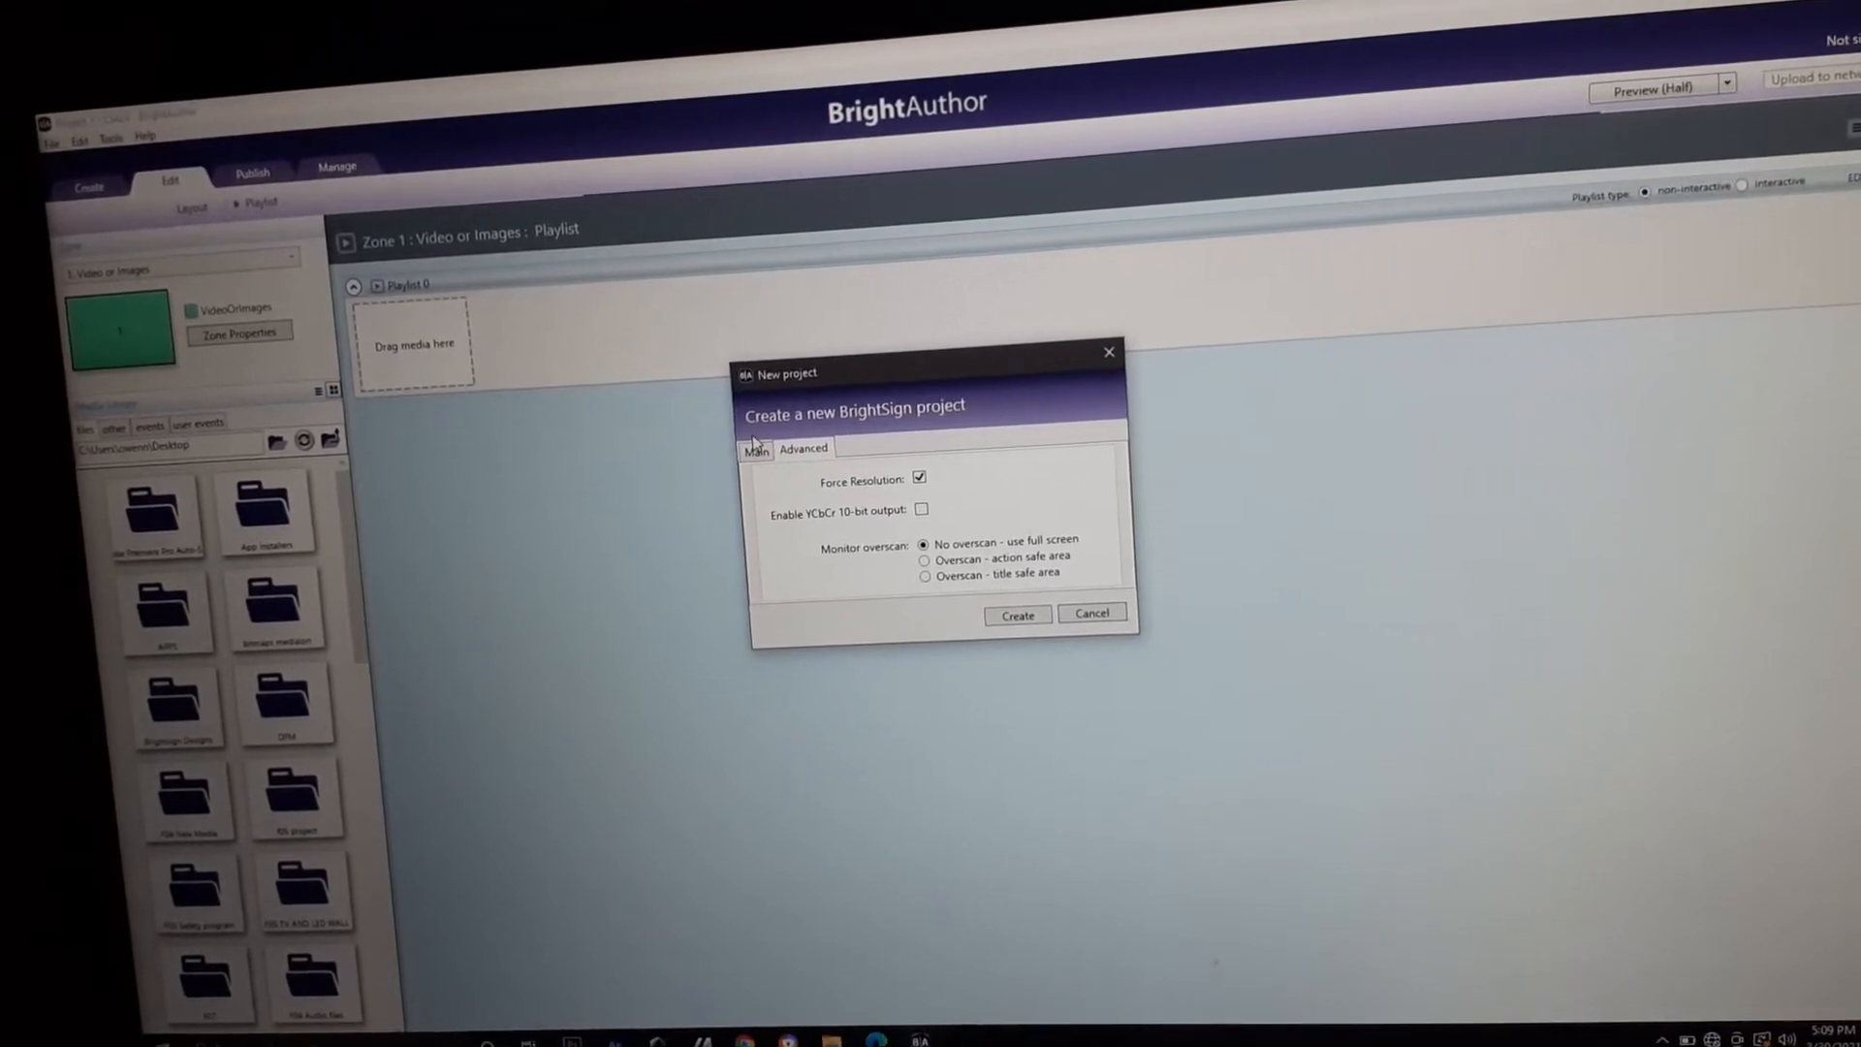
left_click(756, 450)
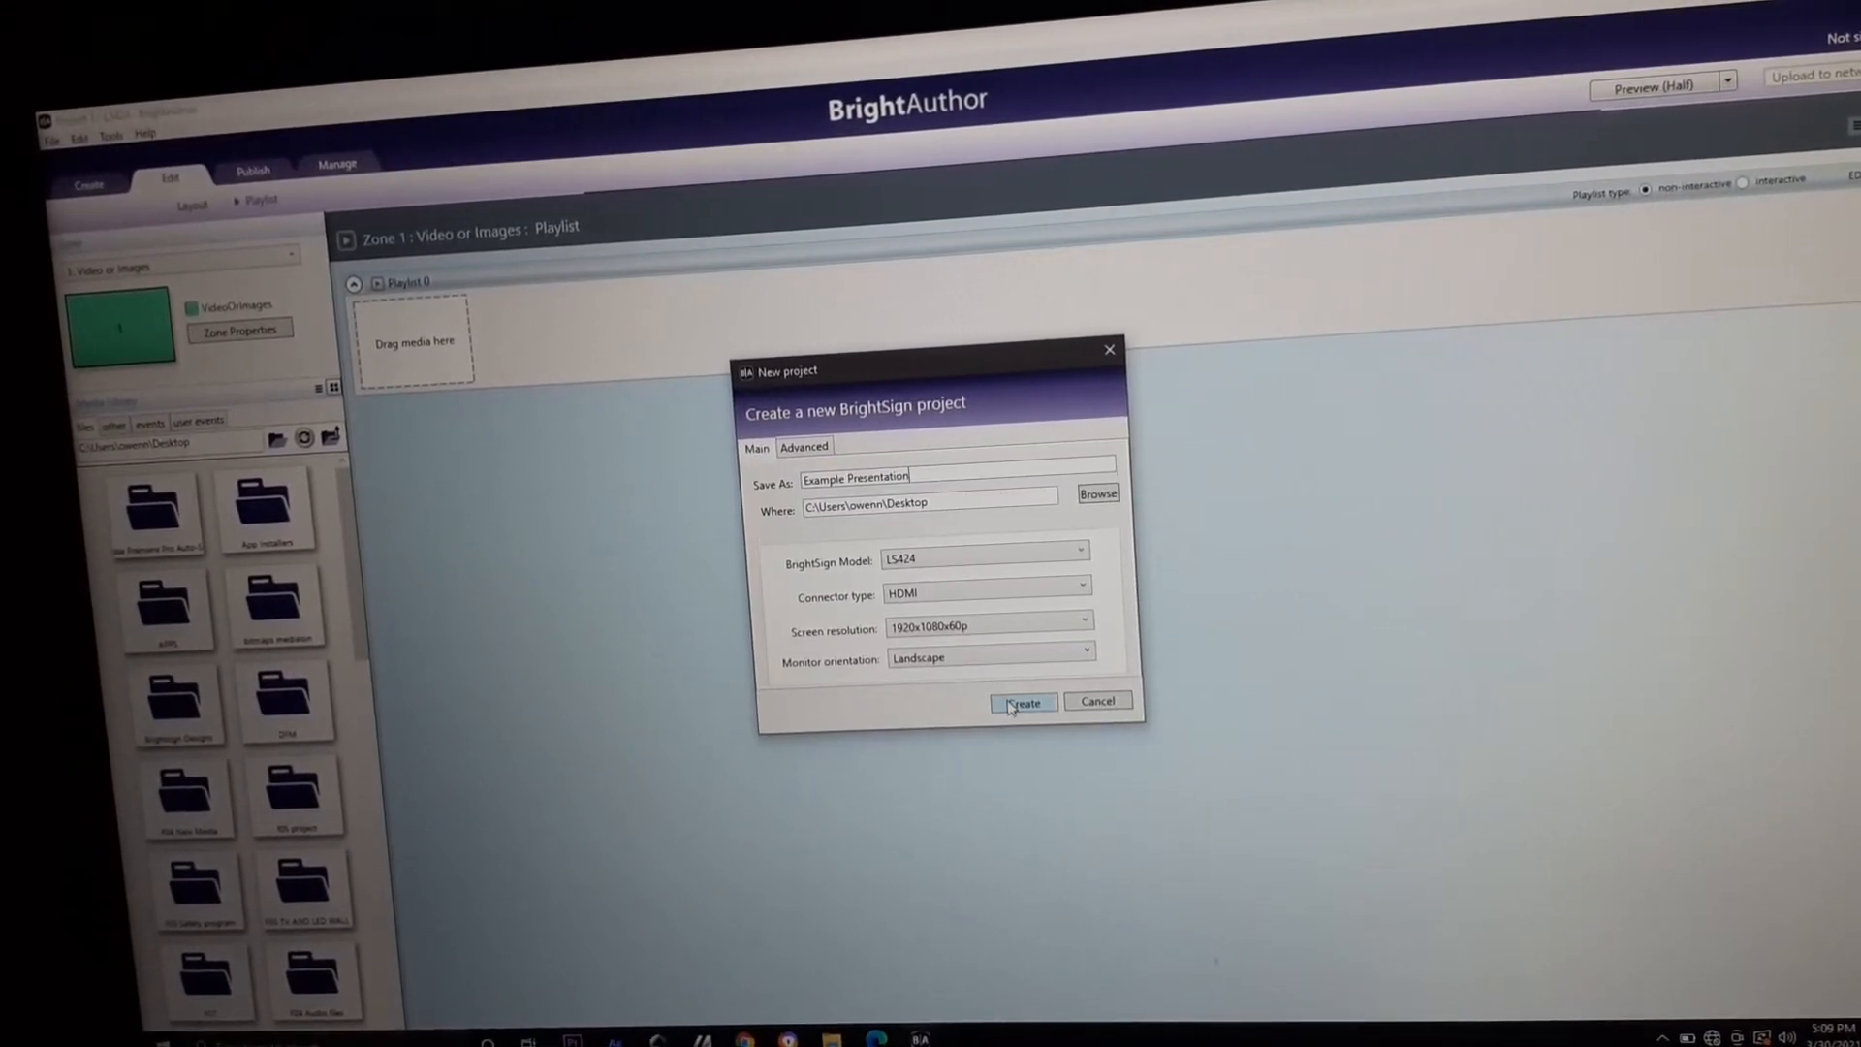
left_click(1021, 702)
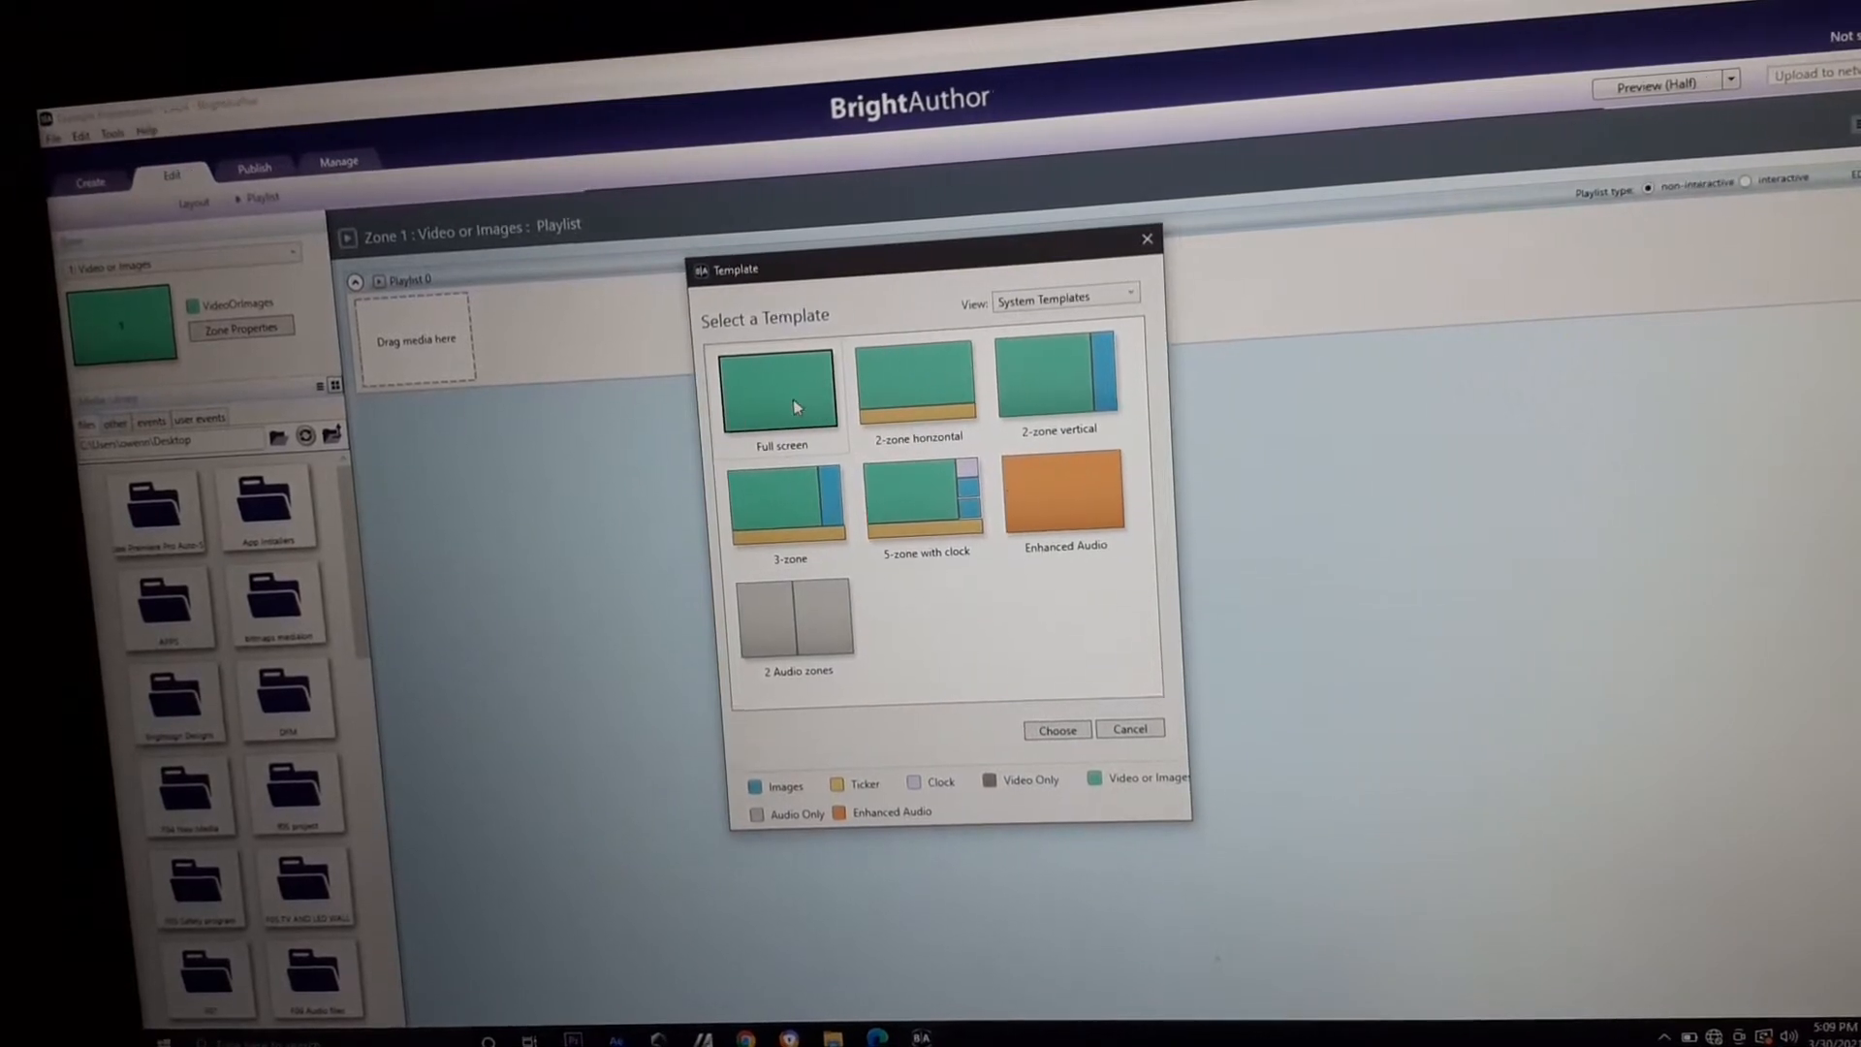
Apply the Full screen single-zone template to the presentation.
left_click(780, 392)
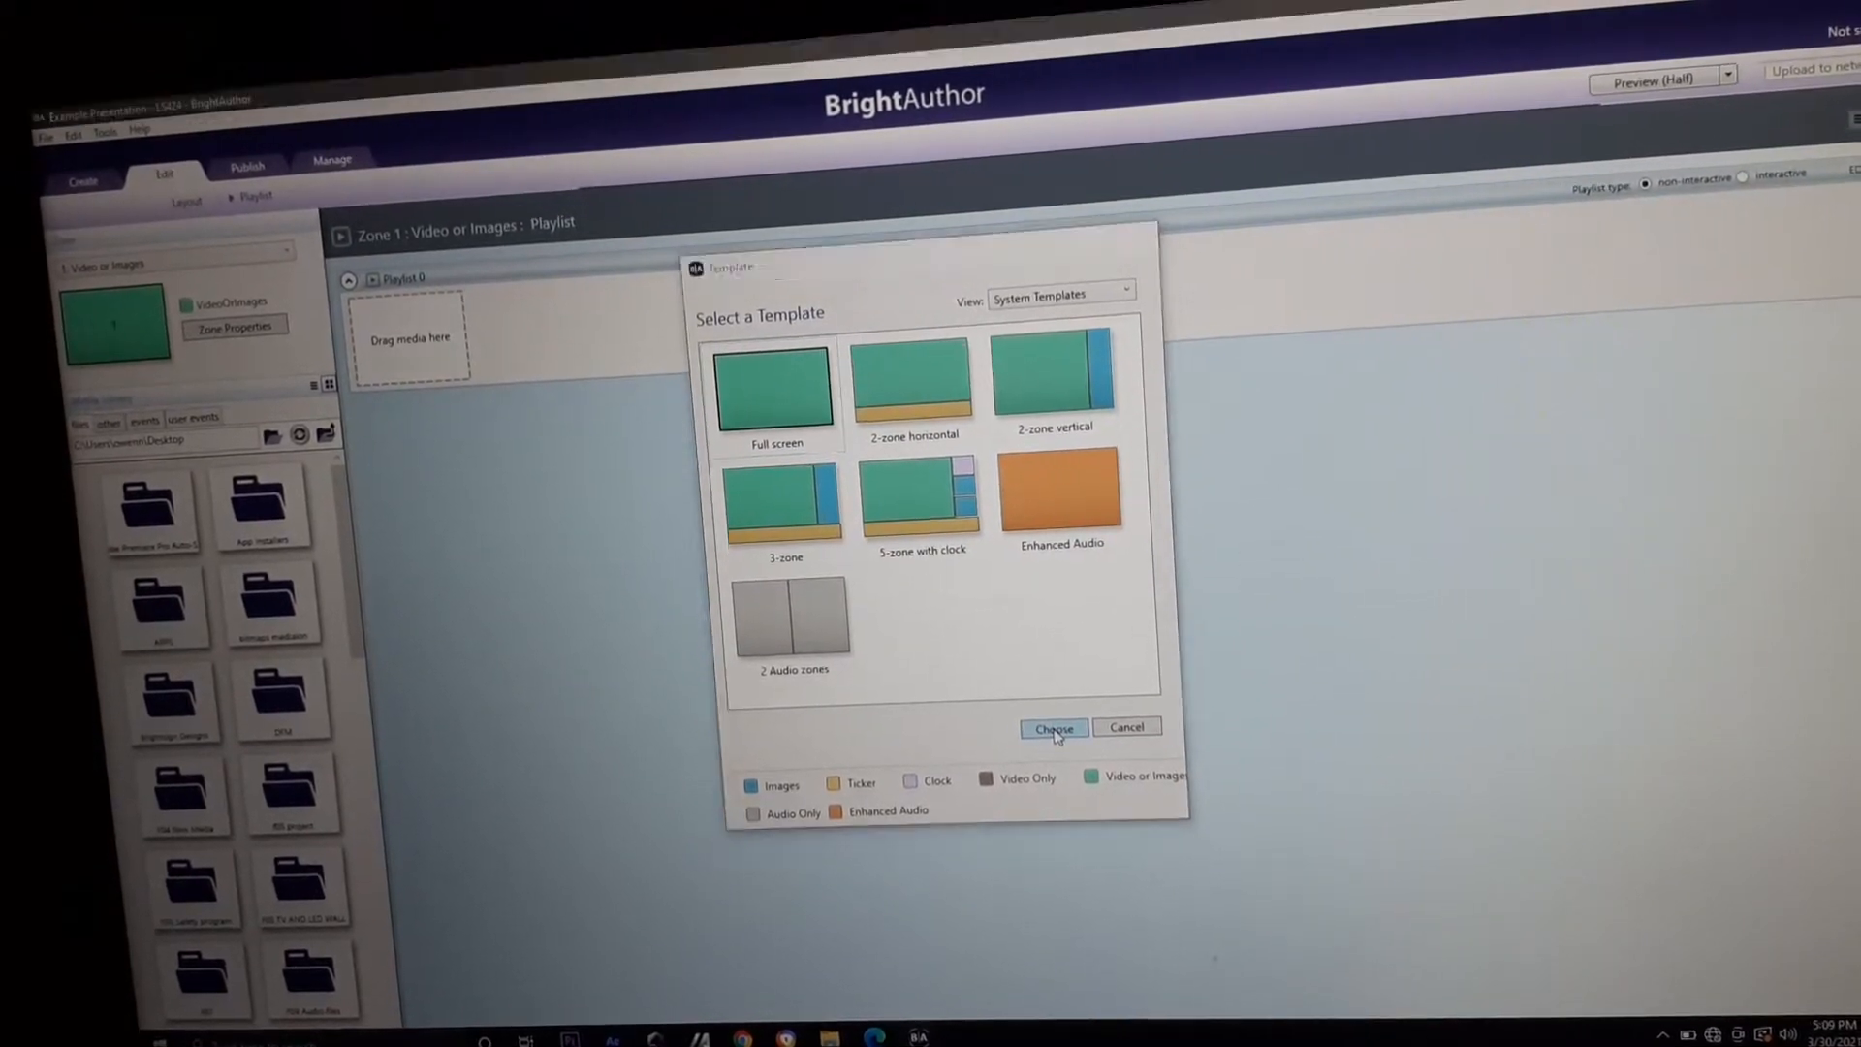
left_click(1052, 728)
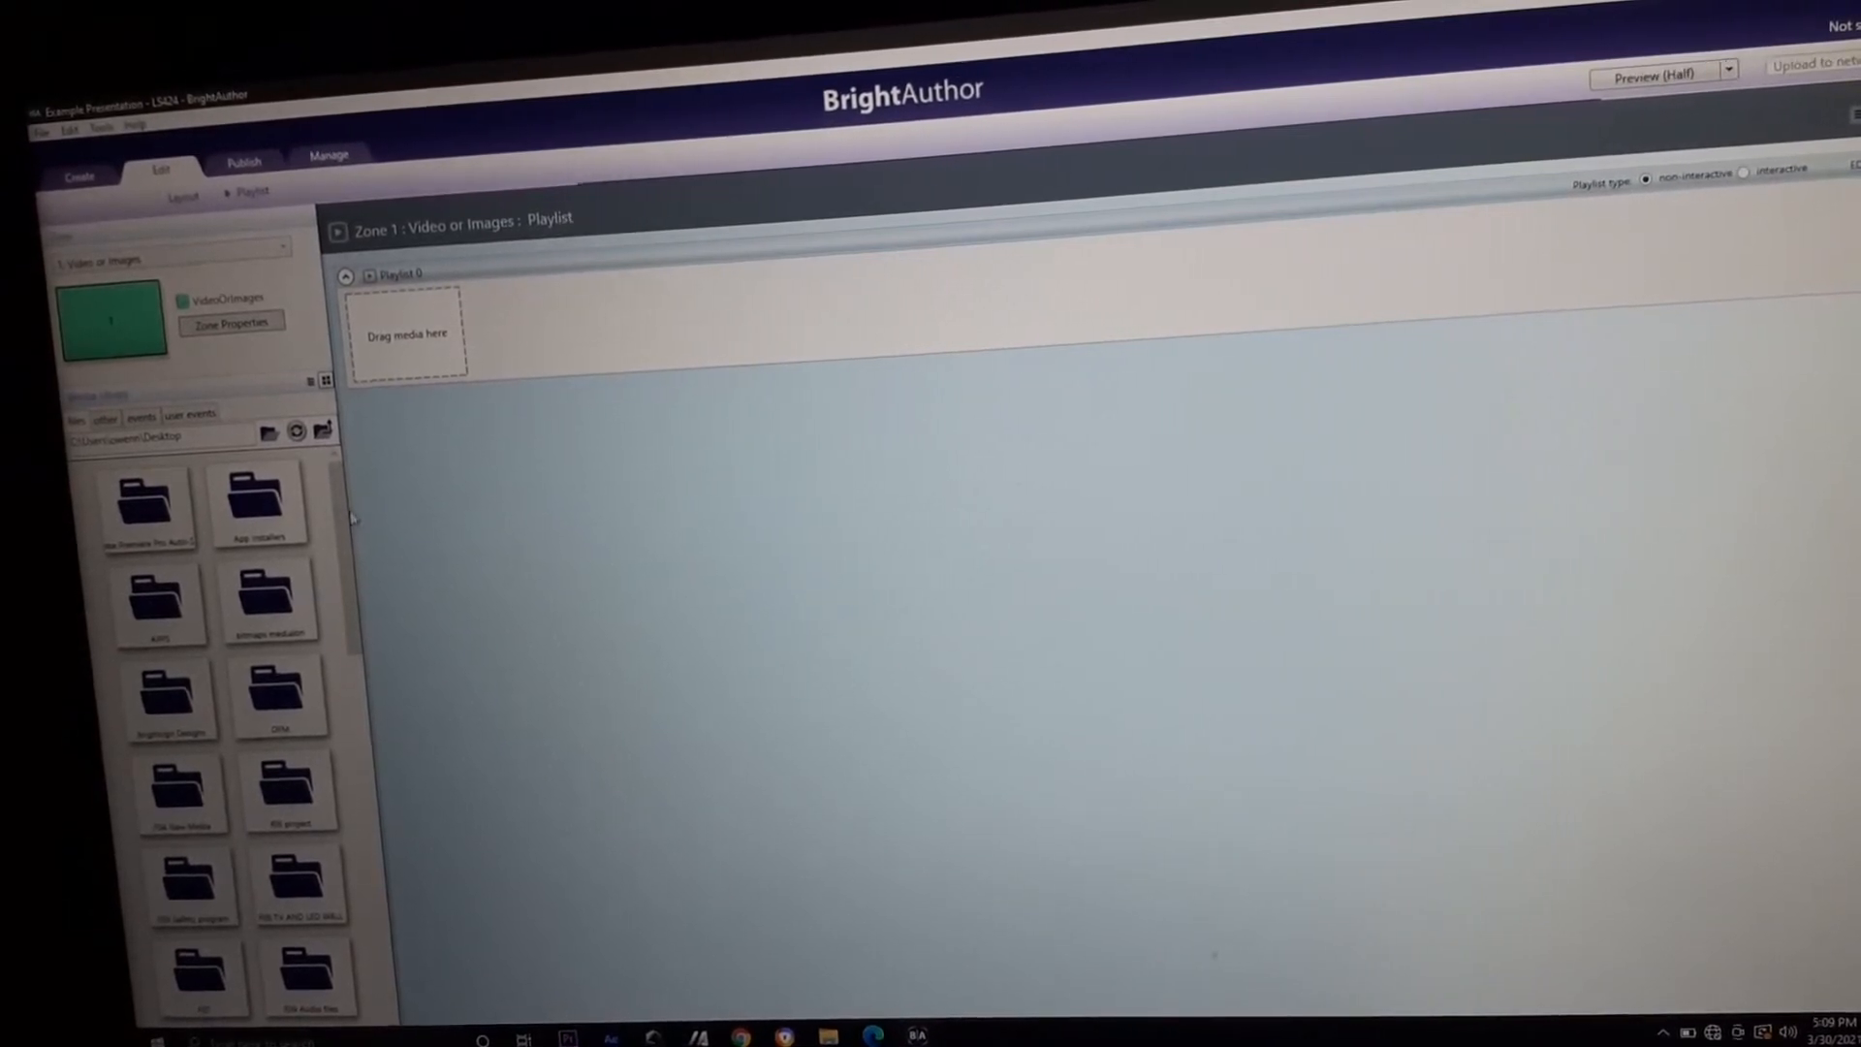
Find and open the video folder in the Media Library.
scroll("down", 3)
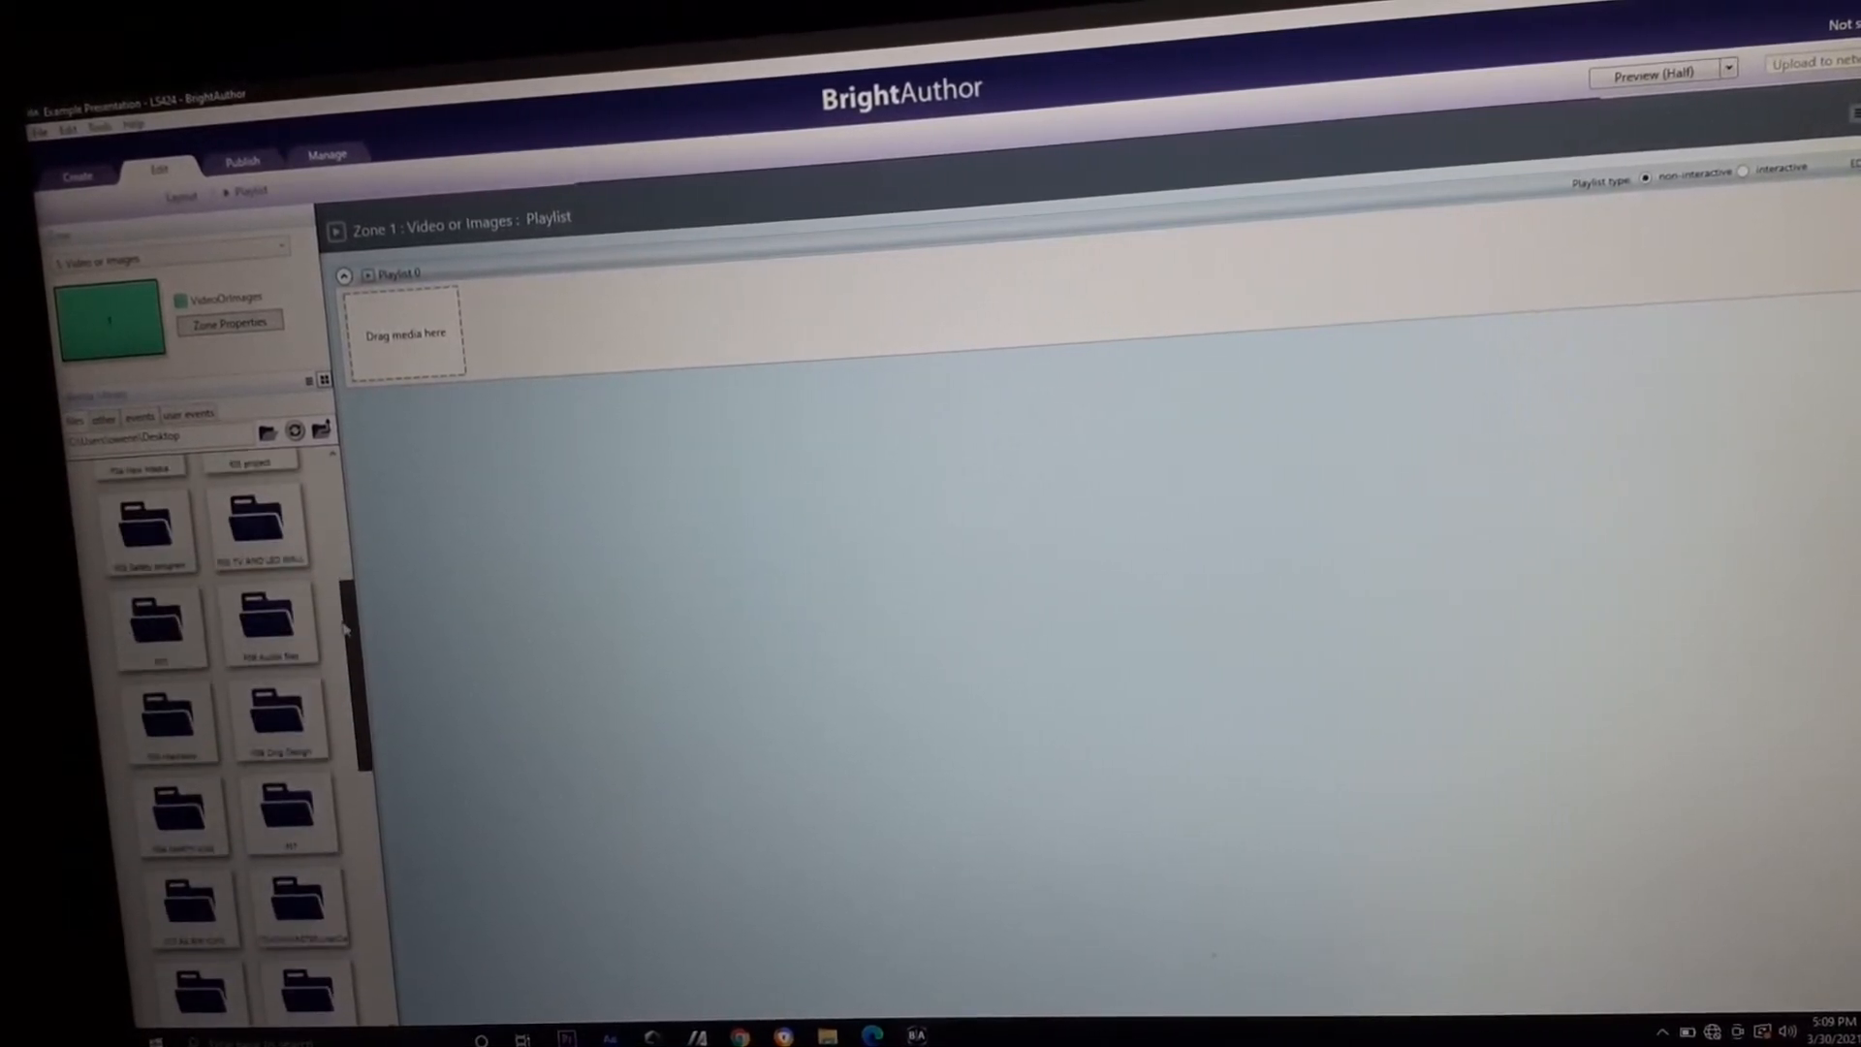
scroll("down", 3)
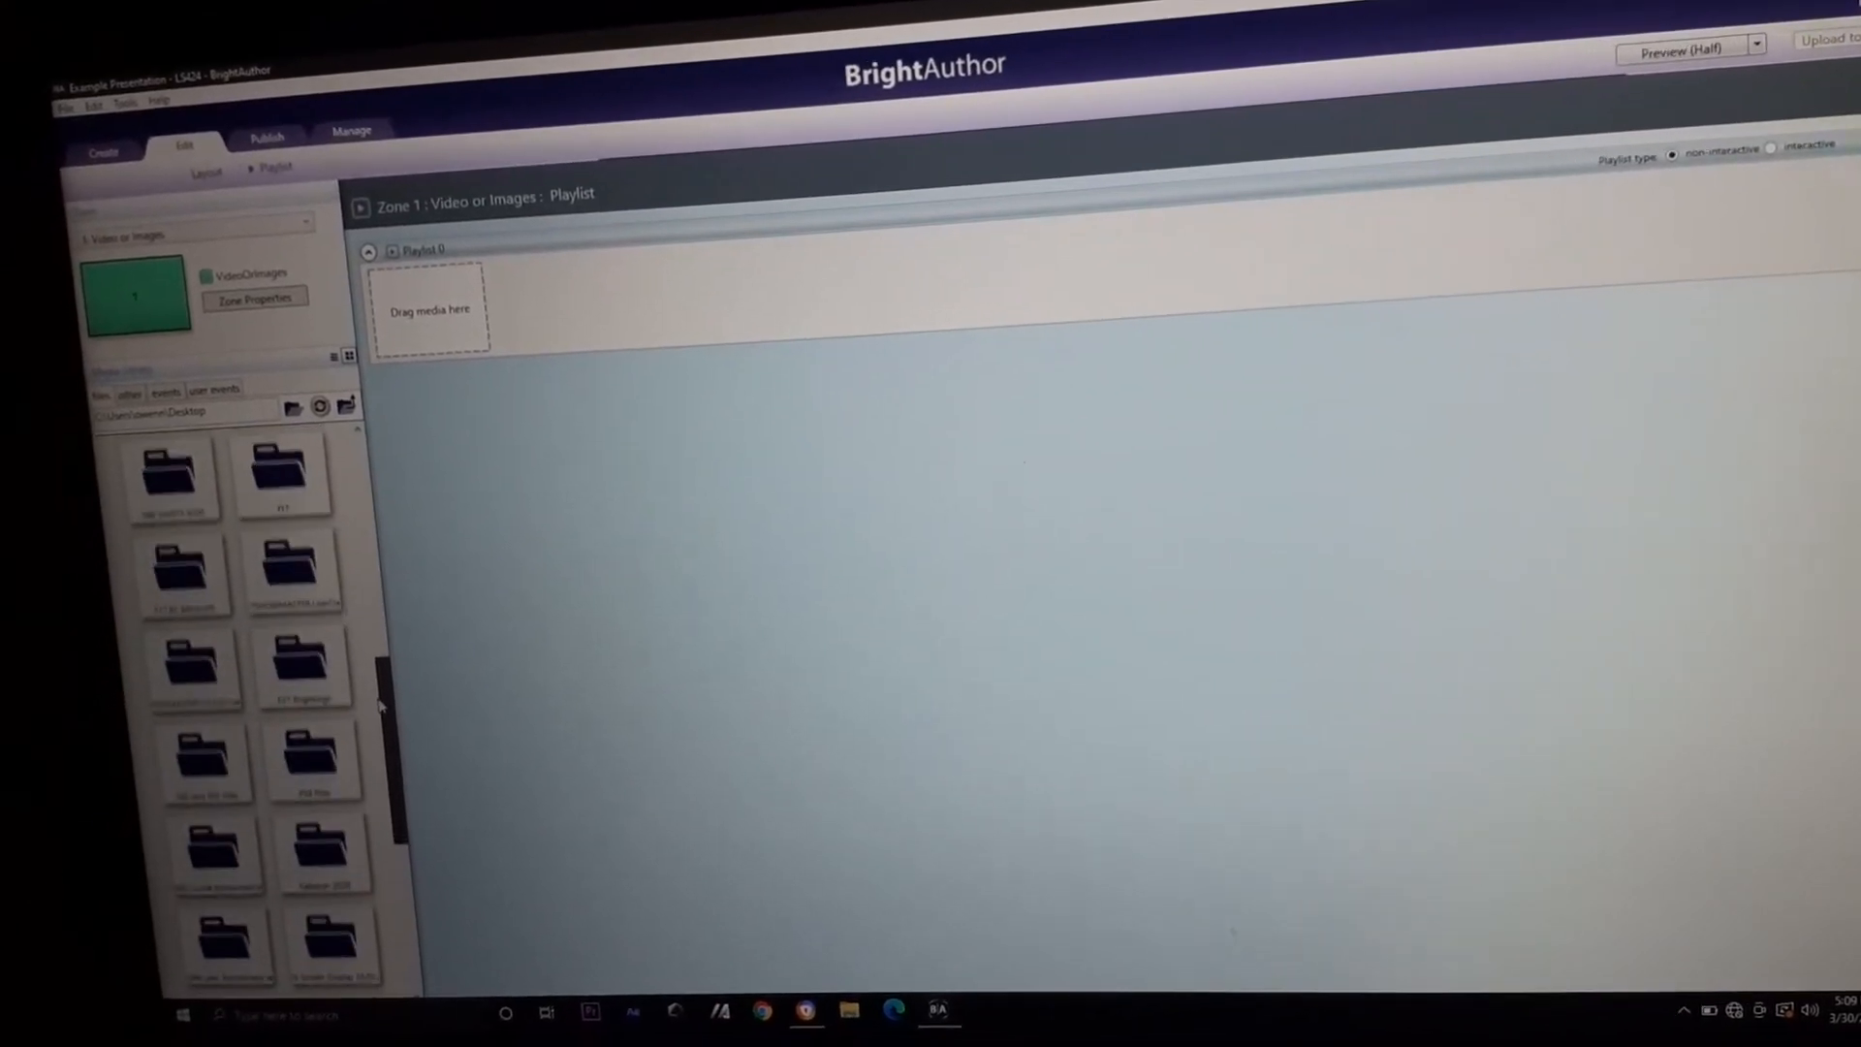
left_click(329, 808)
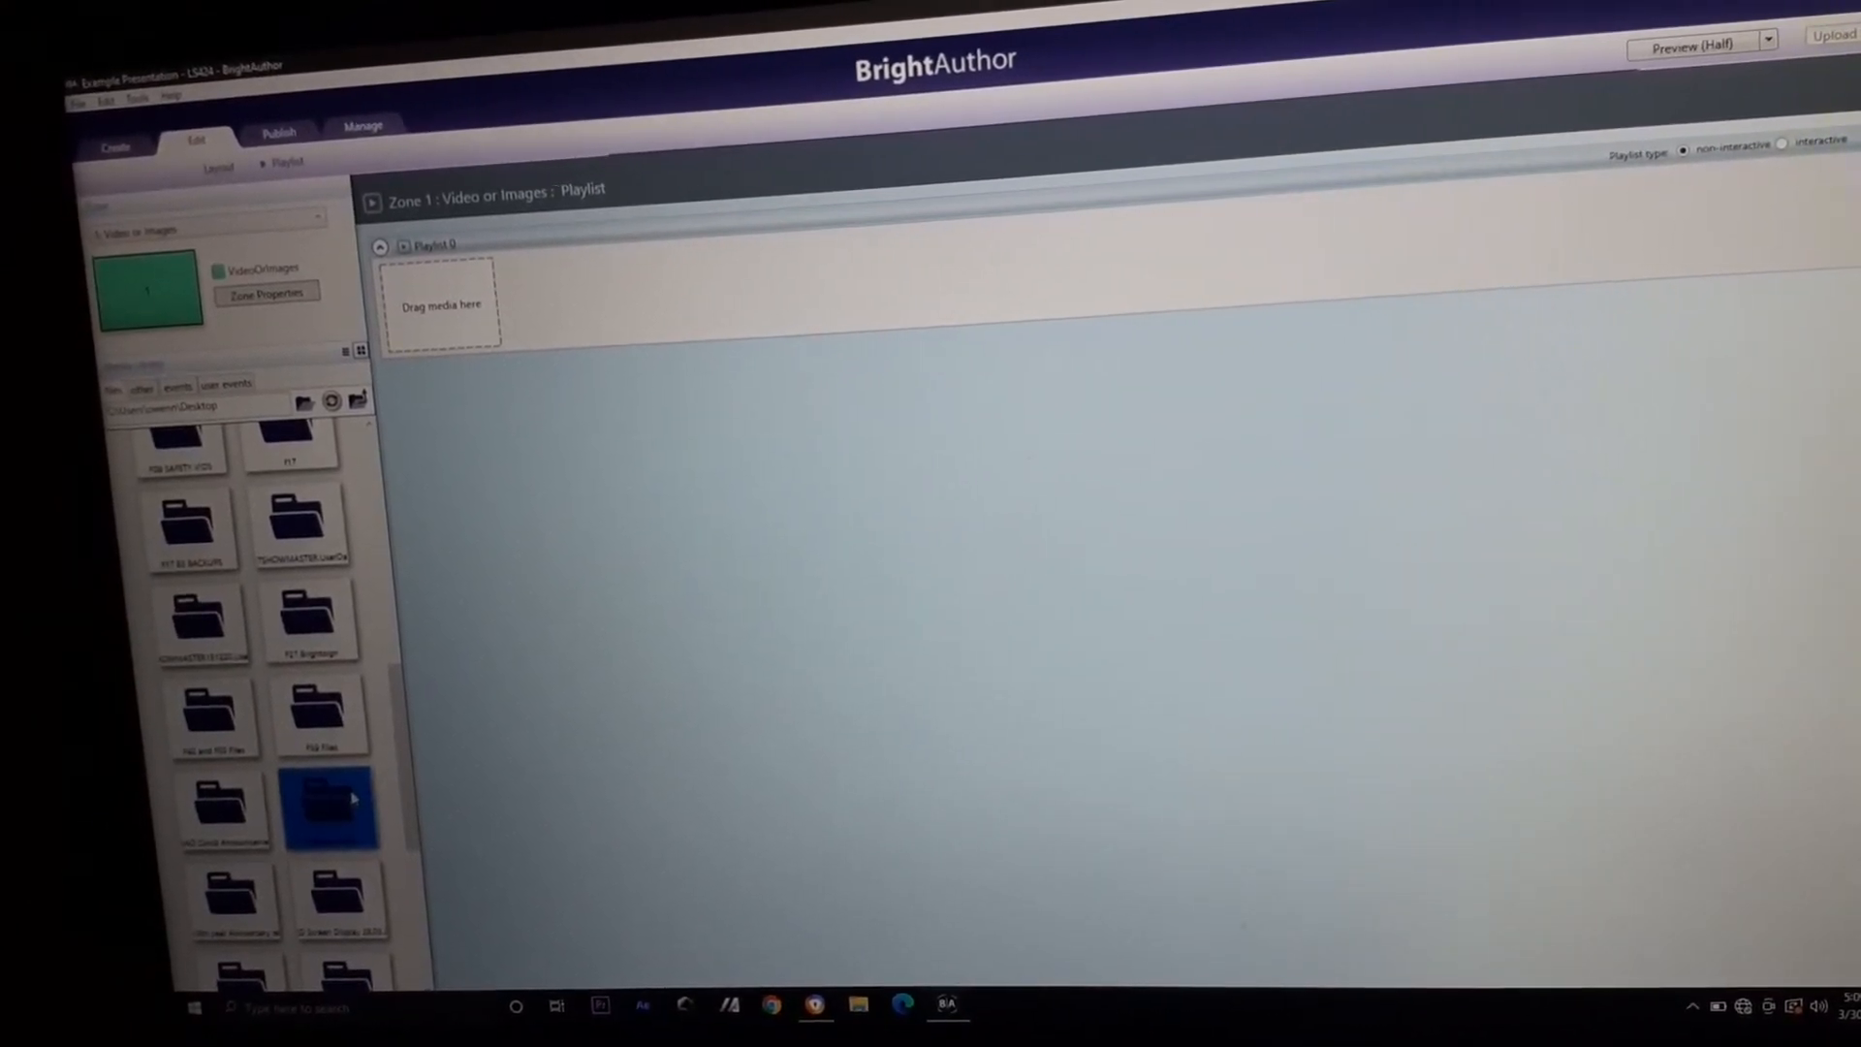
double_click(329, 808)
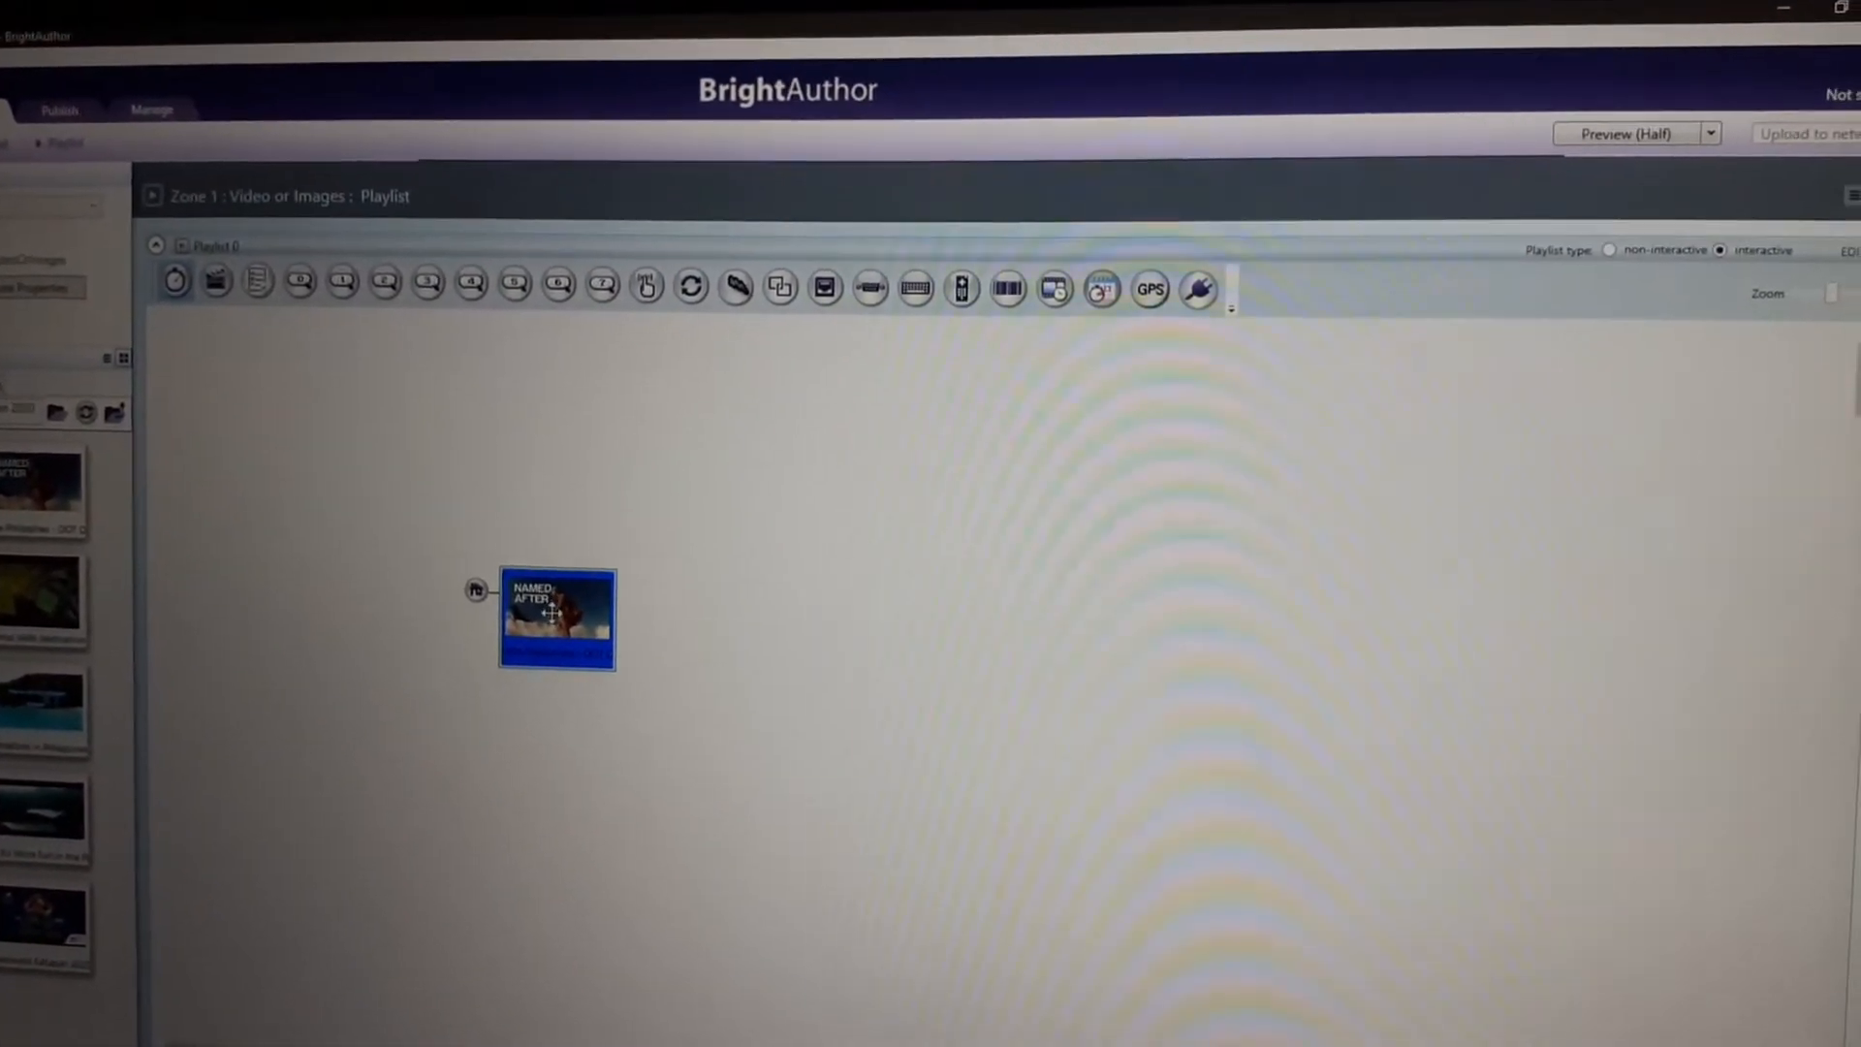
Swap the starting state's file to 'The Best Travel Destinations in Philippines - Luzon.mp4'.
left_click(1601, 256)
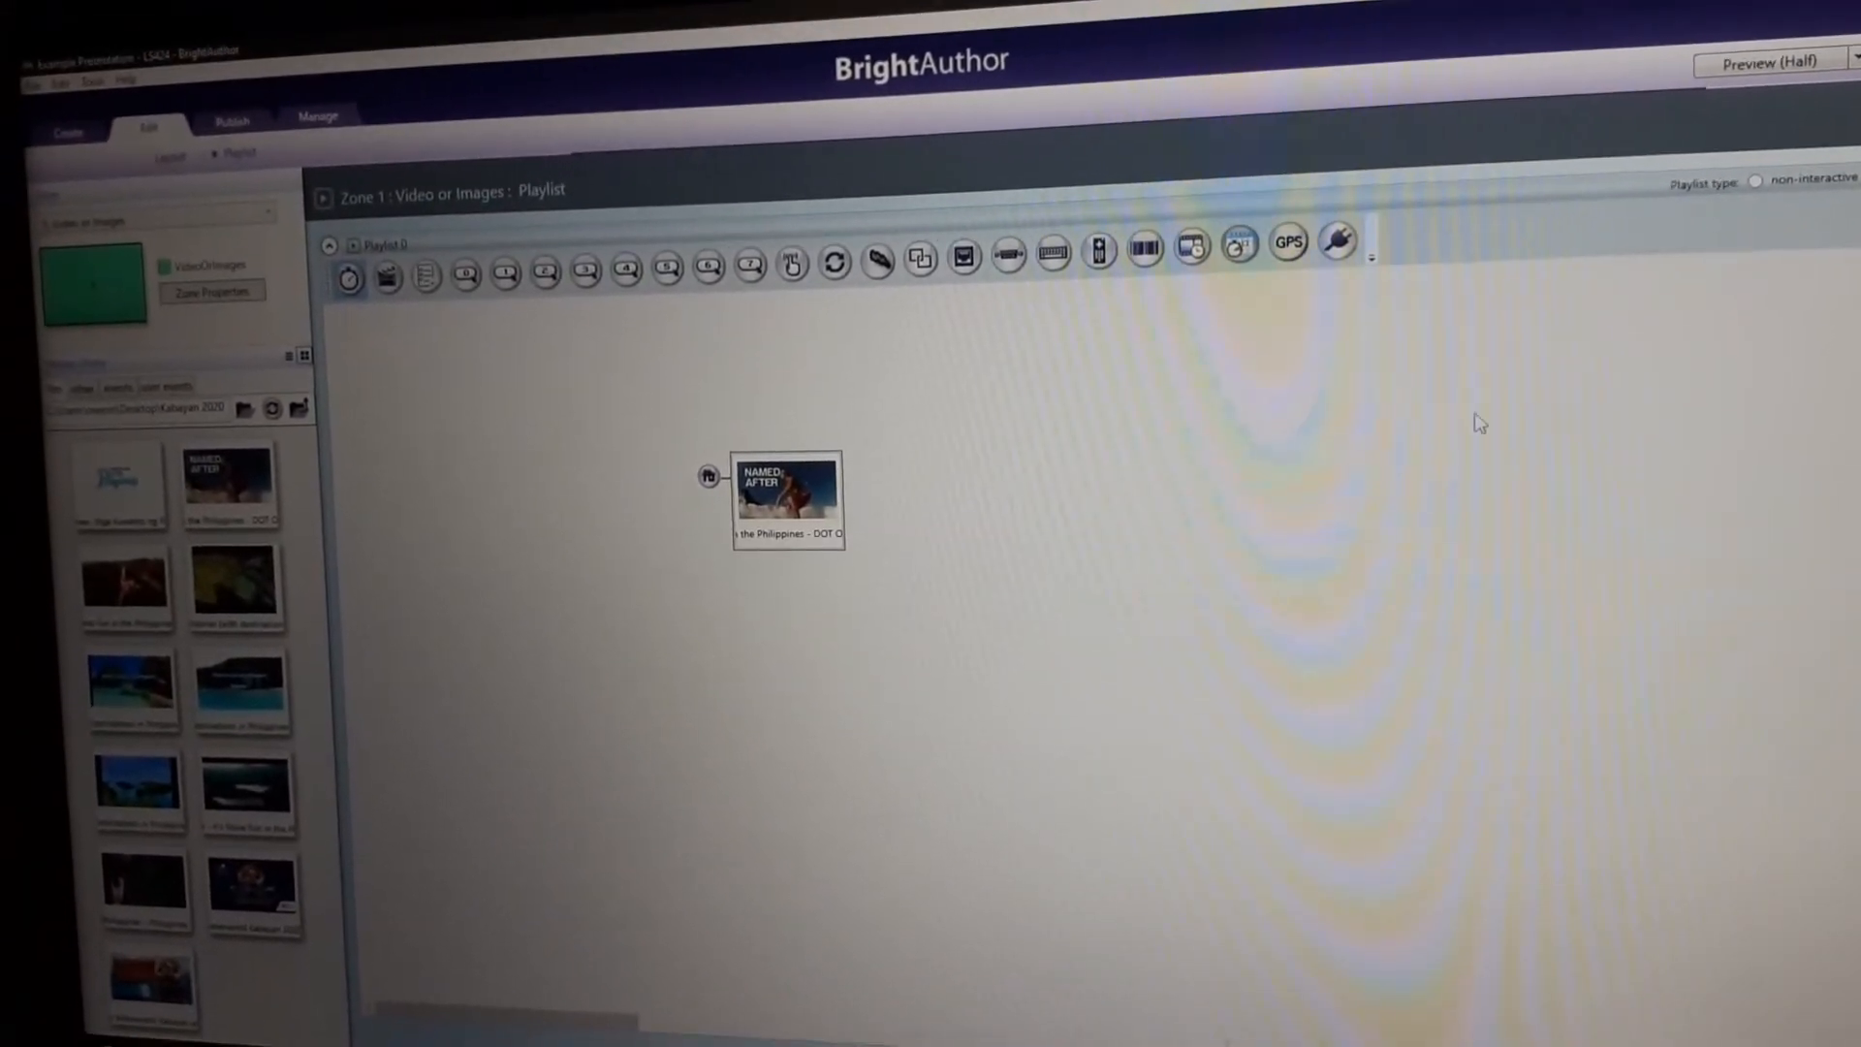
double_click(787, 496)
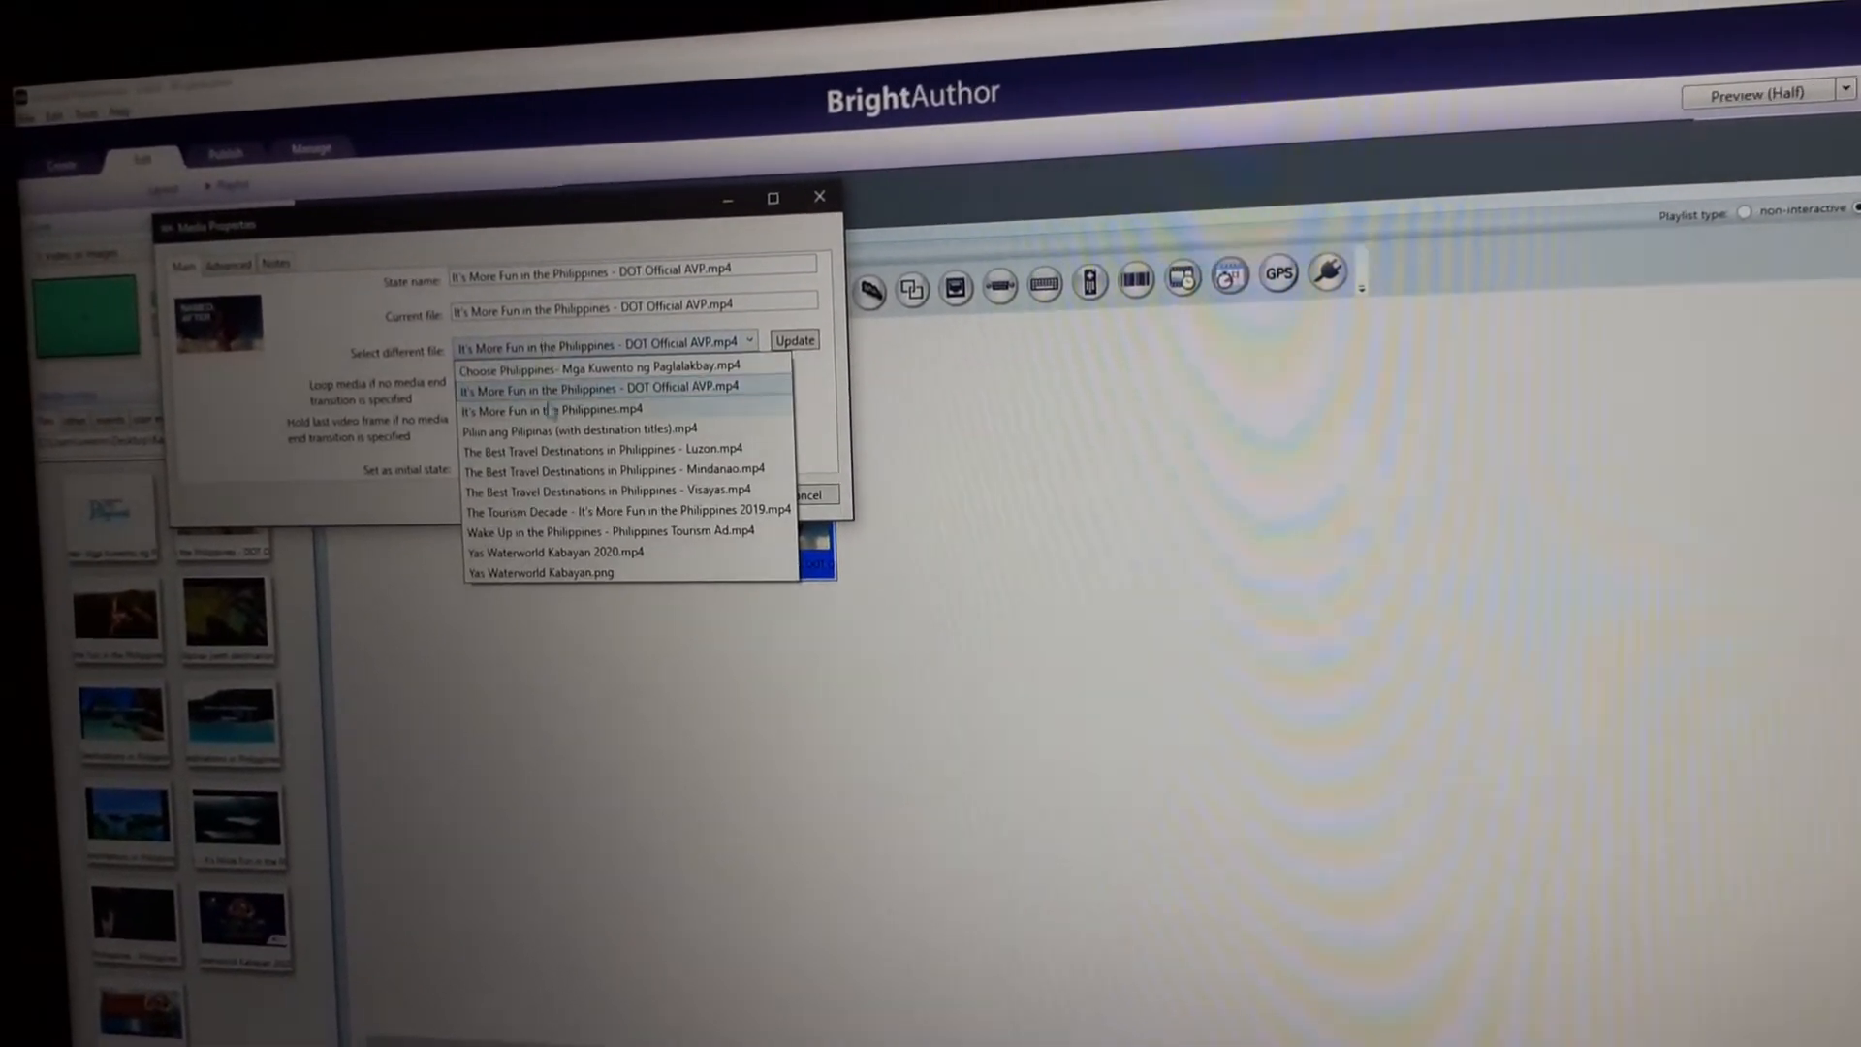
left_click(590, 449)
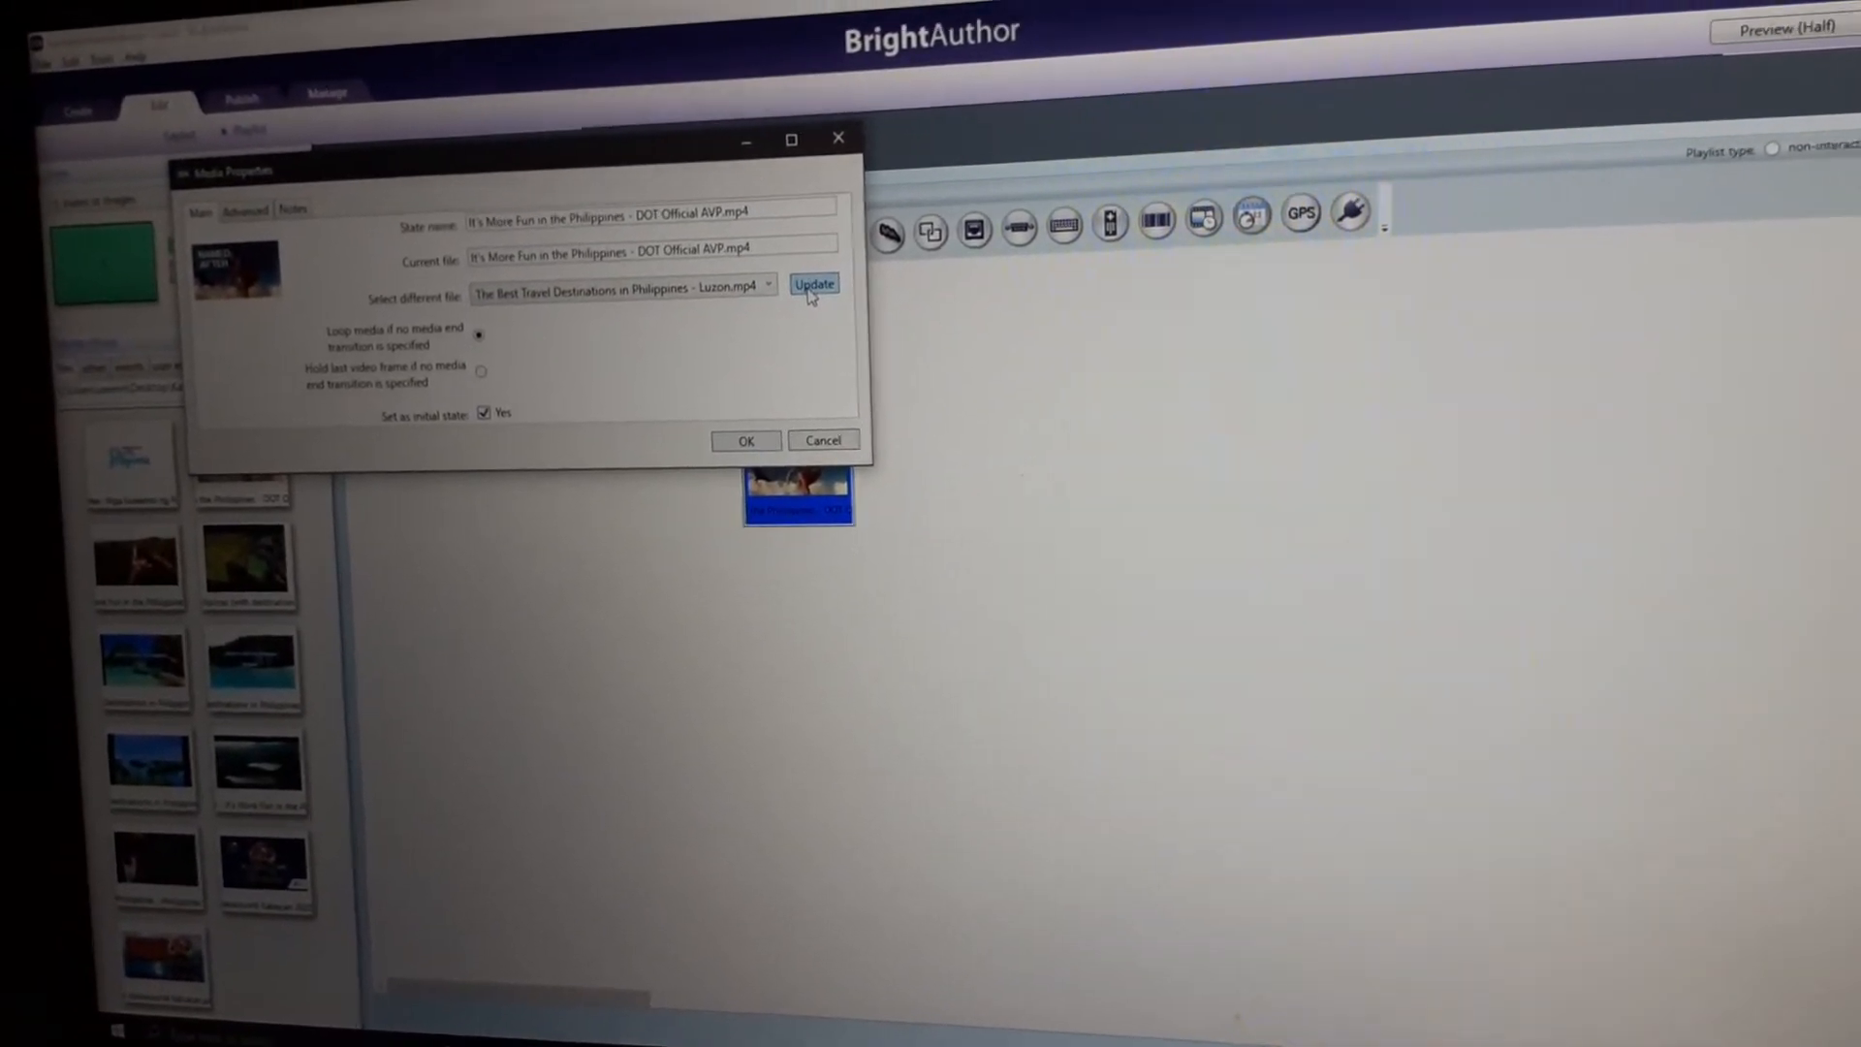
left_click(814, 284)
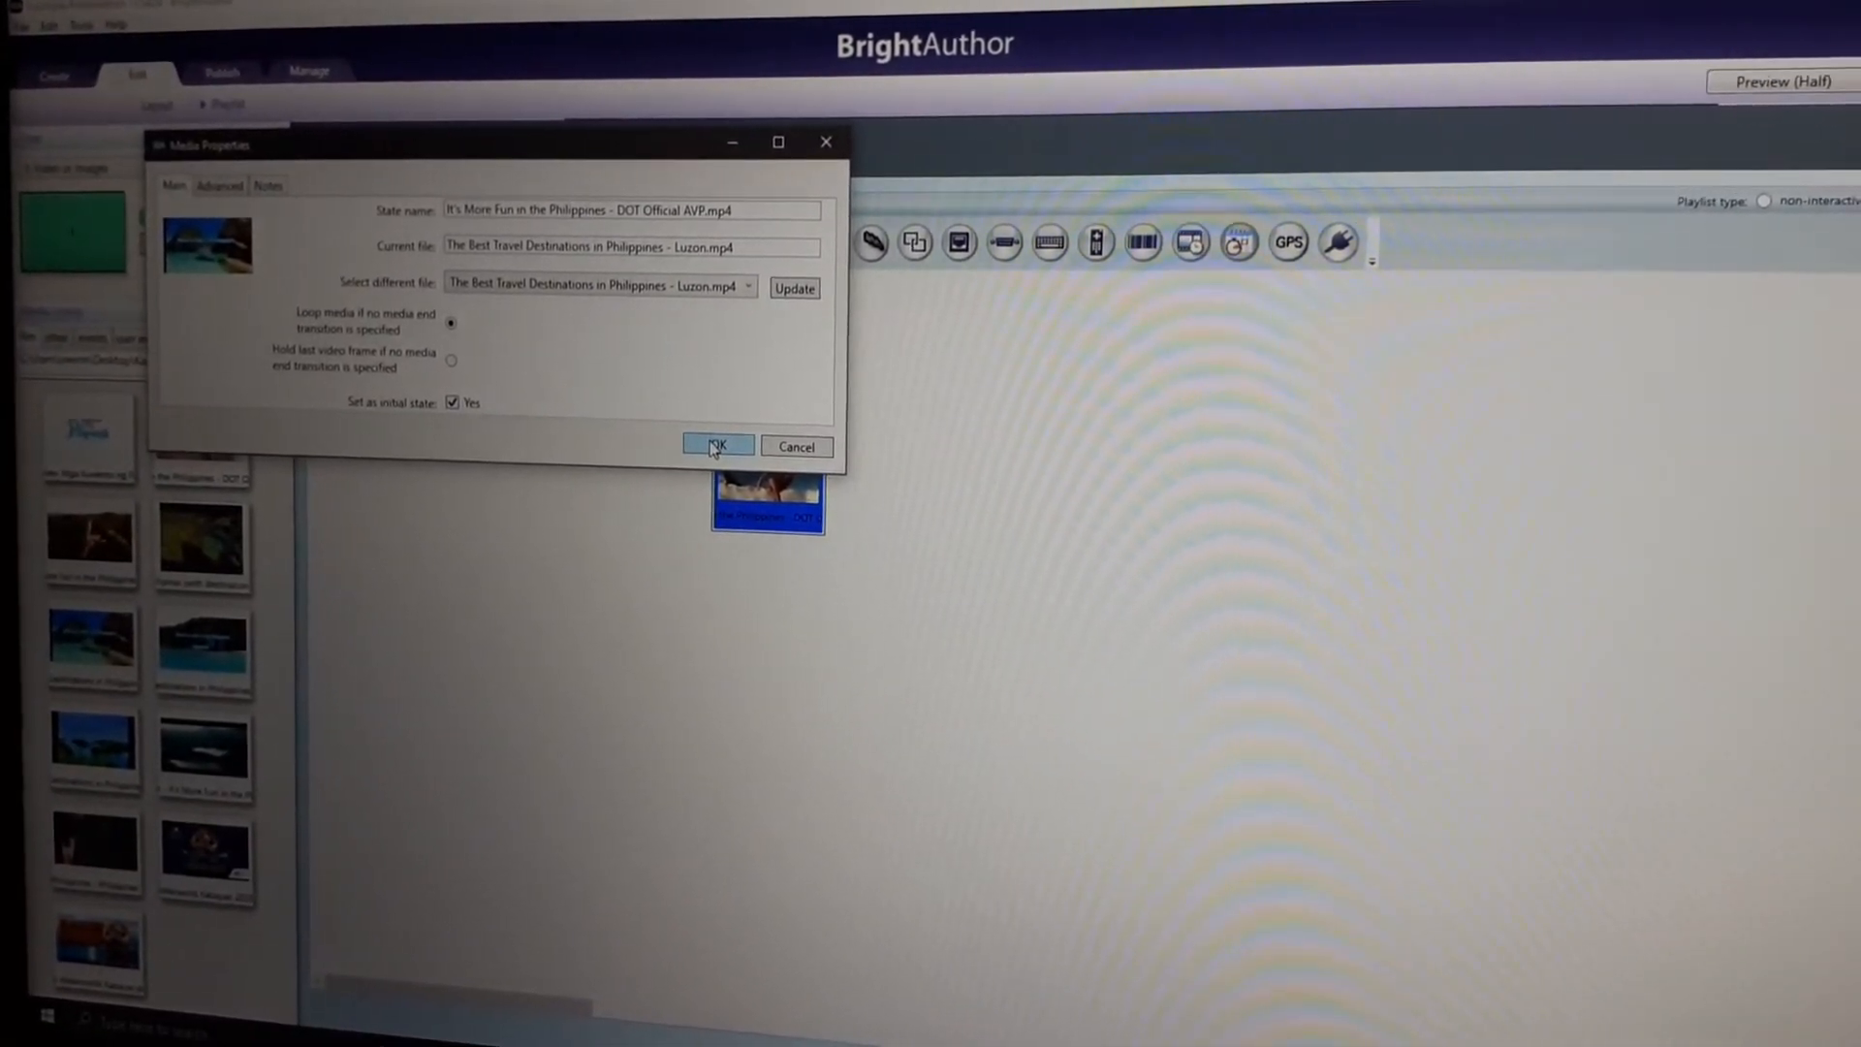
left_click(718, 446)
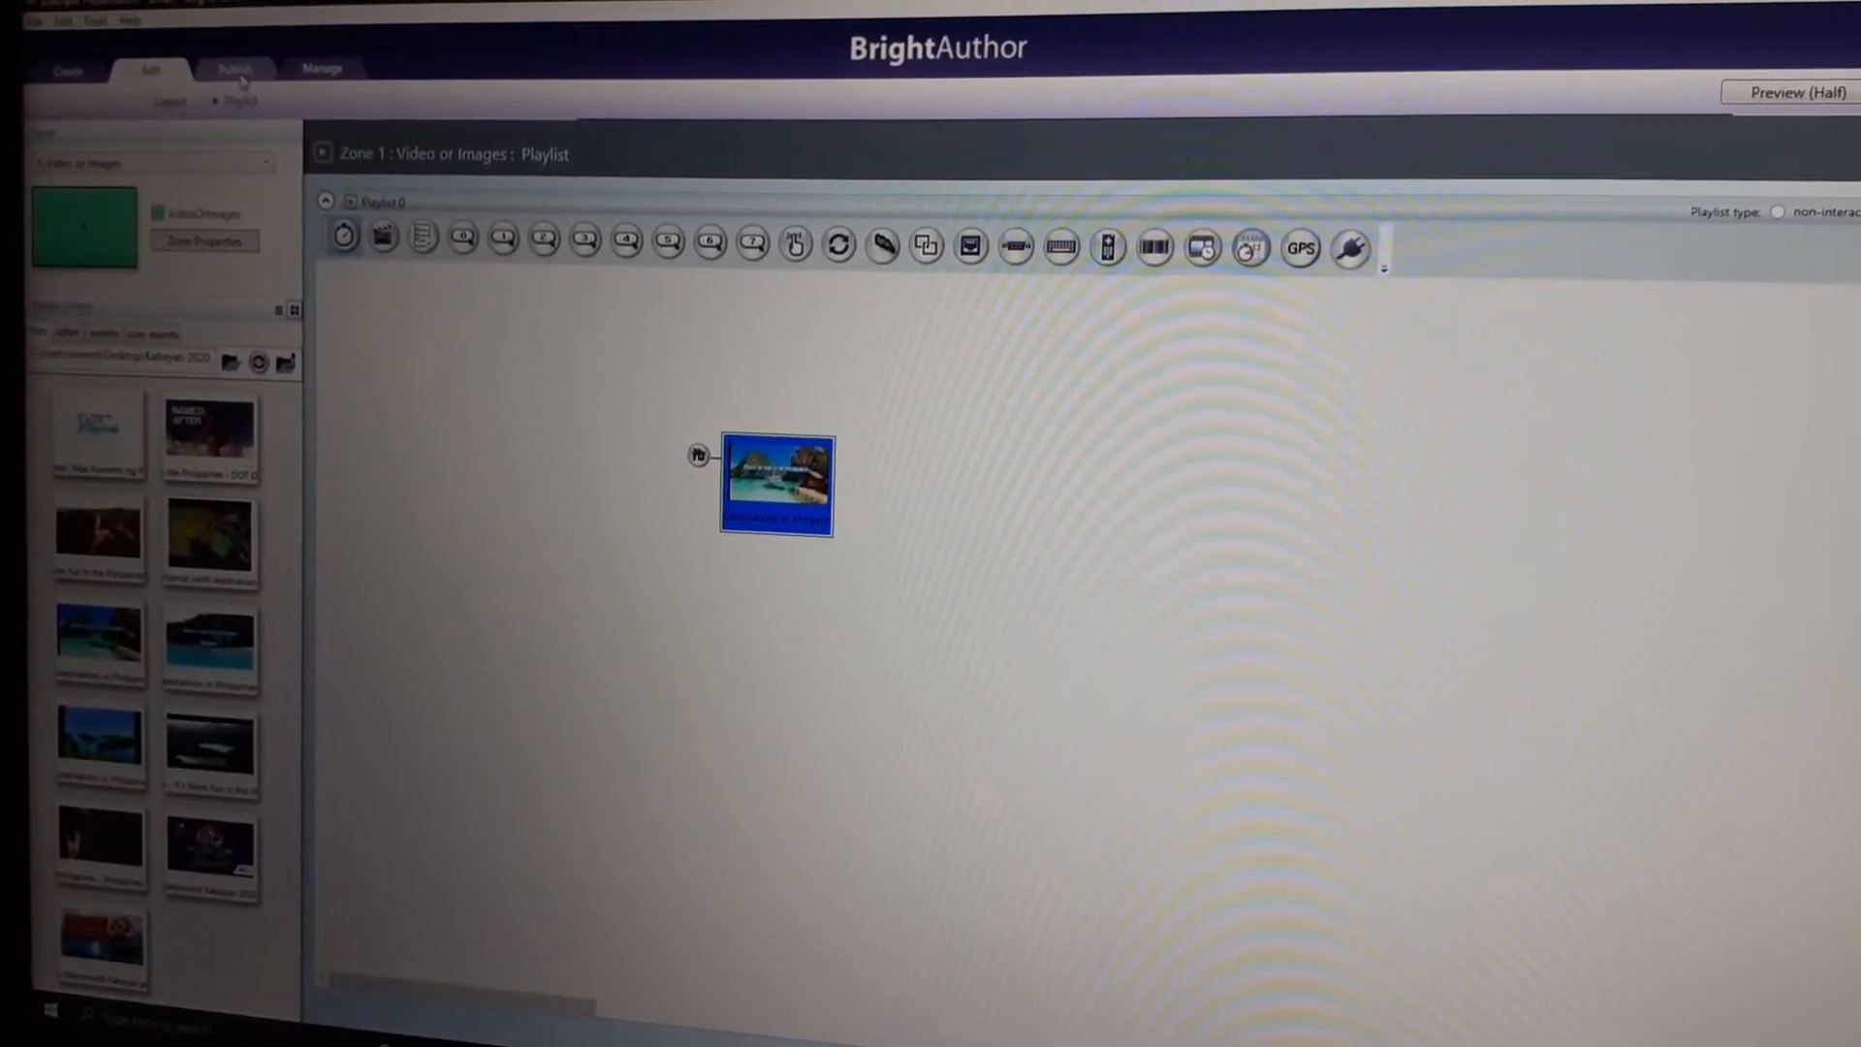
Save the presentation for scheduling and dismiss the firmware compatibility notice.
left_click(235, 69)
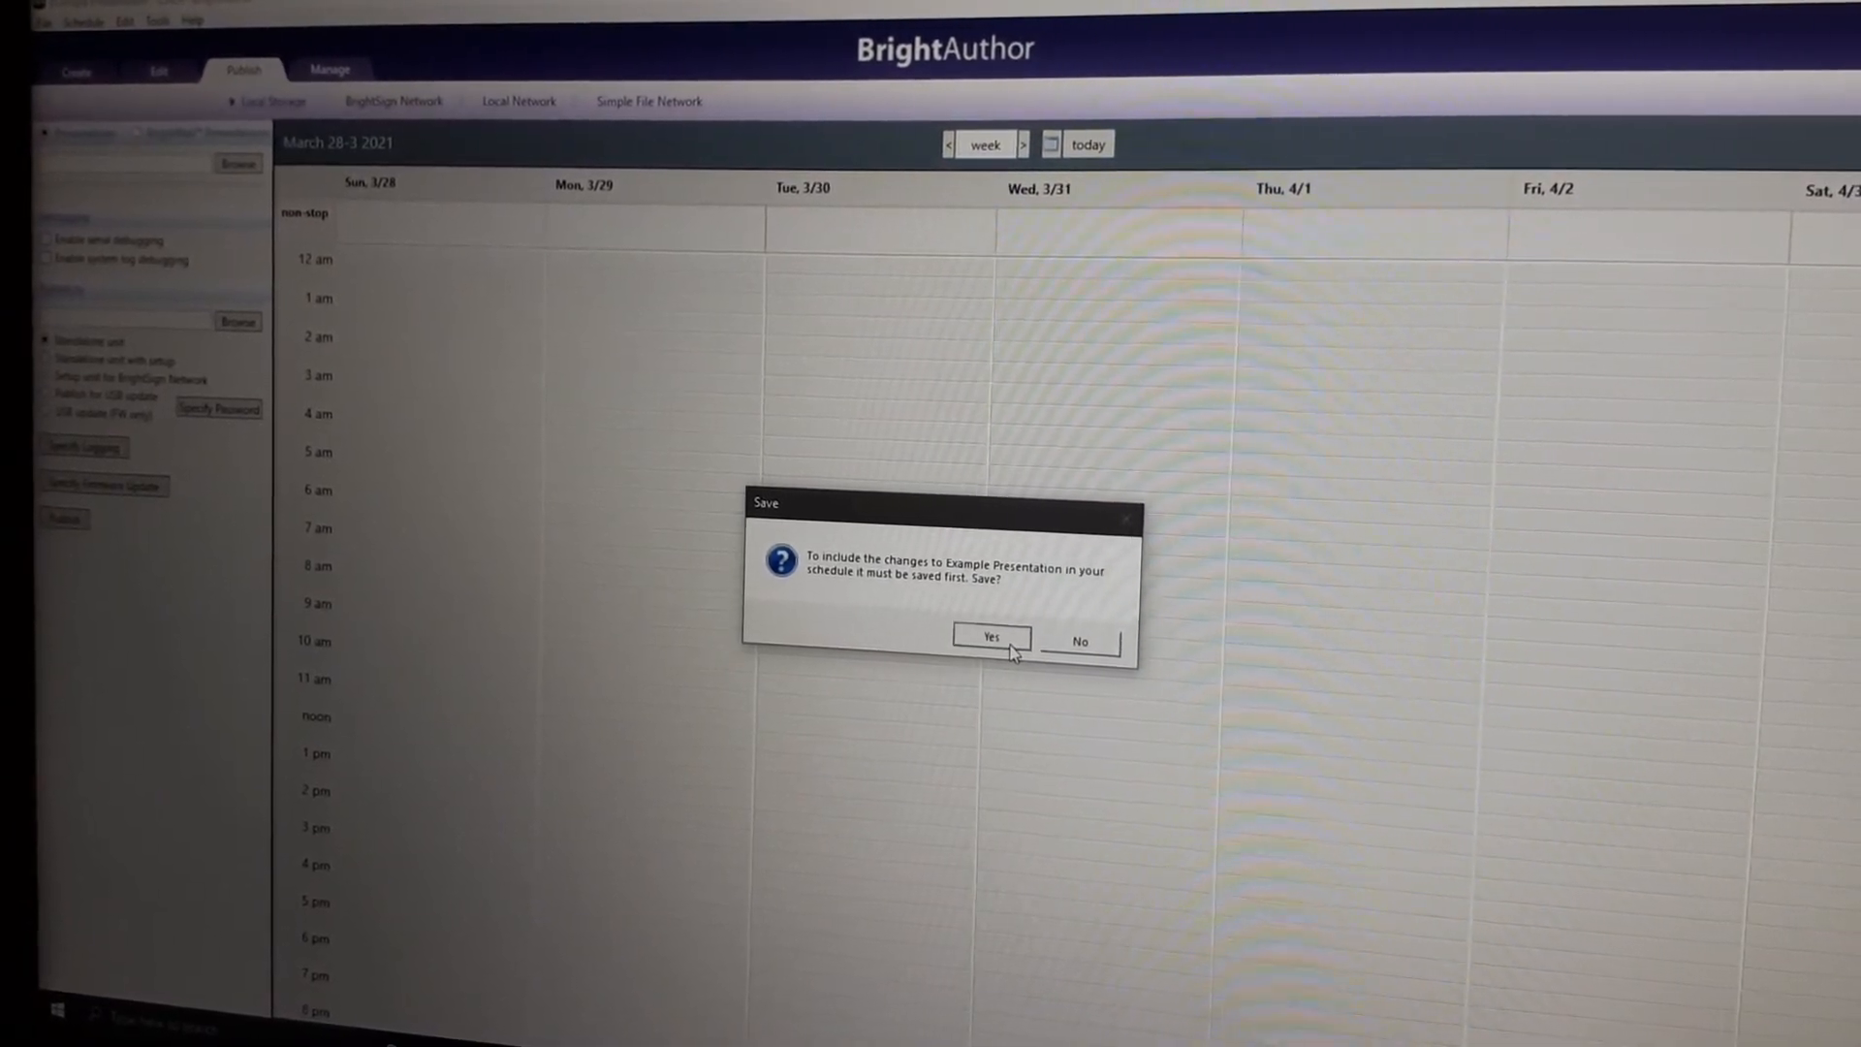
left_click(990, 638)
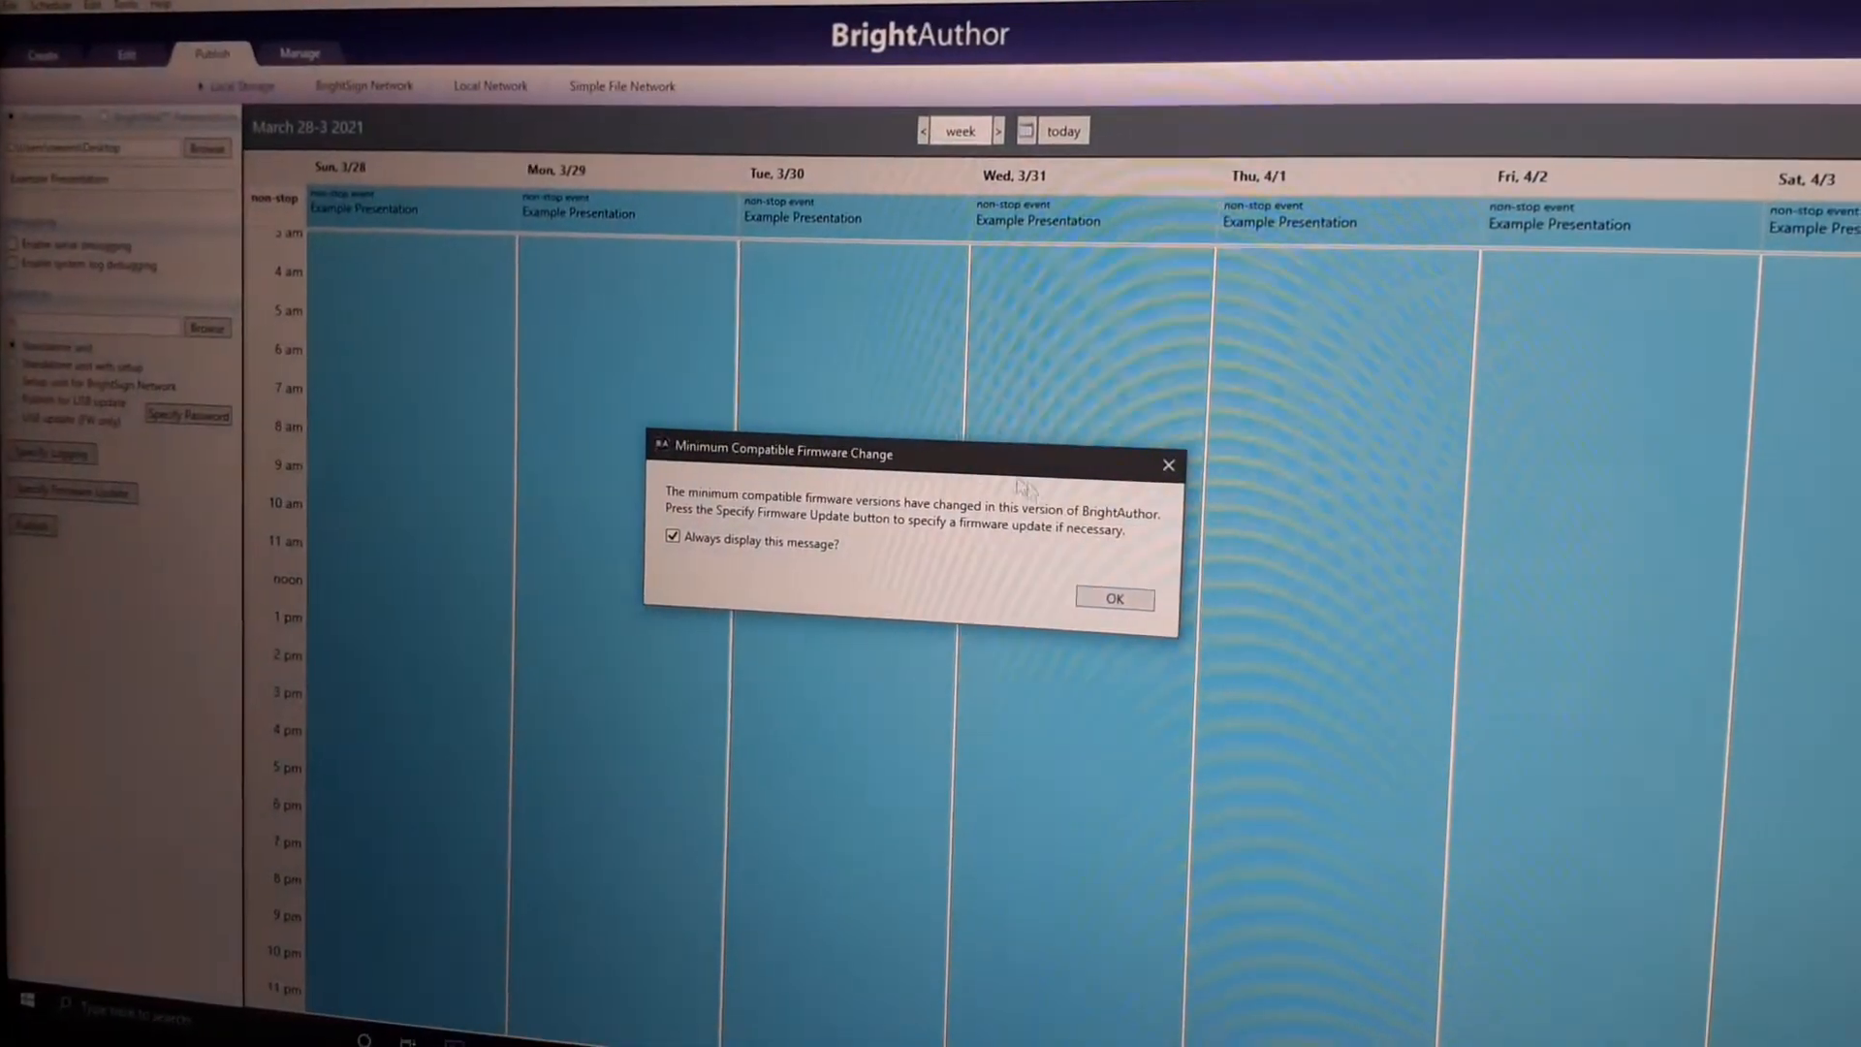
left_click(1112, 598)
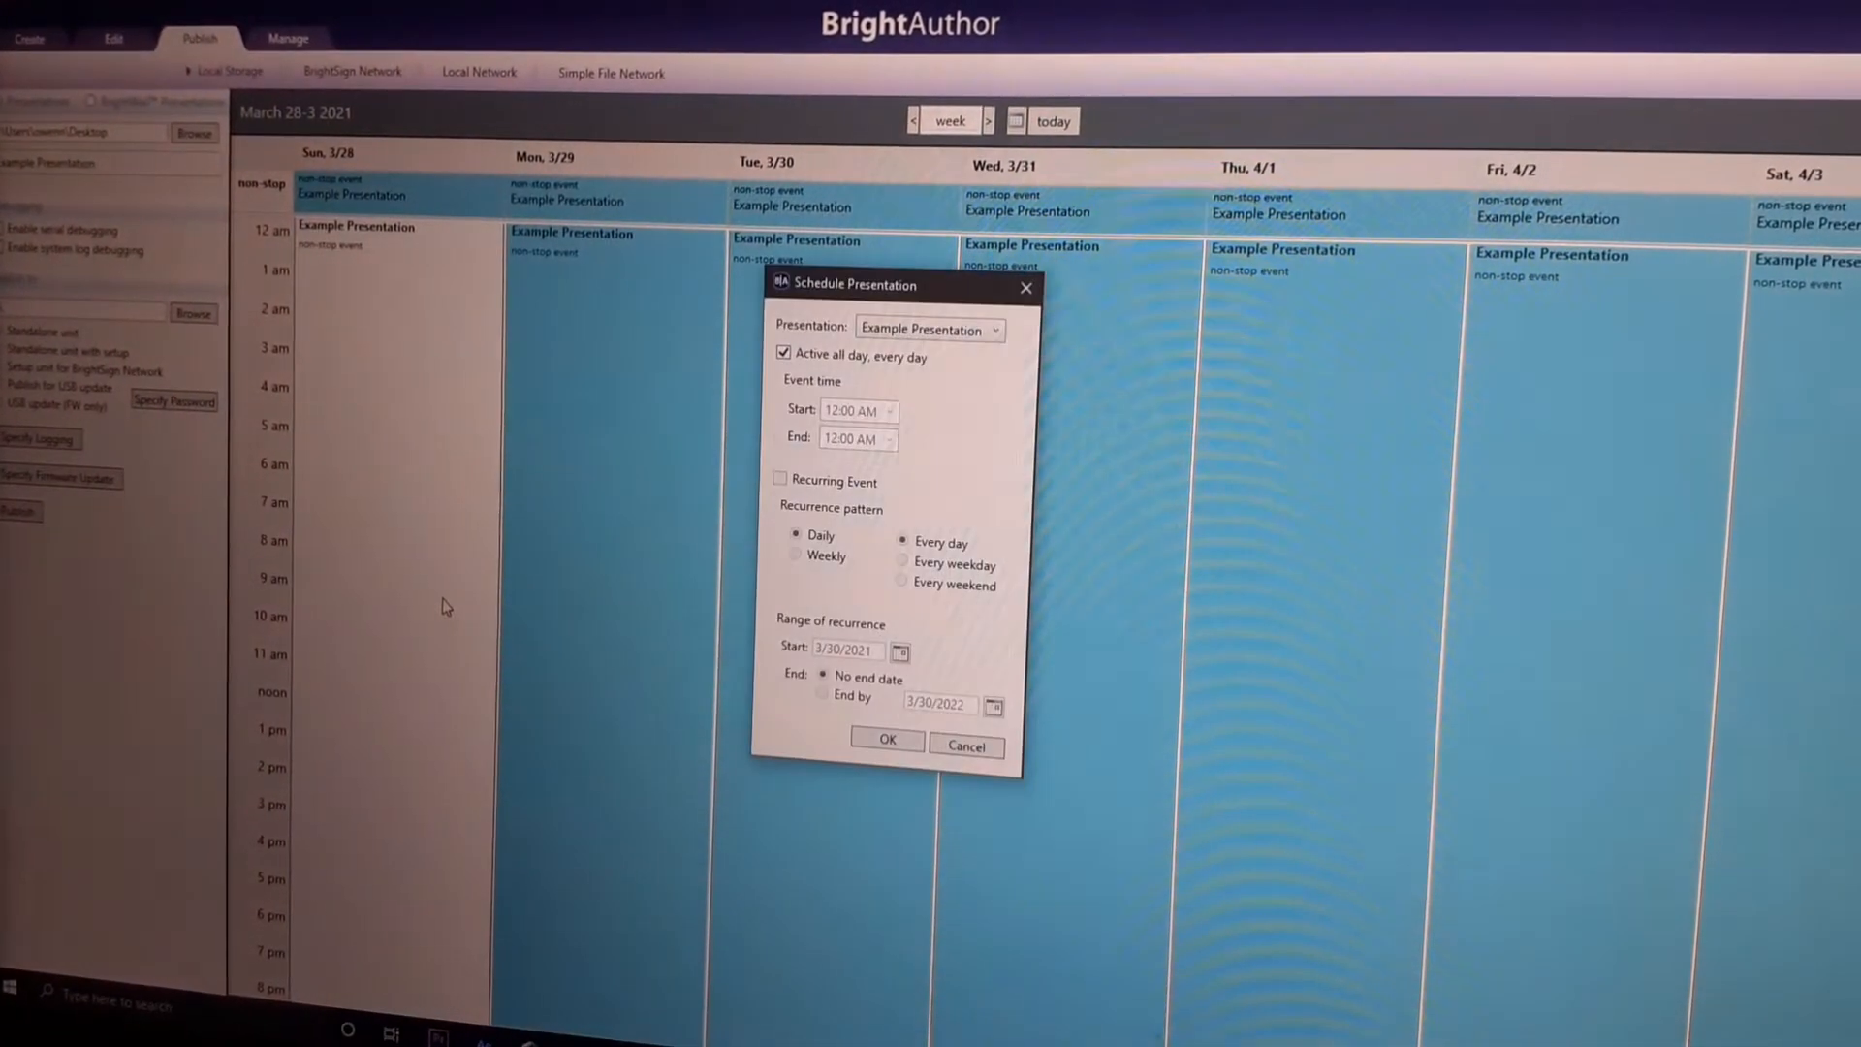
Turn off 'Active all day, every day' and make the event recur daily.
left_click(782, 352)
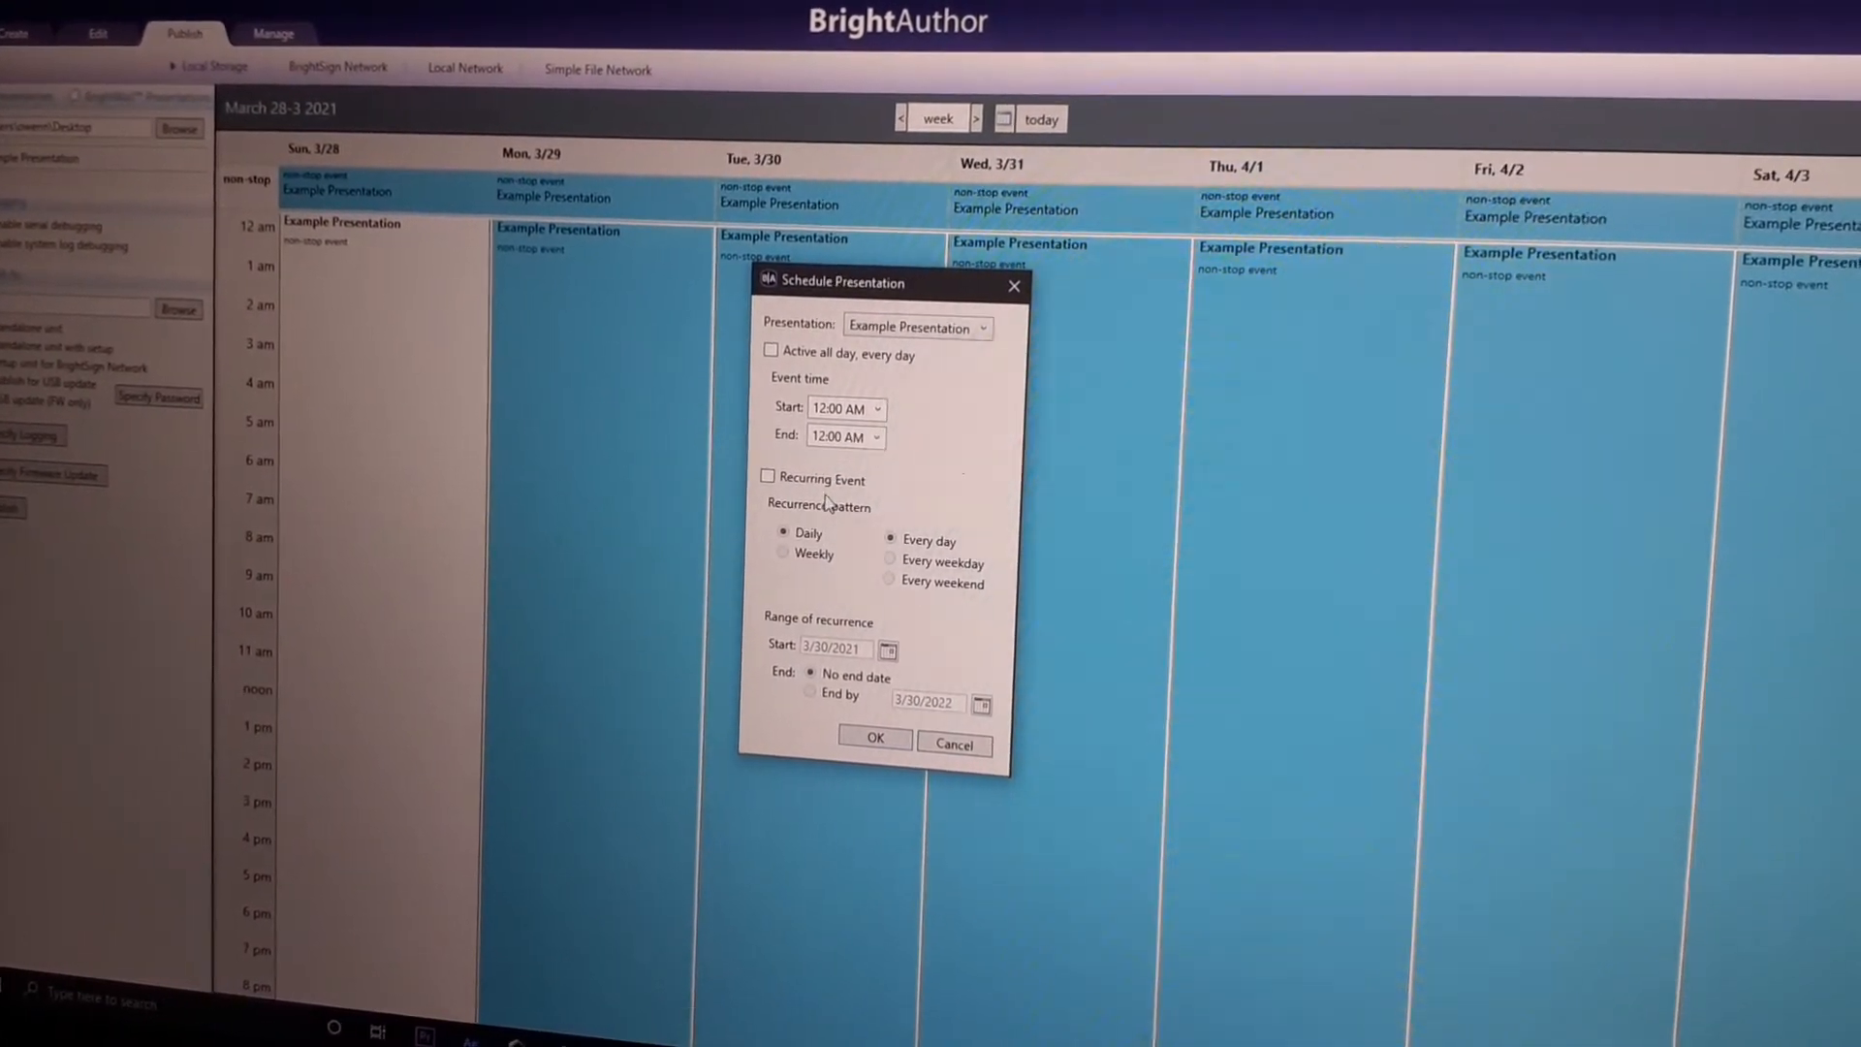
left_click(769, 478)
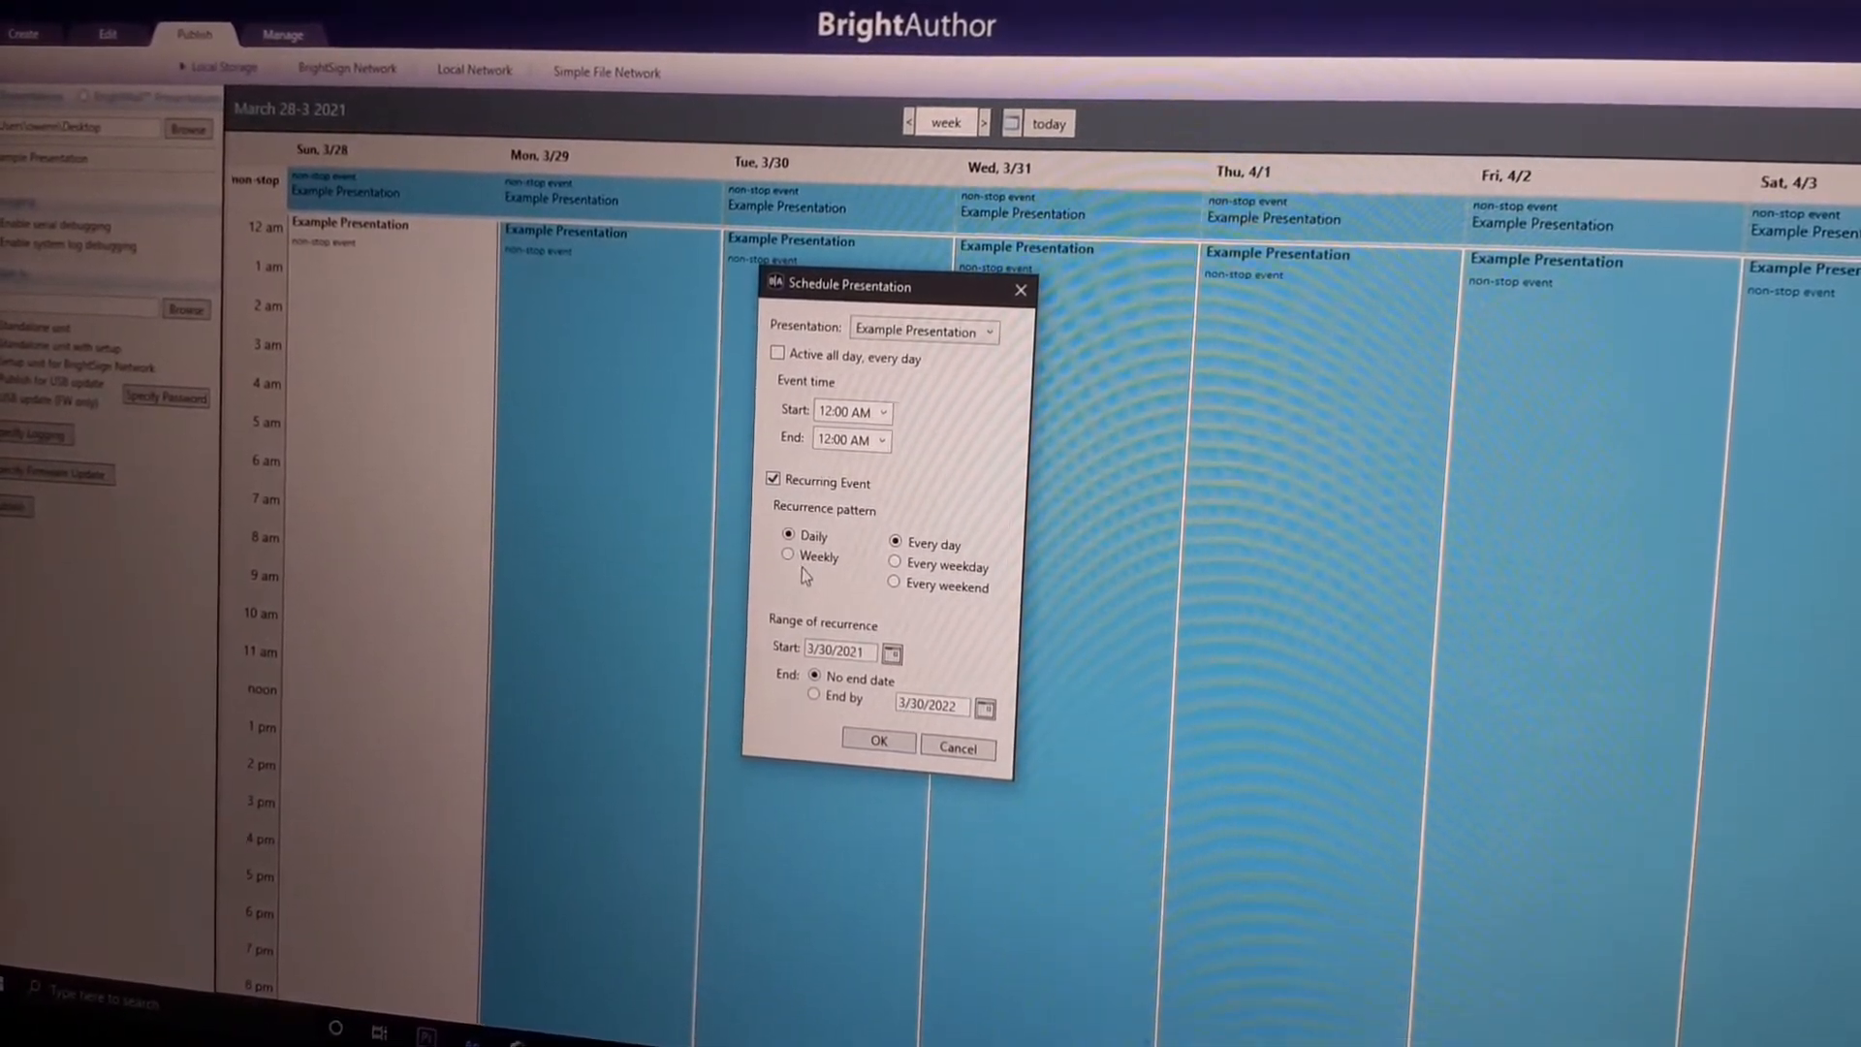
left_click(788, 555)
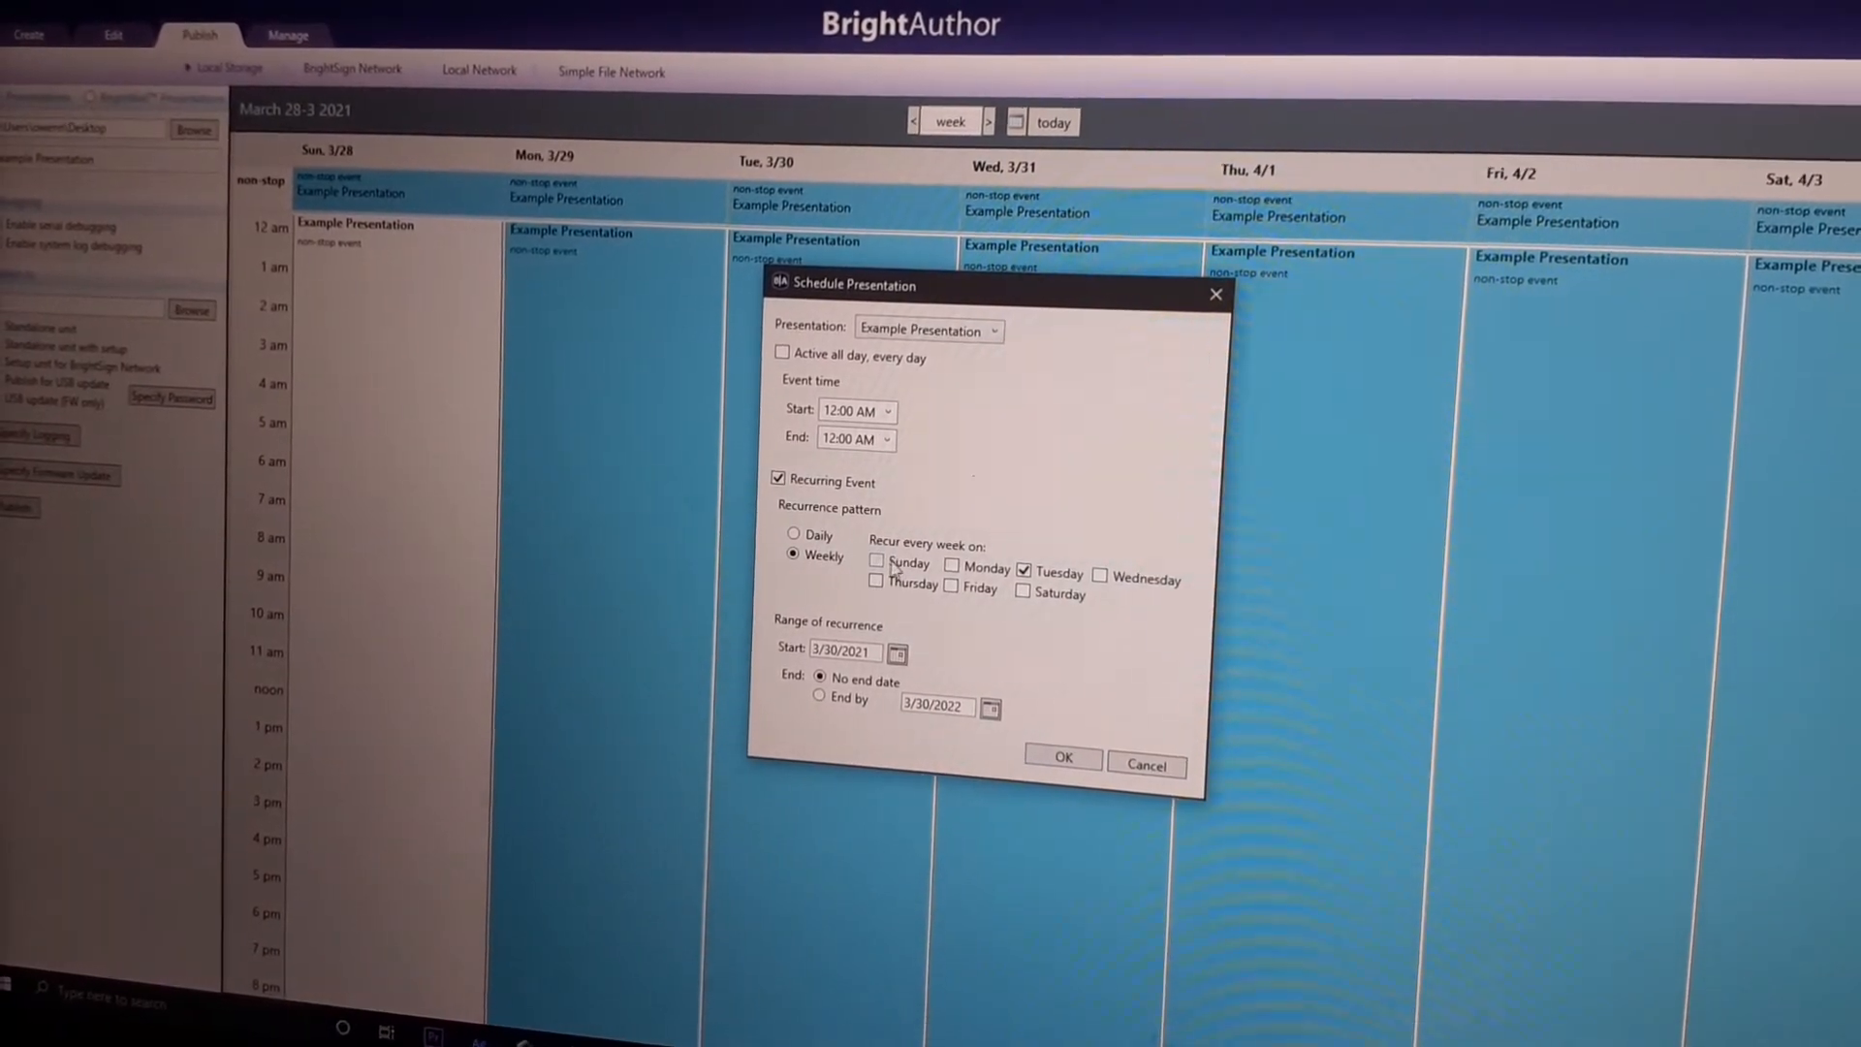
left_click(793, 534)
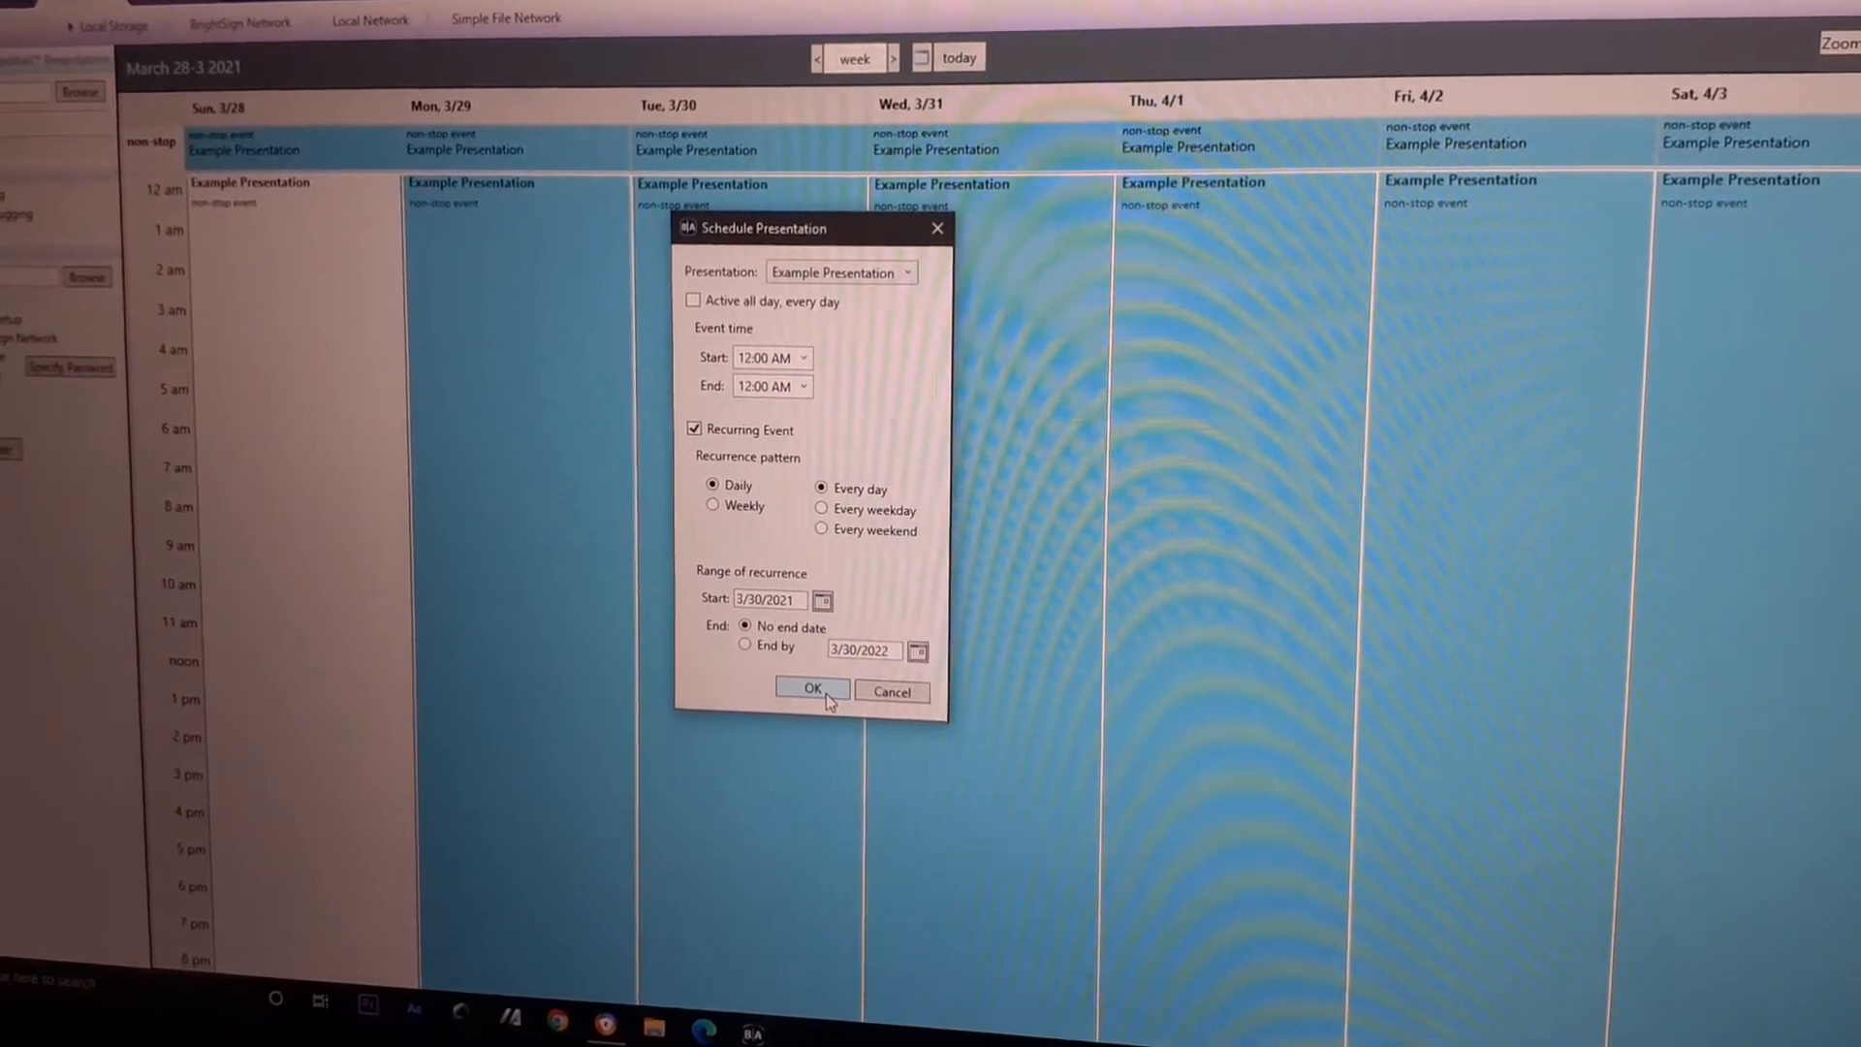
Confirm the daily schedule and add an all-day, every-day non-stop event.
left_click(813, 689)
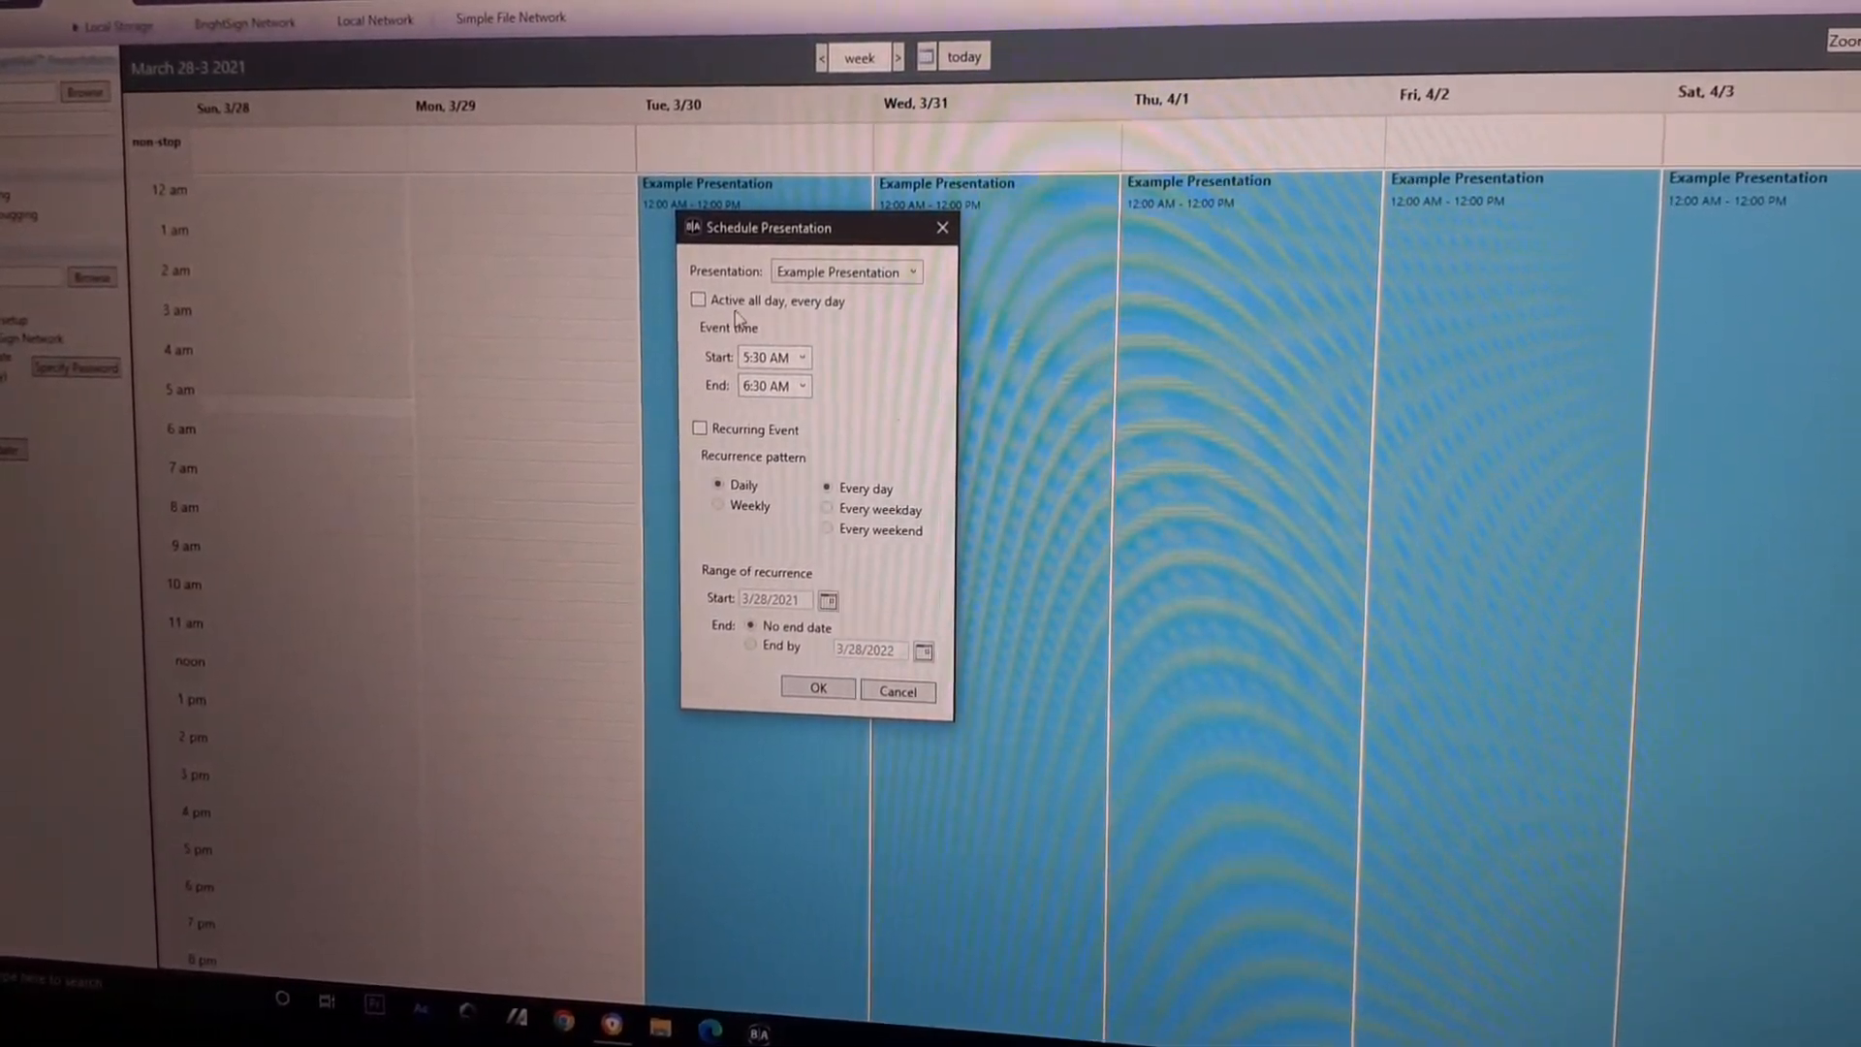
left_click(816, 689)
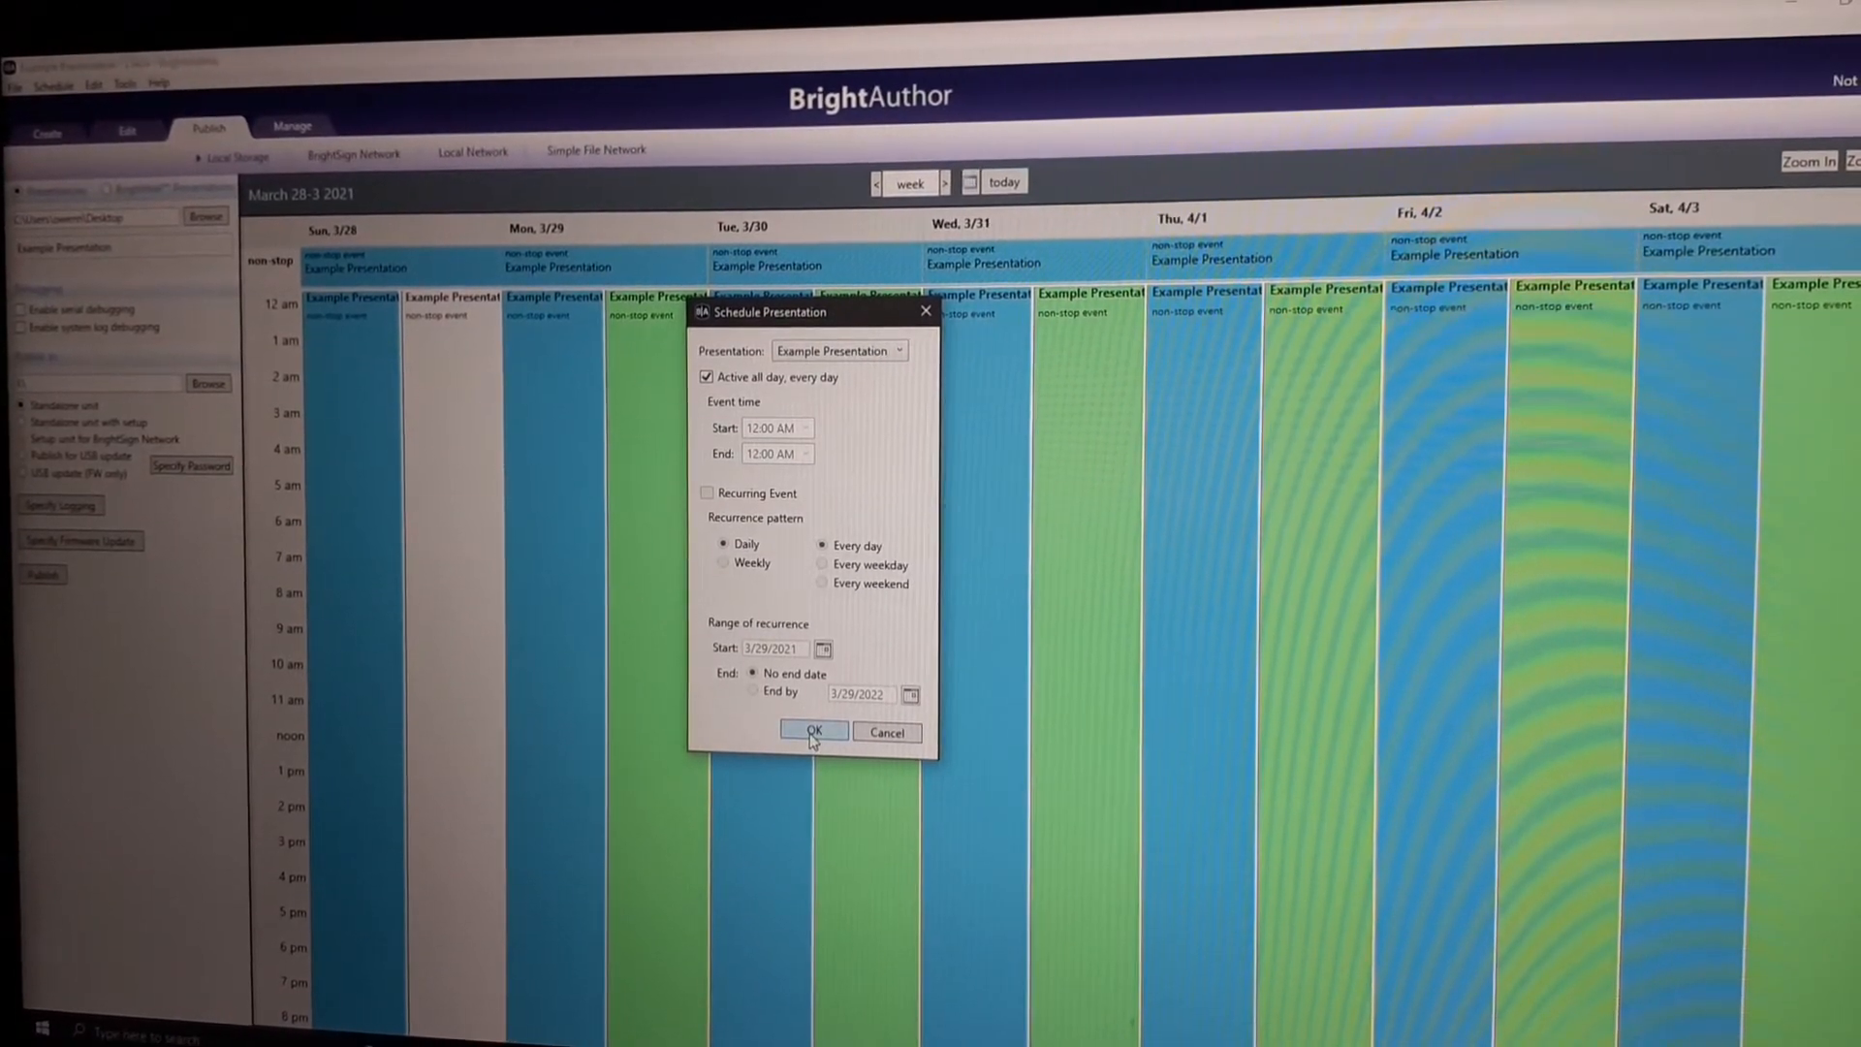
left_click(813, 730)
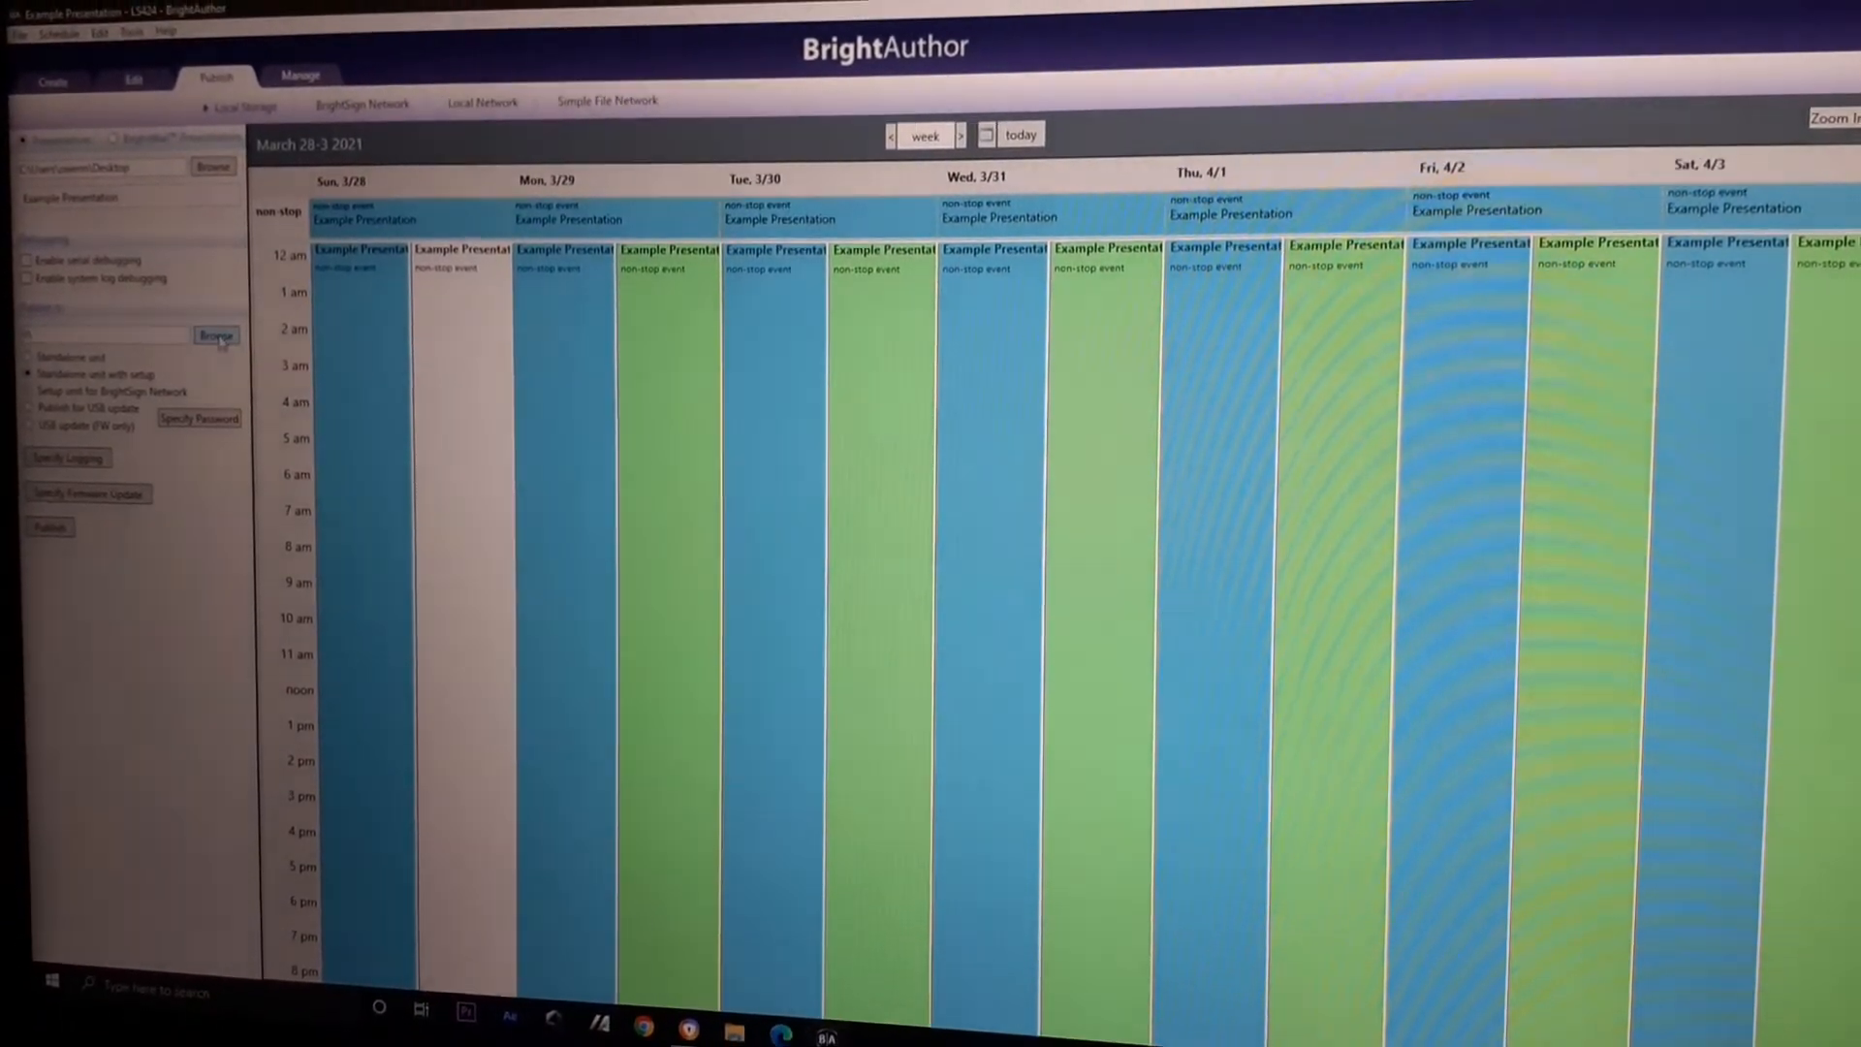
Set the USB drive as the publish destination for a standalone unit with setup.
left_click(217, 336)
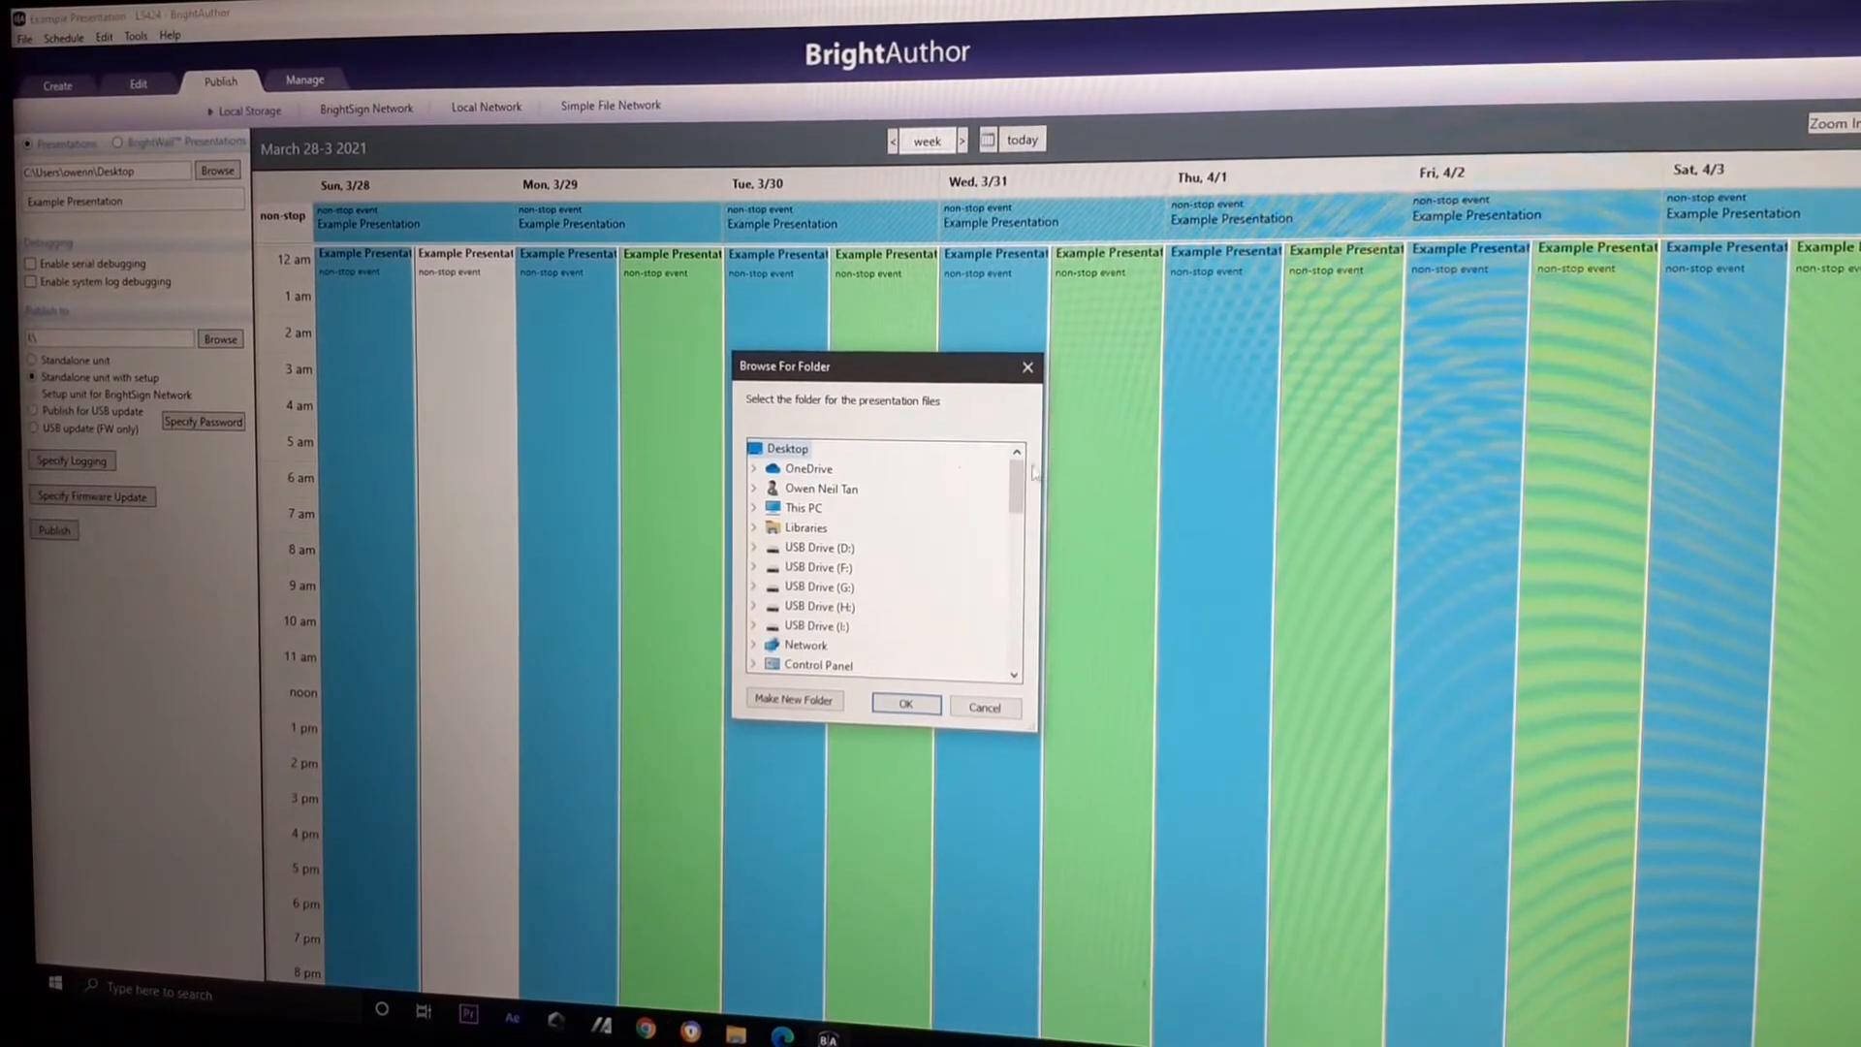
scroll("down", 3)
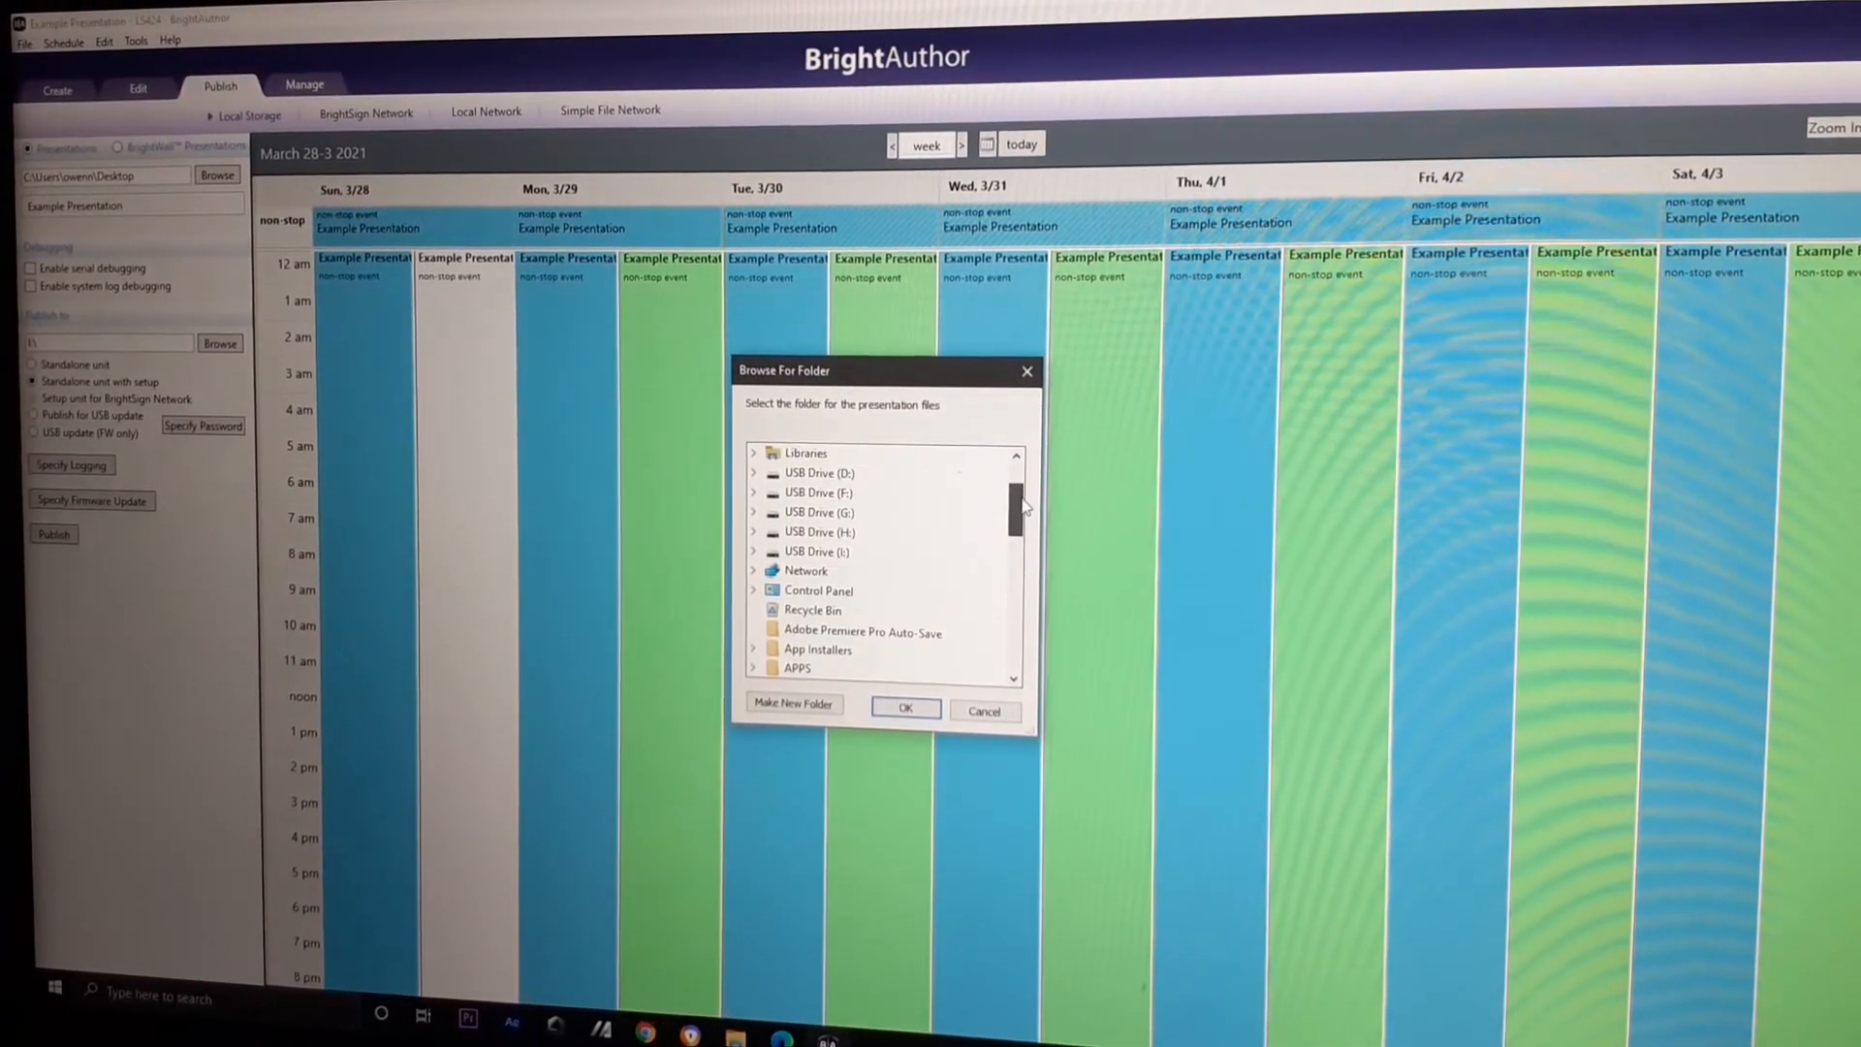
left_click(816, 551)
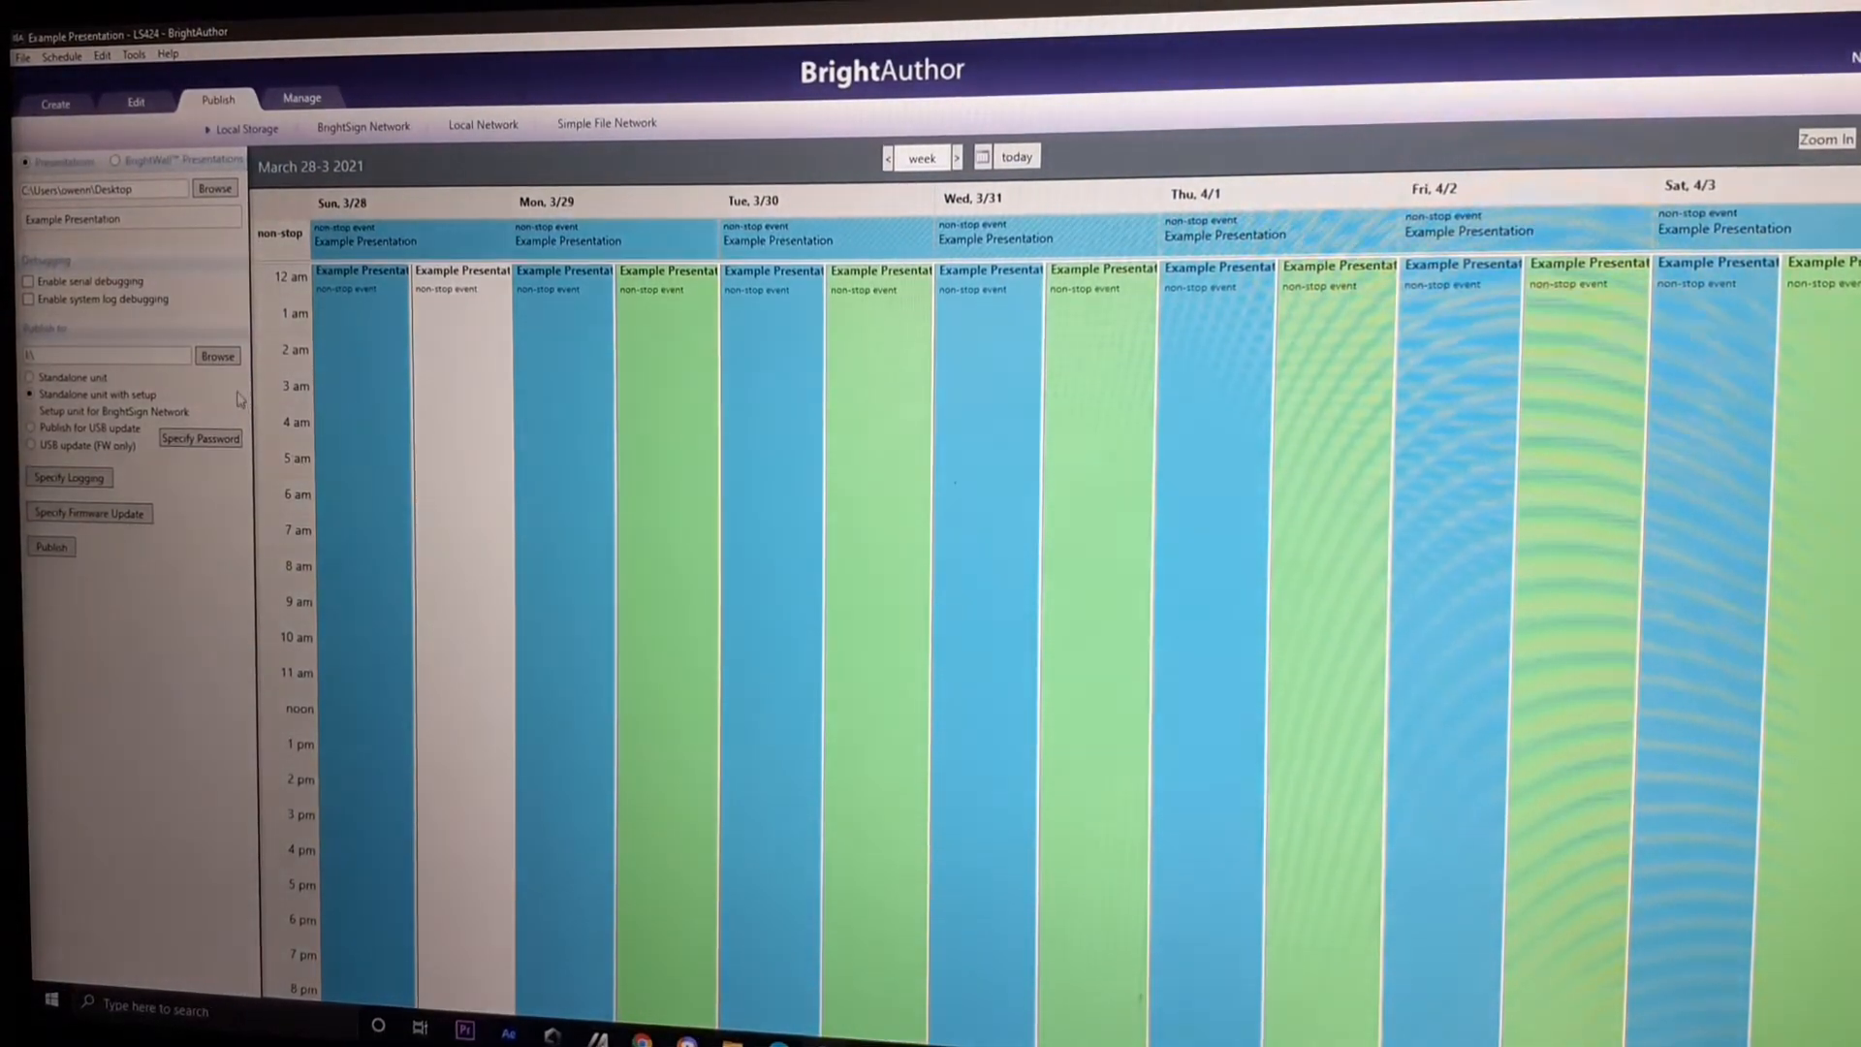
left_click(217, 356)
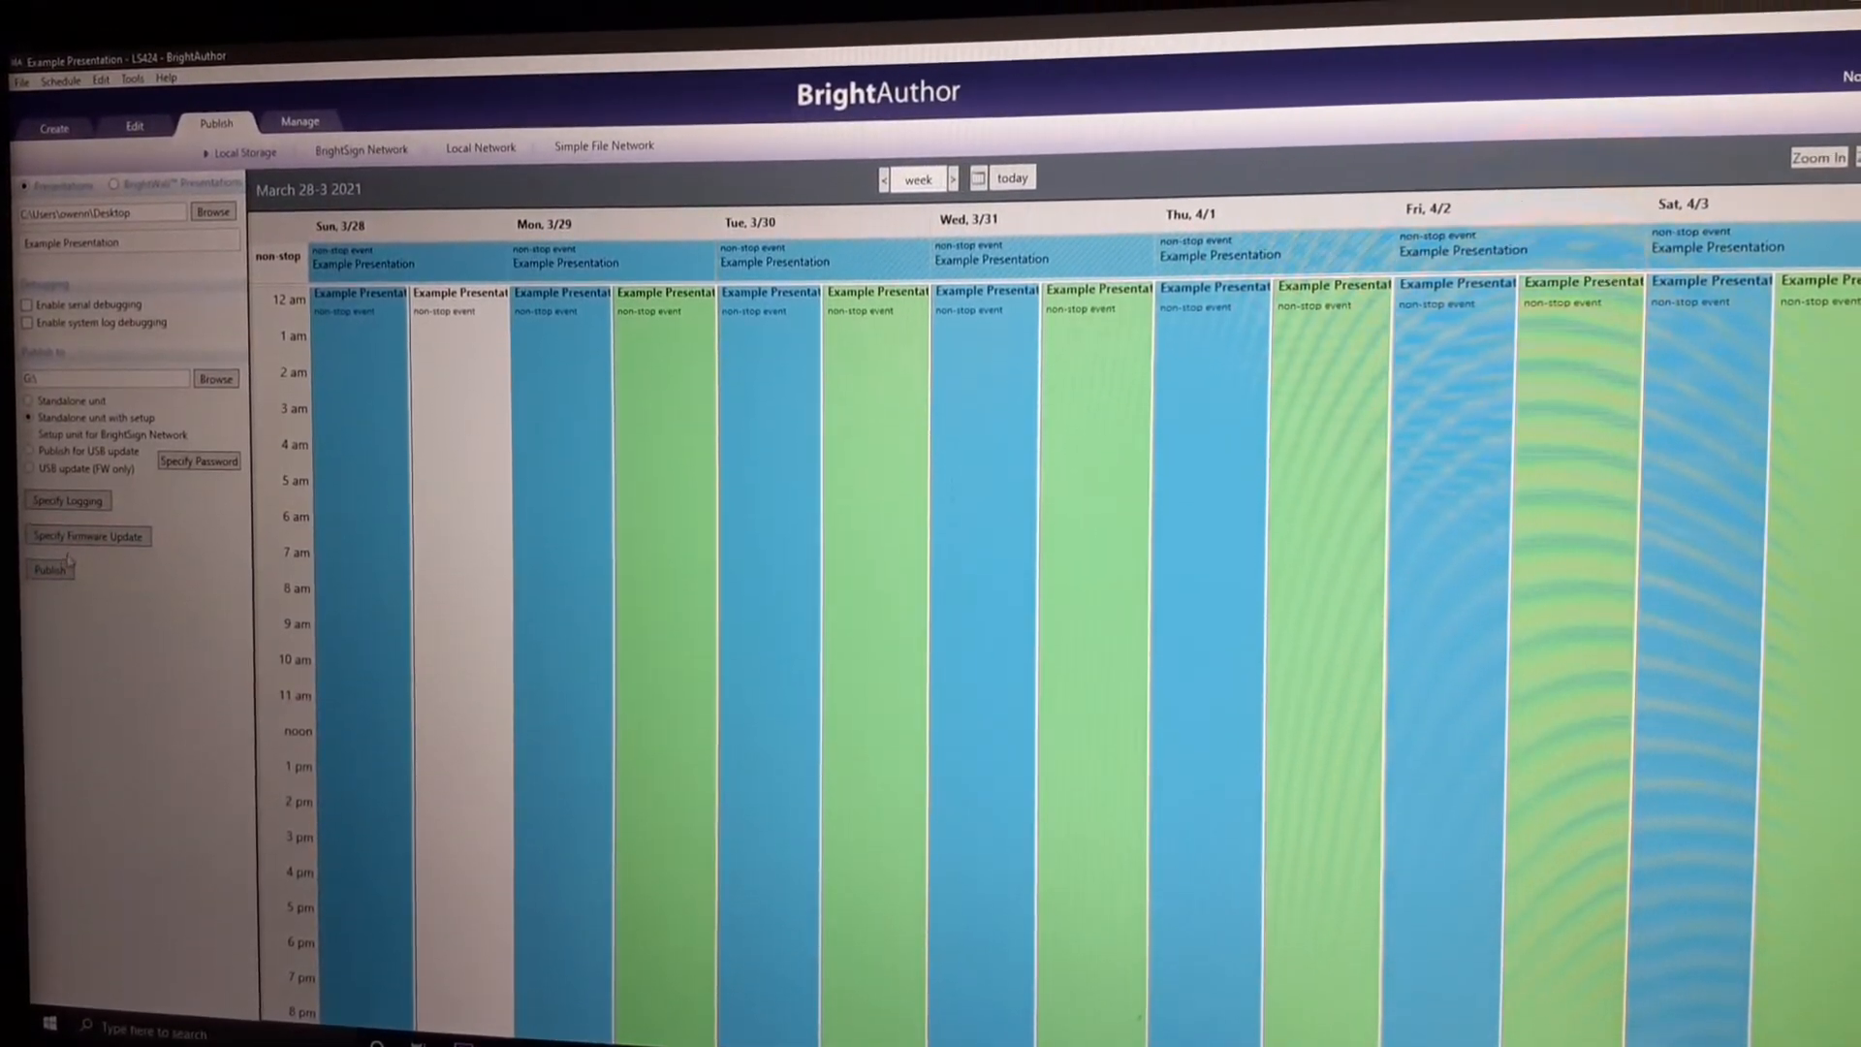
Keep every player model on 'Do not update' in Specify Firmware Update.
left_click(88, 535)
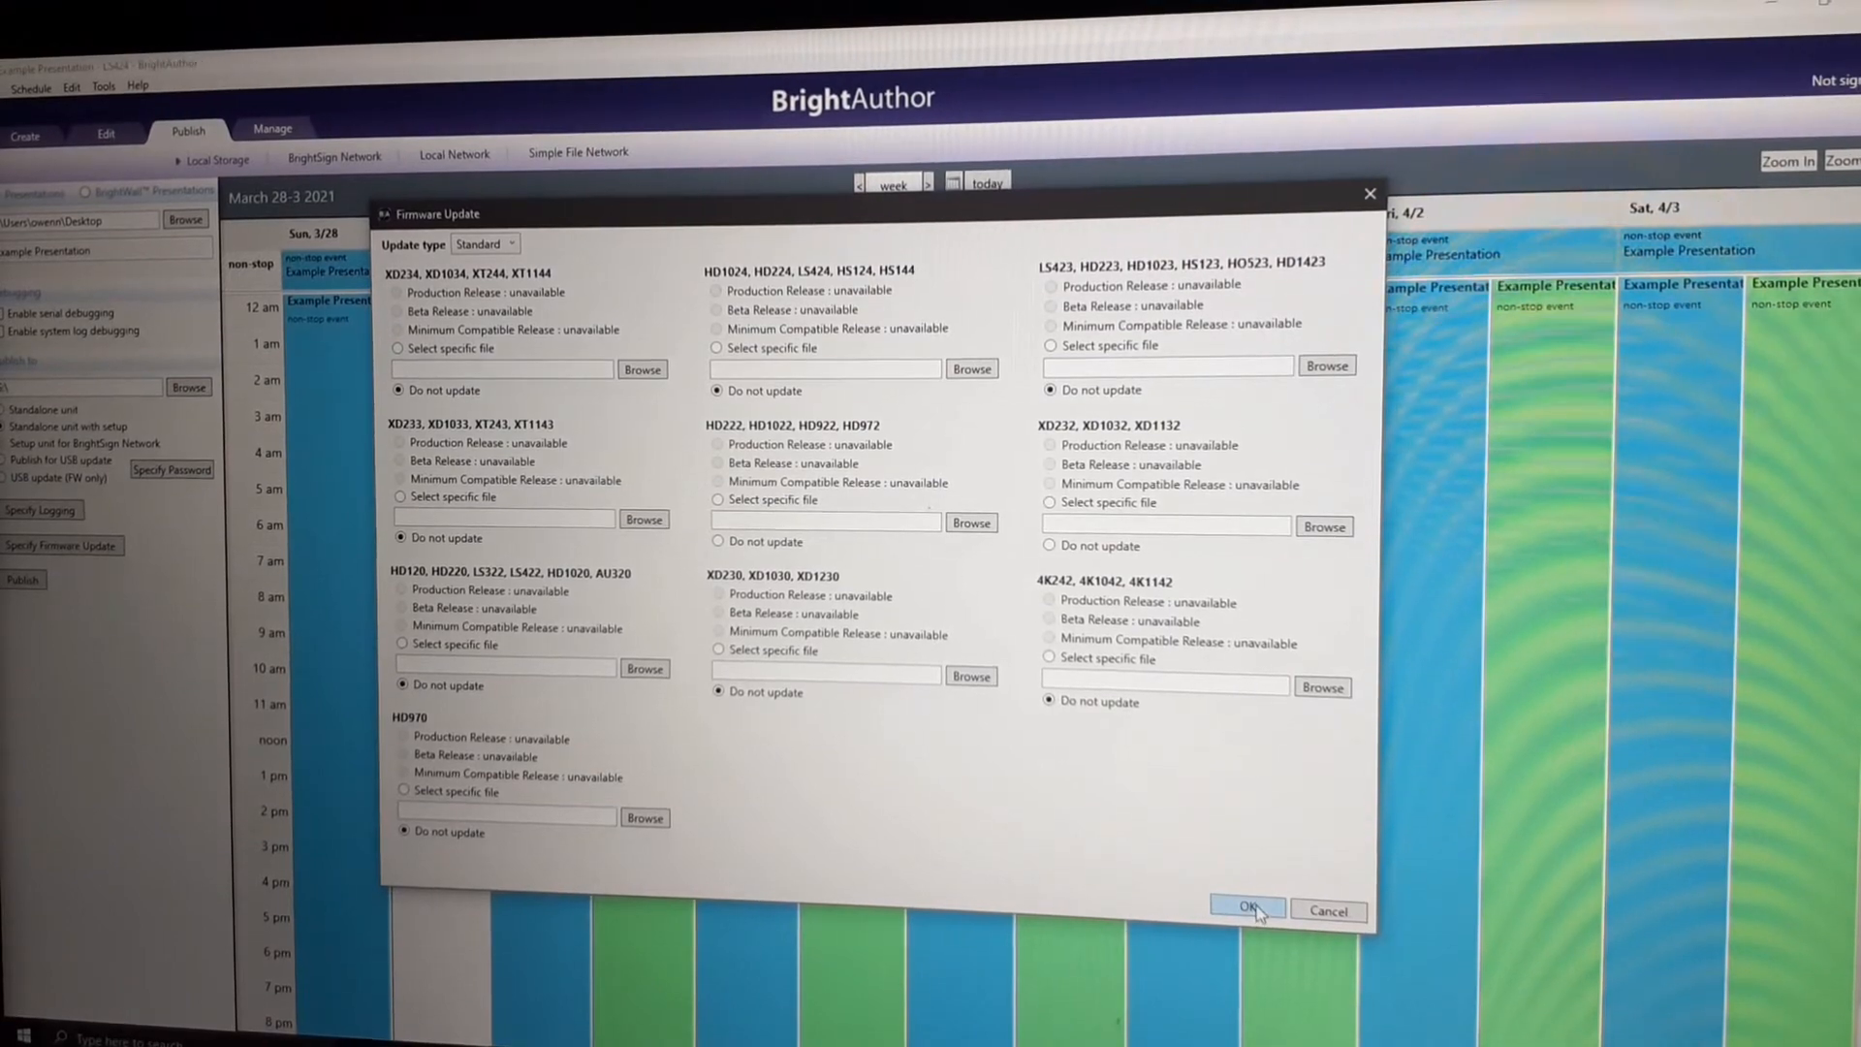
left_click(1245, 911)
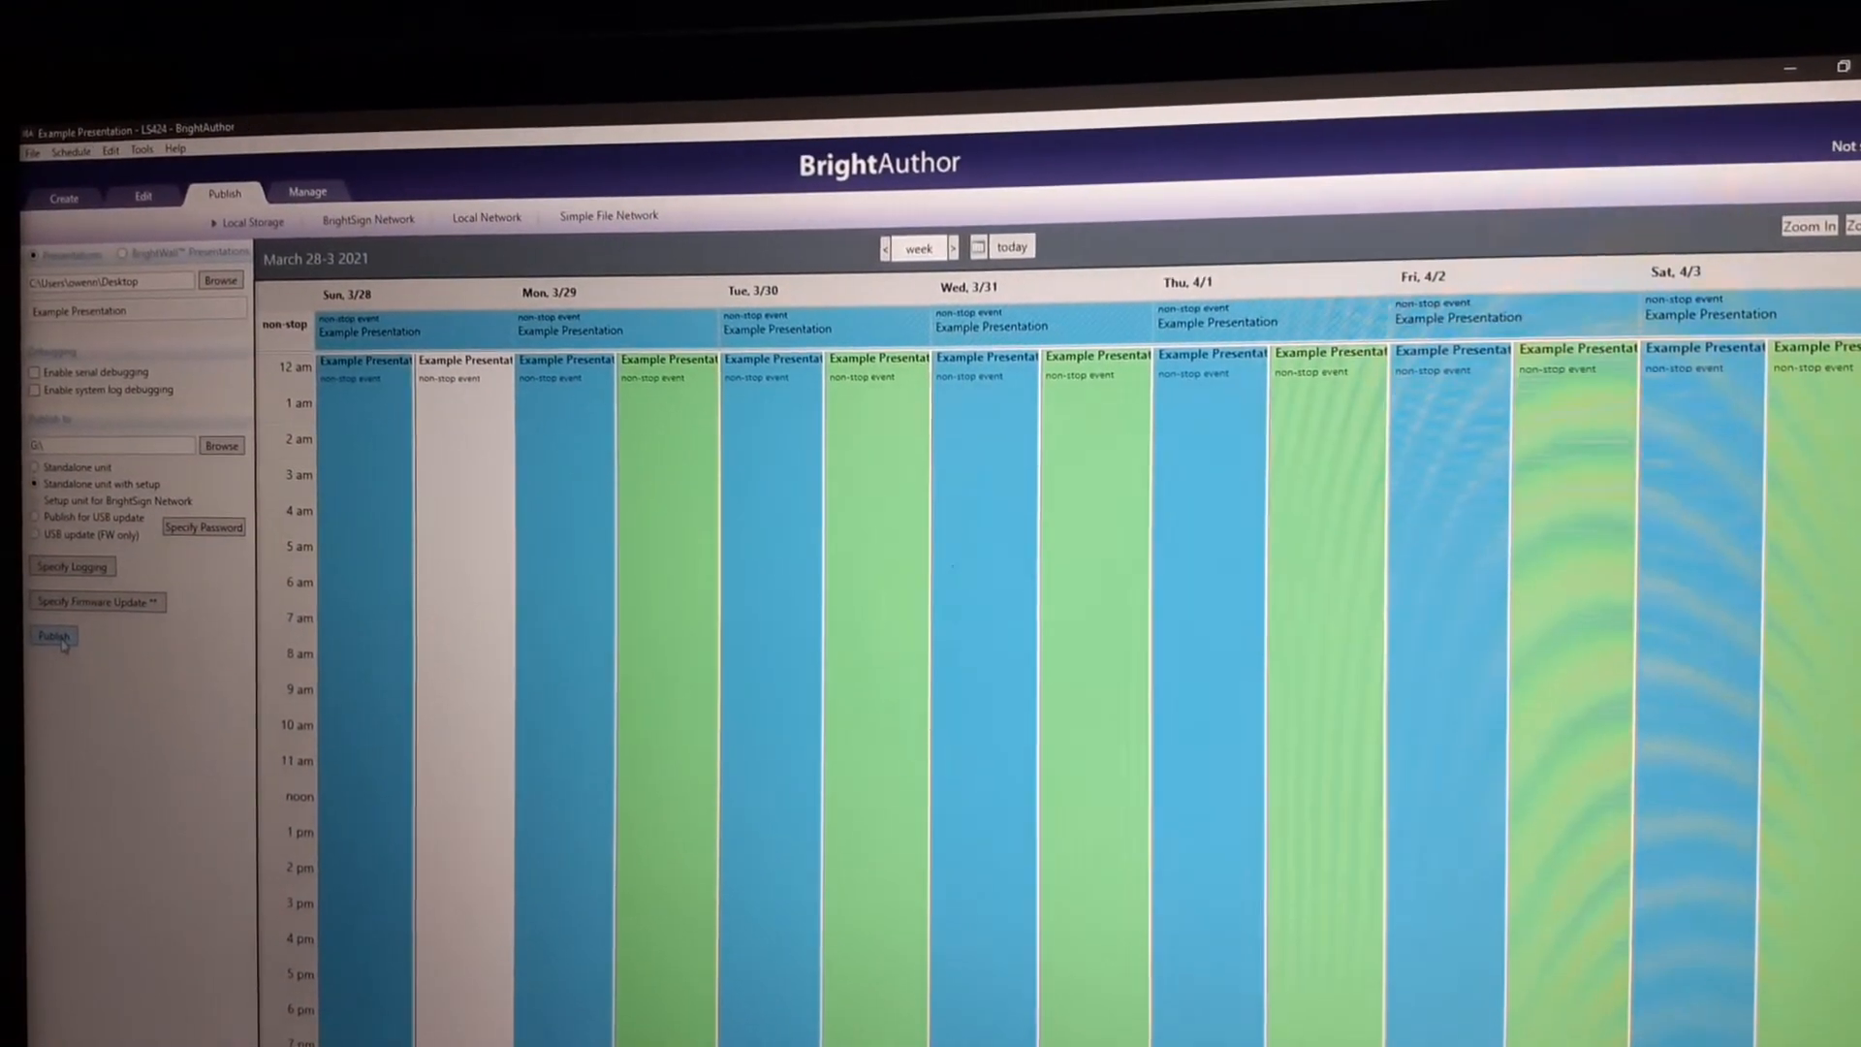
Begin publishing, dismiss the firmware notice, and name the unit 'Example'.
left_click(53, 635)
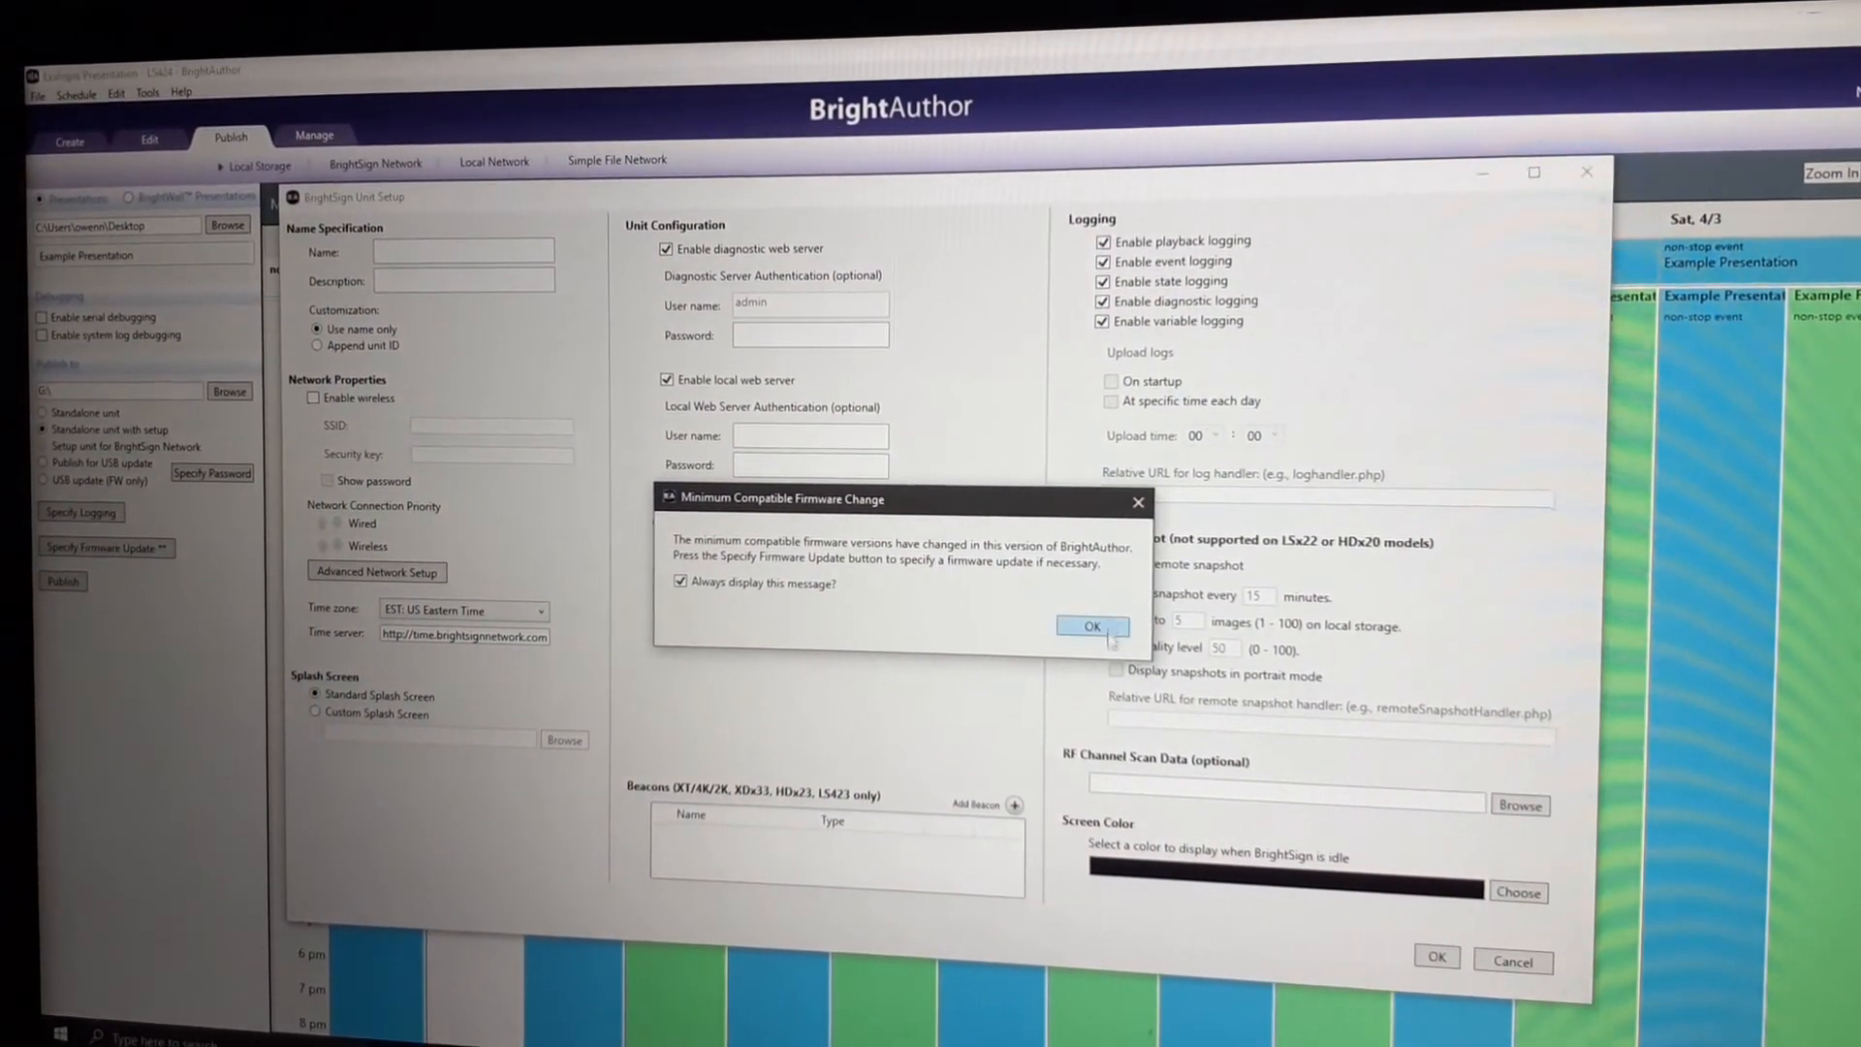
left_click(1089, 627)
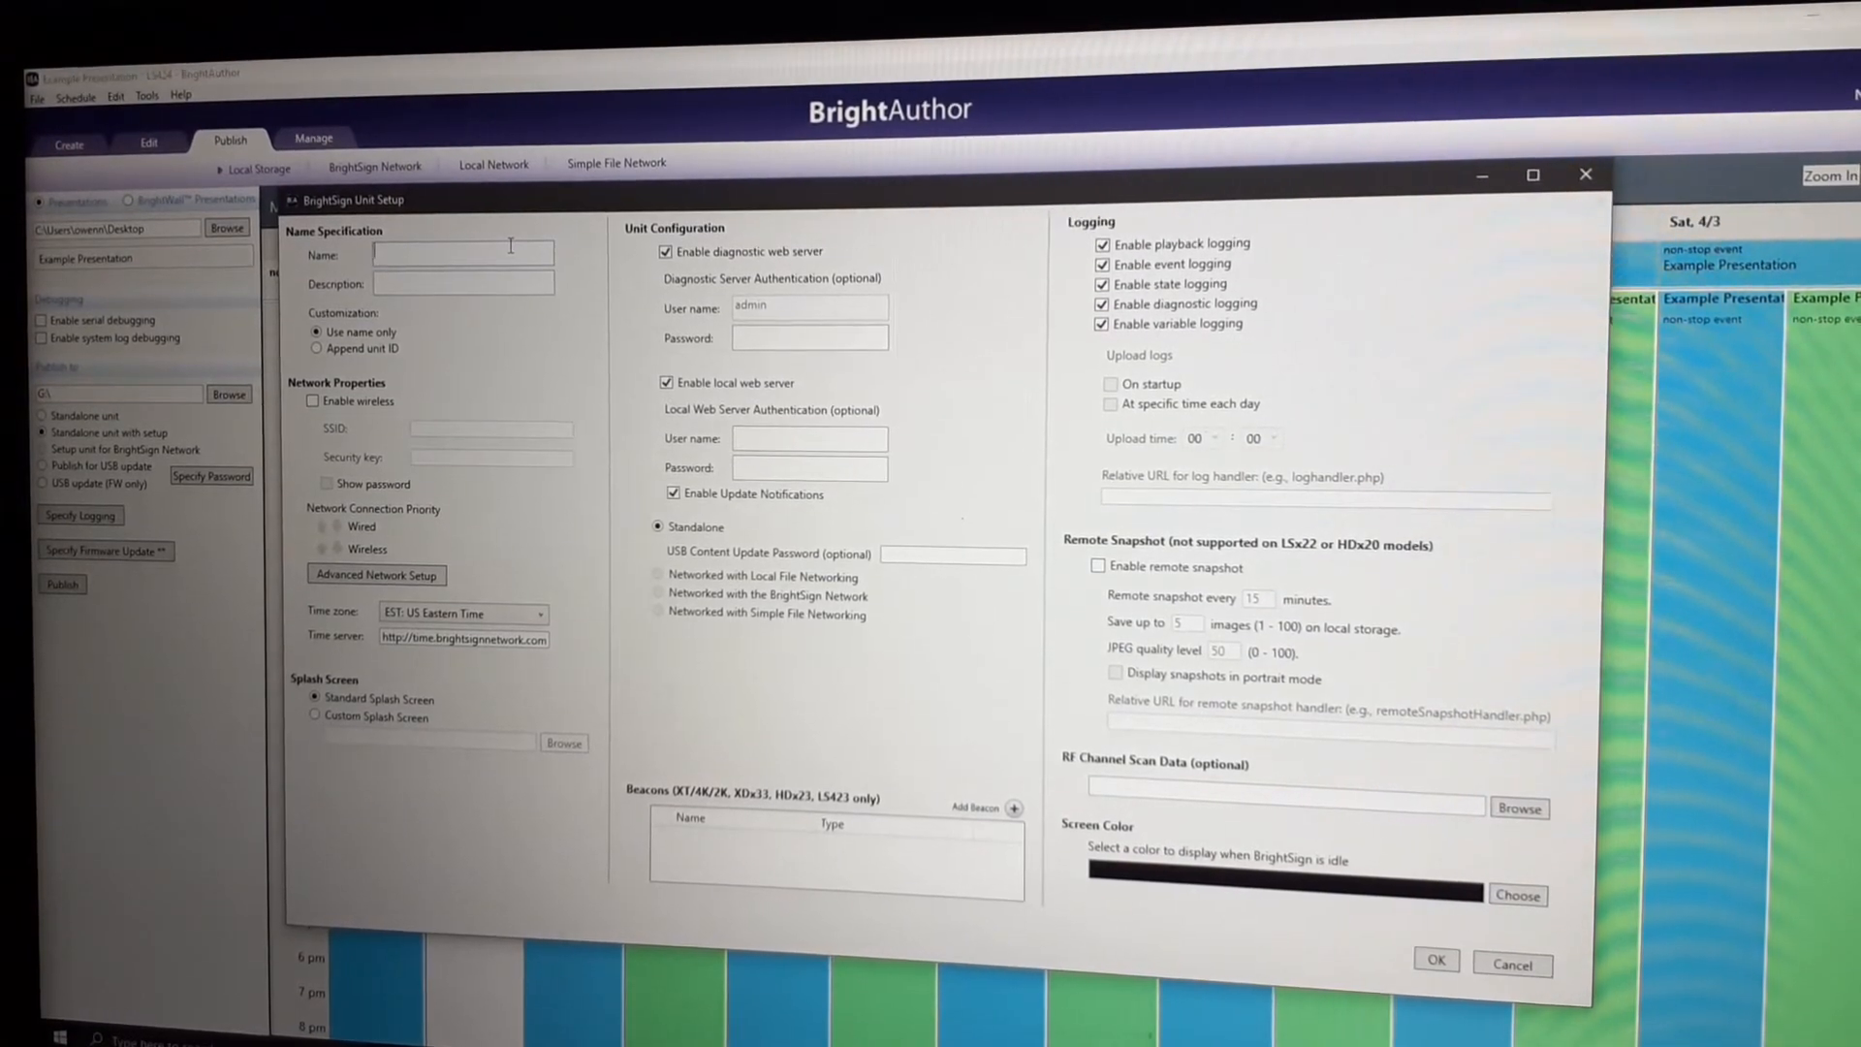
type("Example Presentation")
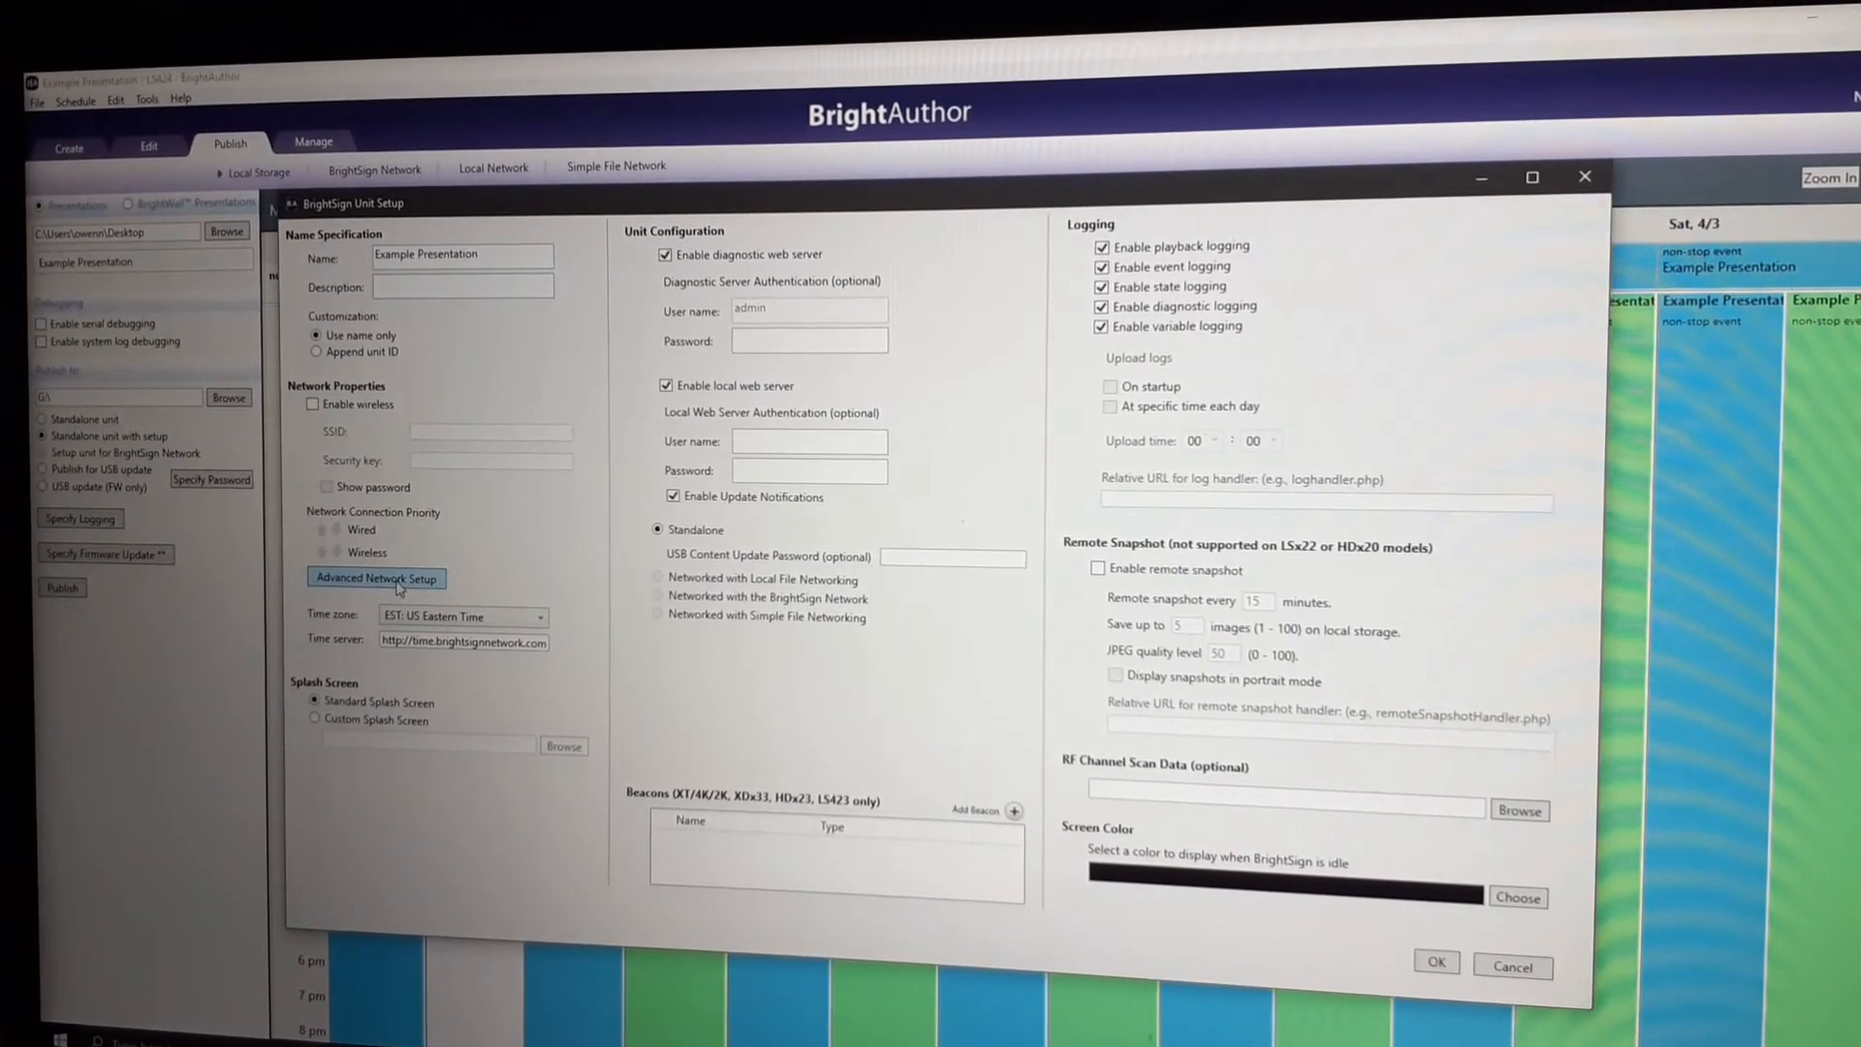
Set static wired IP 10.1.3.12, confirm unit setup, and close the completed progress.
left_click(377, 580)
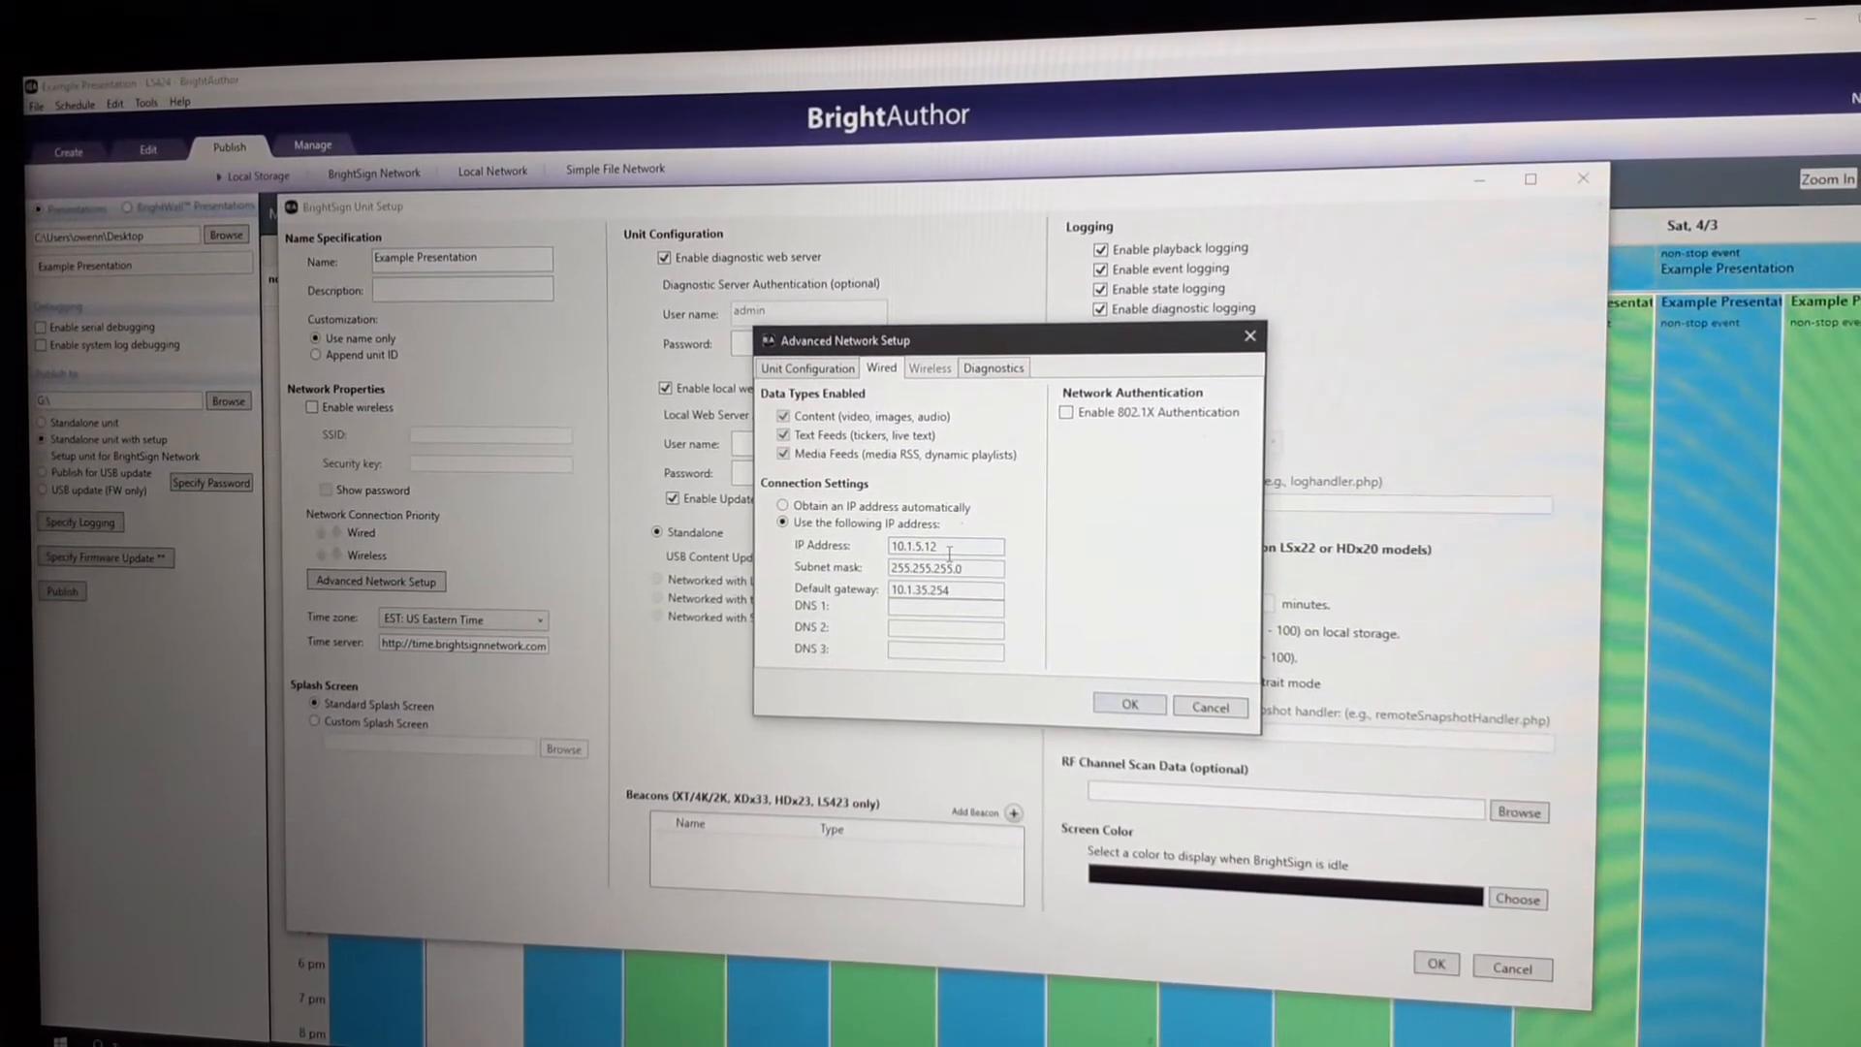
type("10.1.3.12")
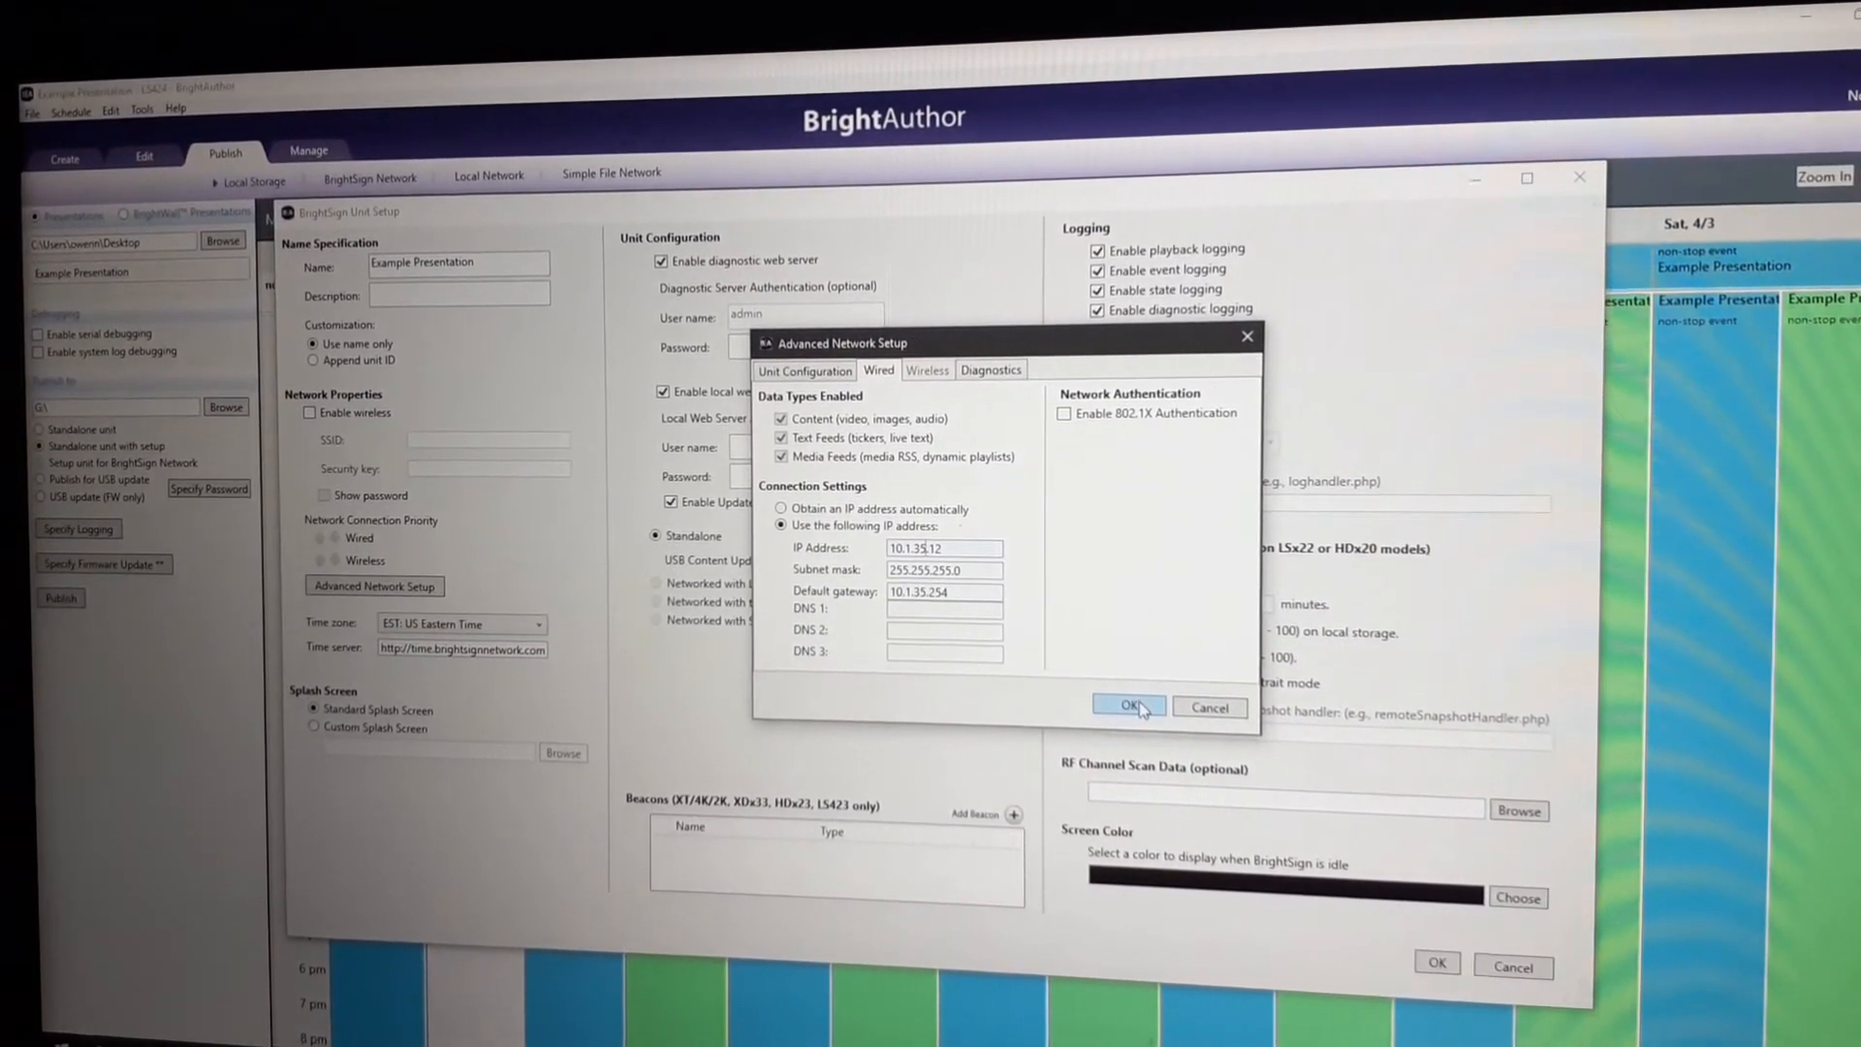
left_click(1128, 705)
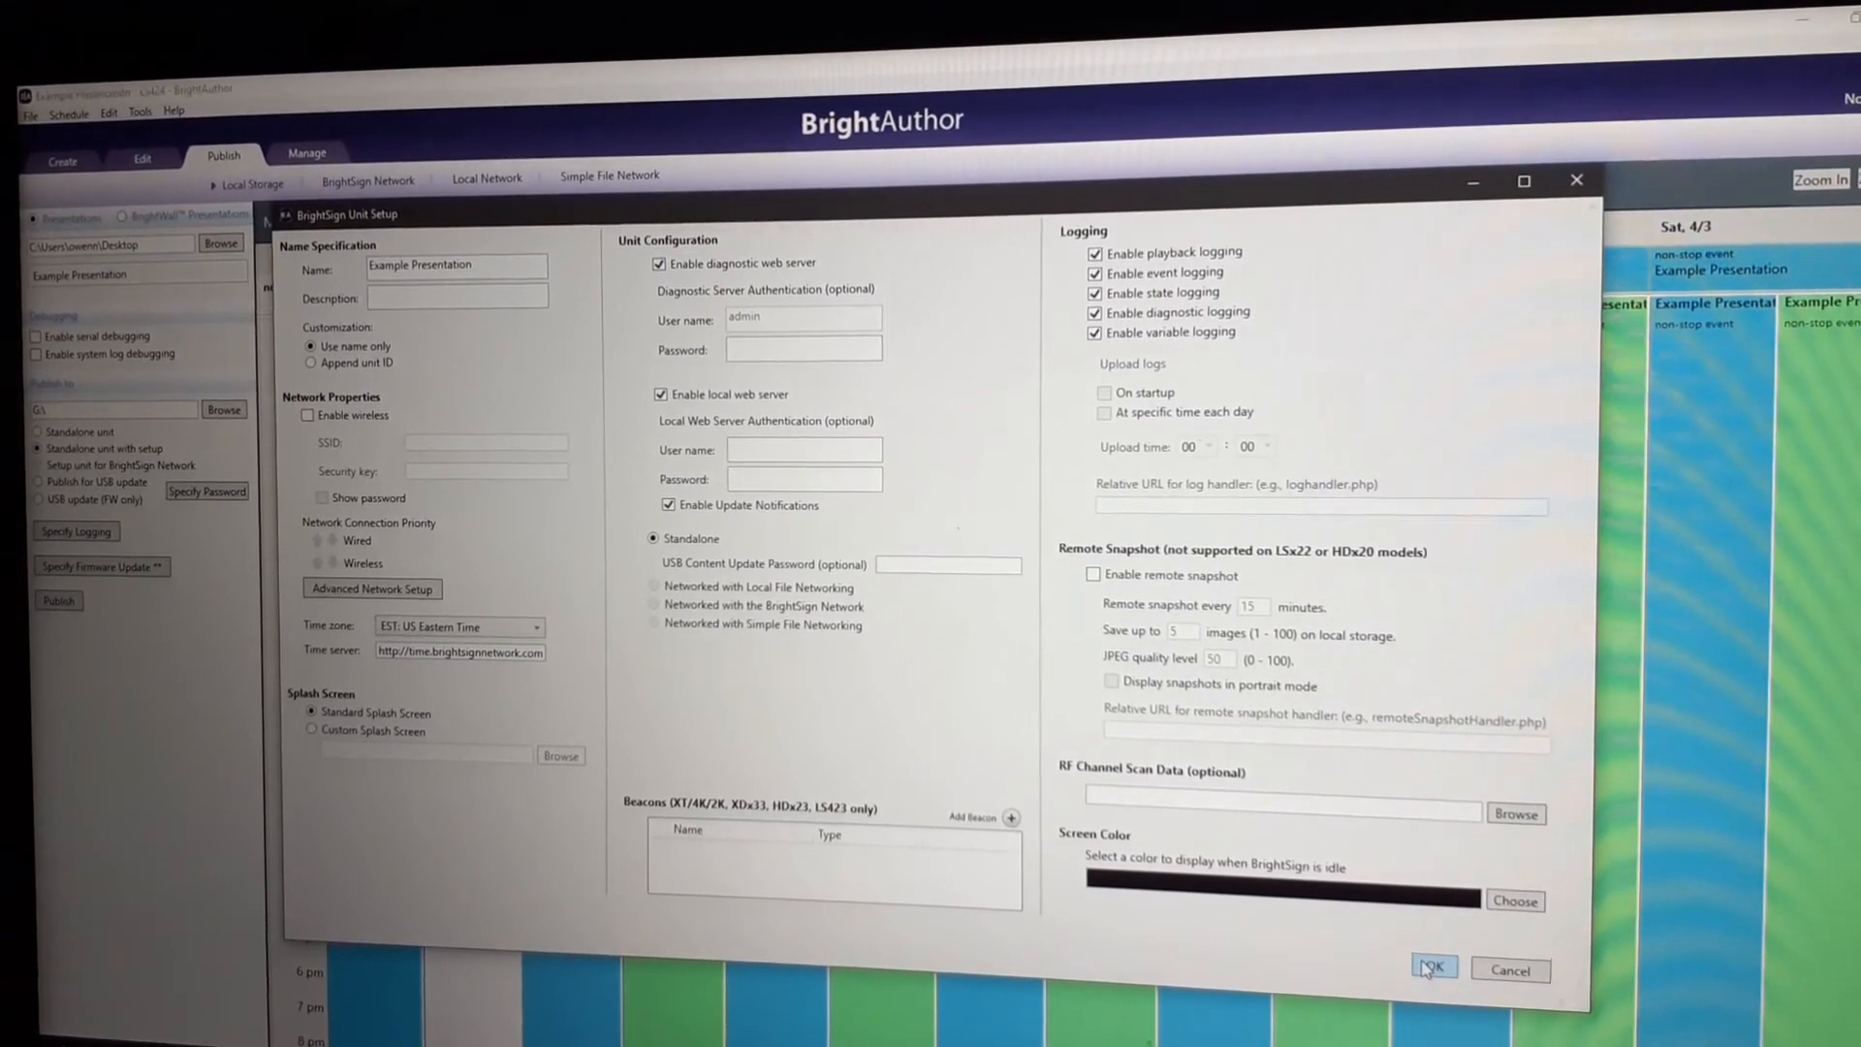
left_click(1433, 966)
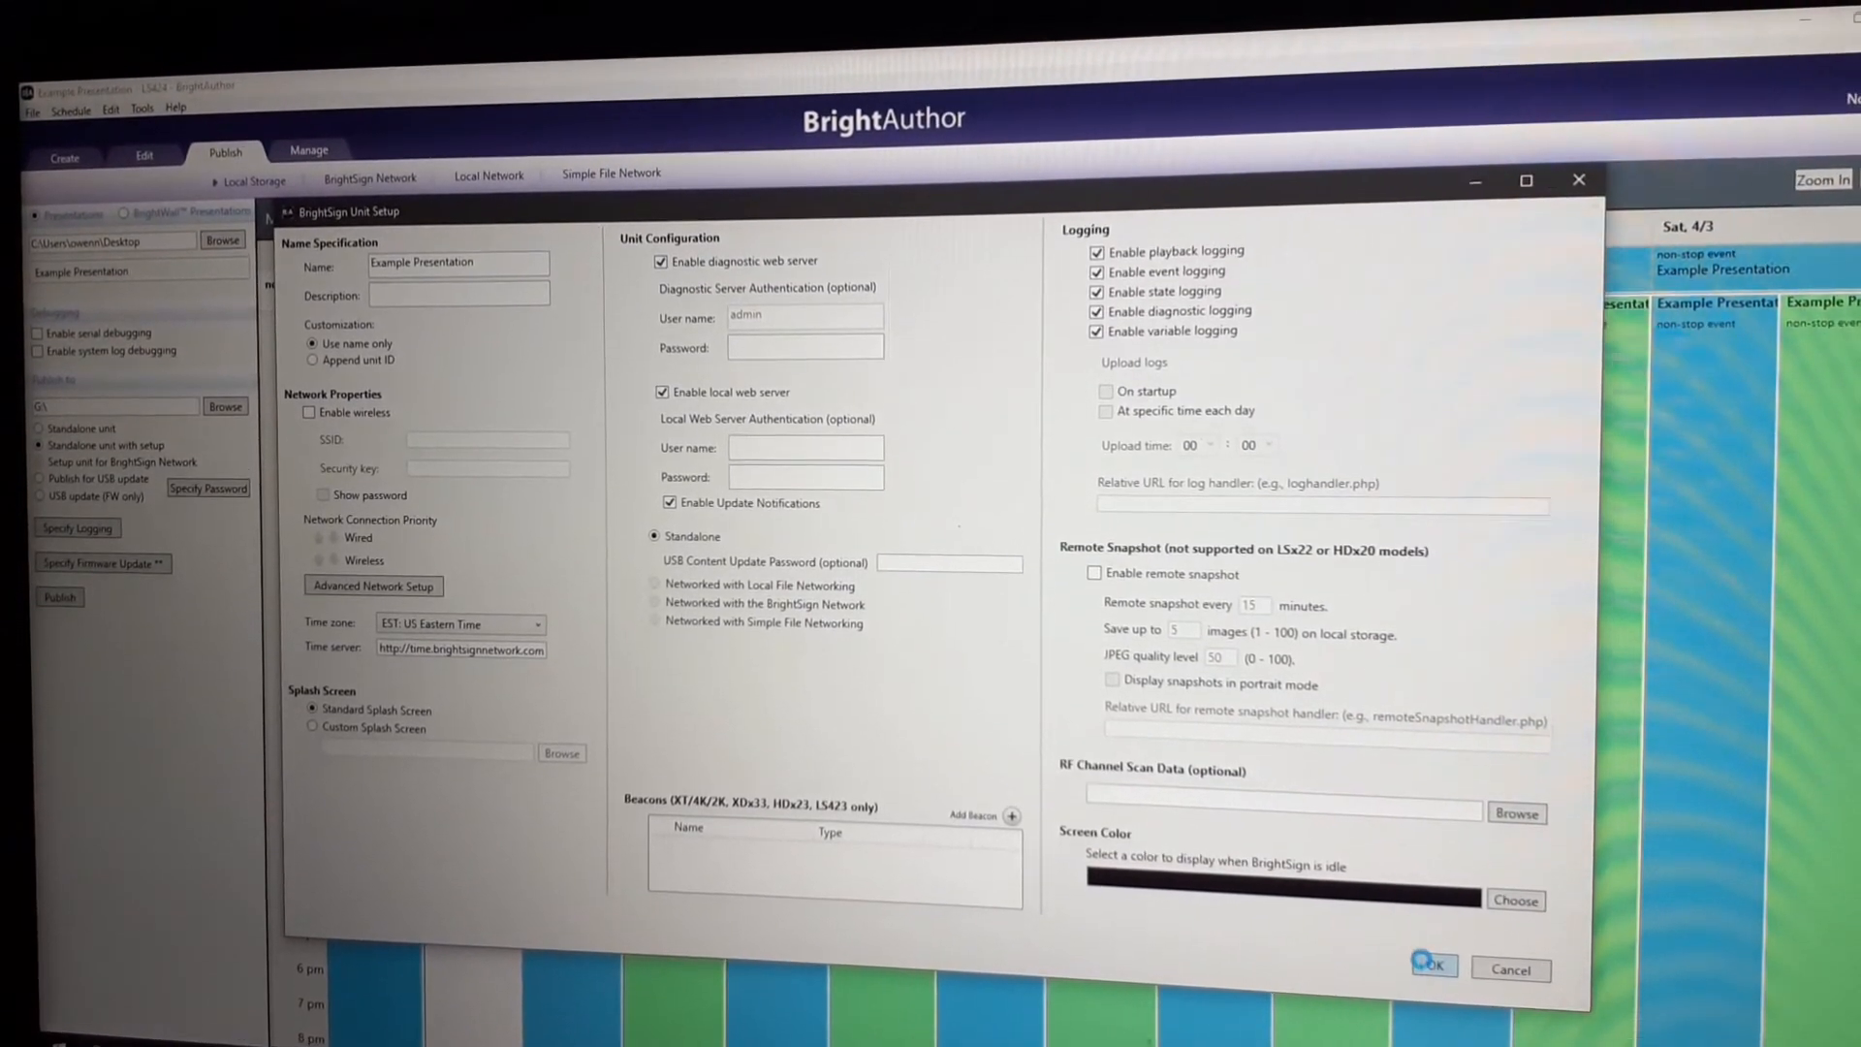
left_click(1431, 966)
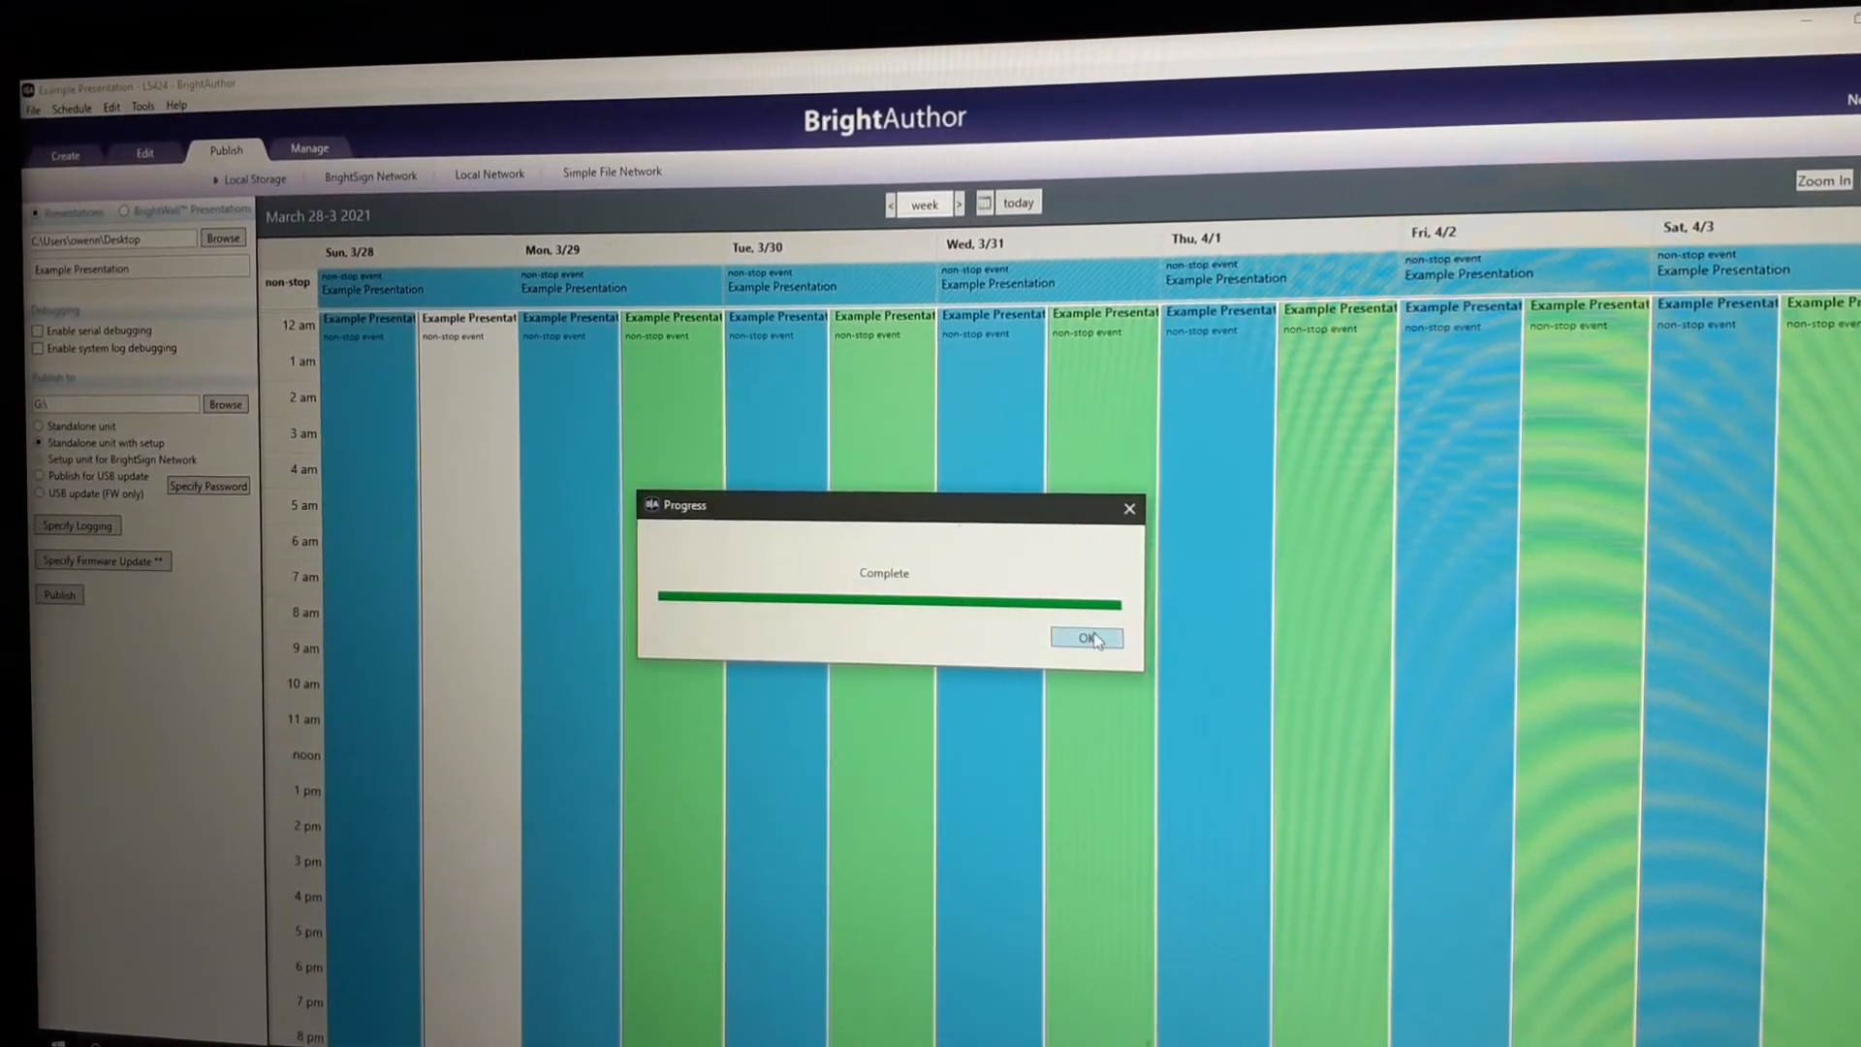
left_click(1084, 637)
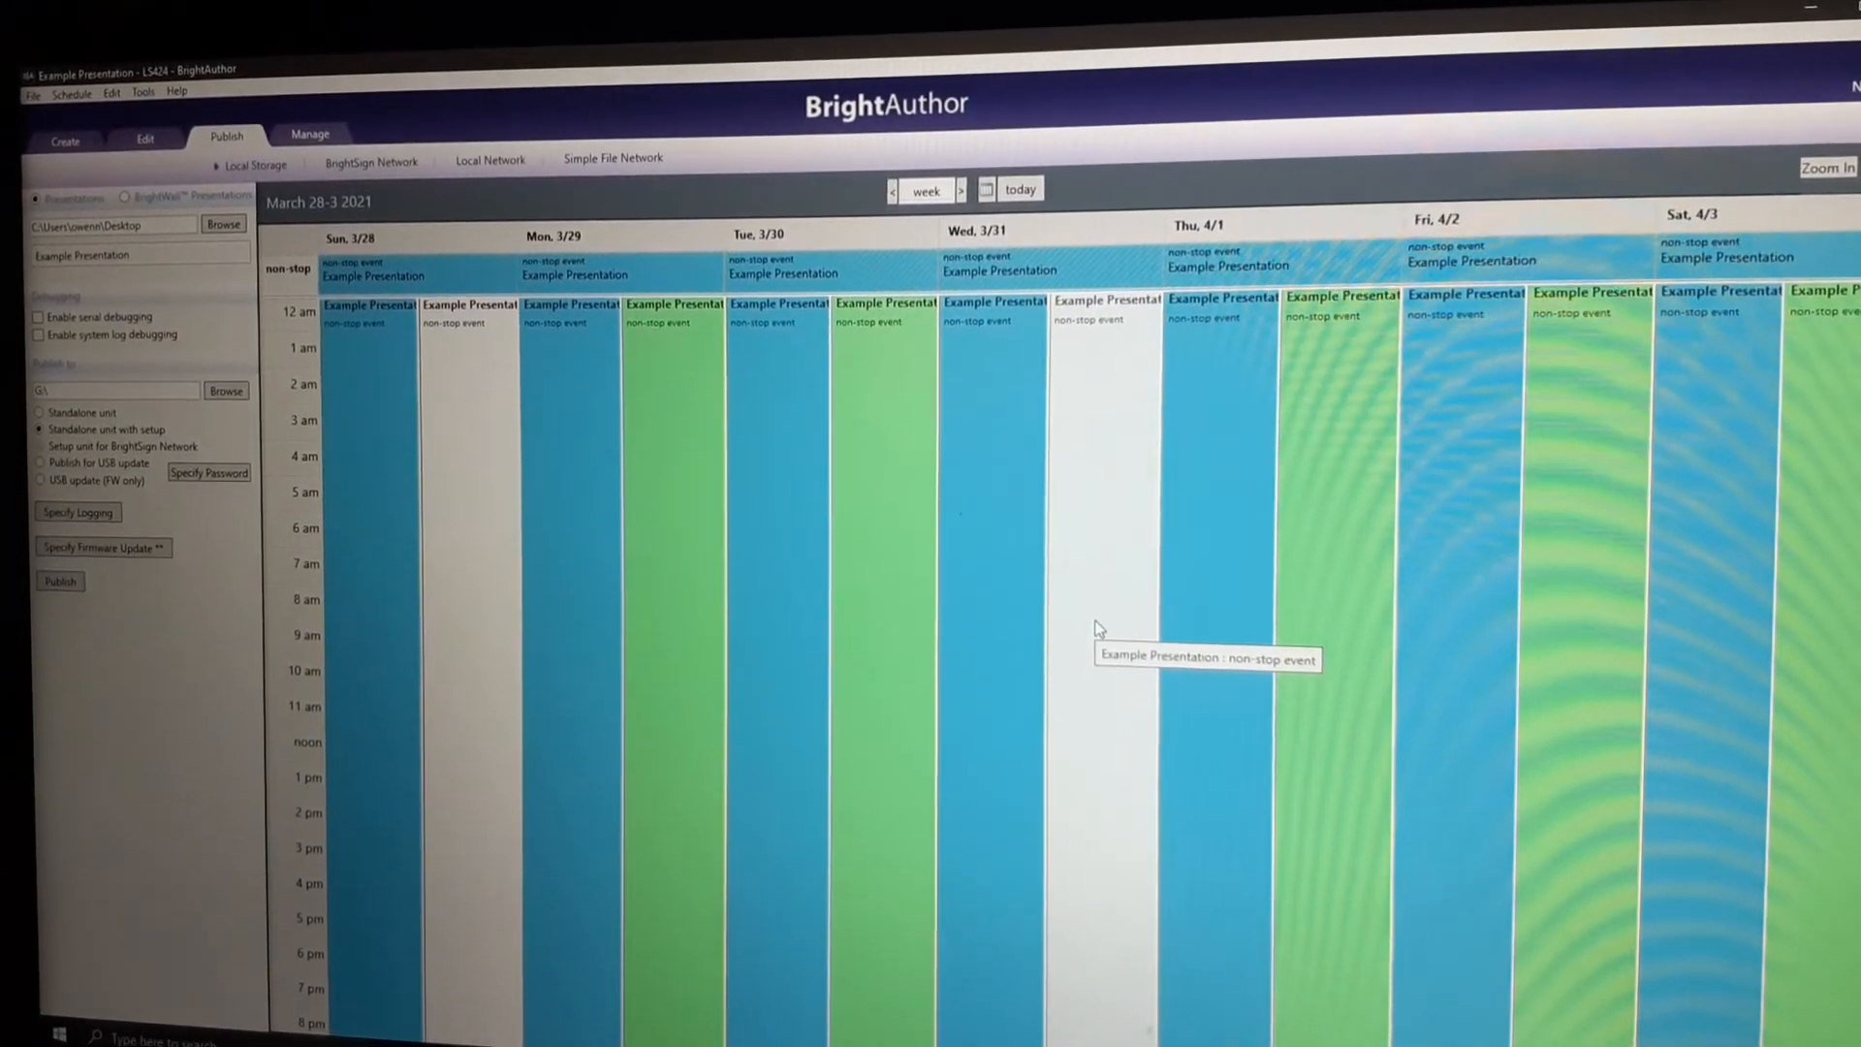